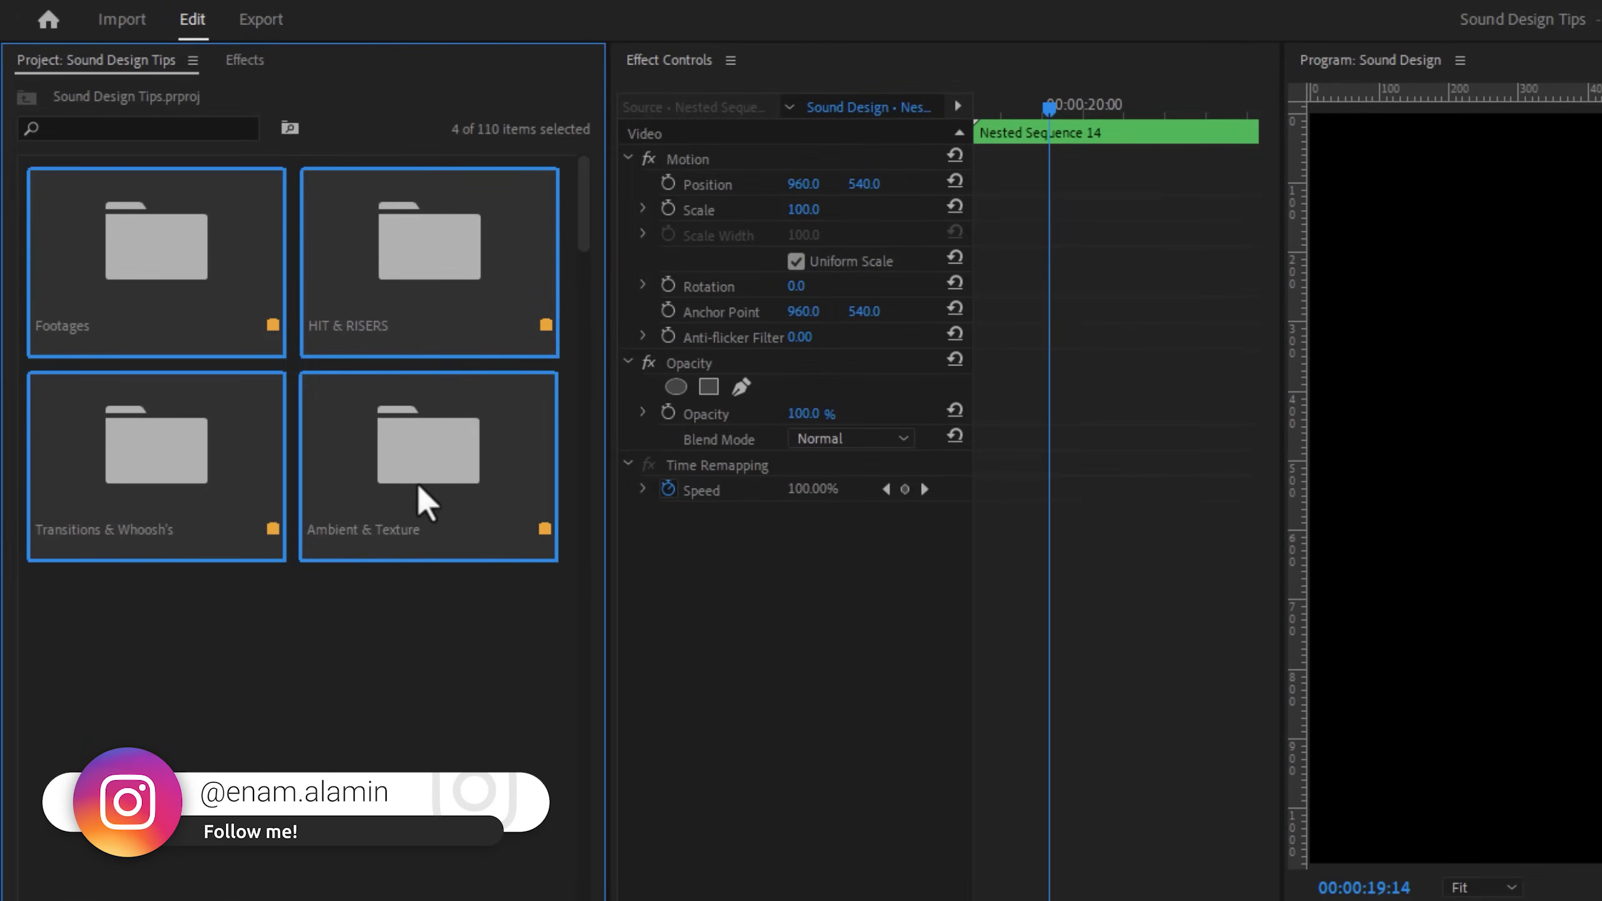
- Bring in a whoosh from the Transitions & Whooshes folder and preview the car race sequence
left_click(156, 261)
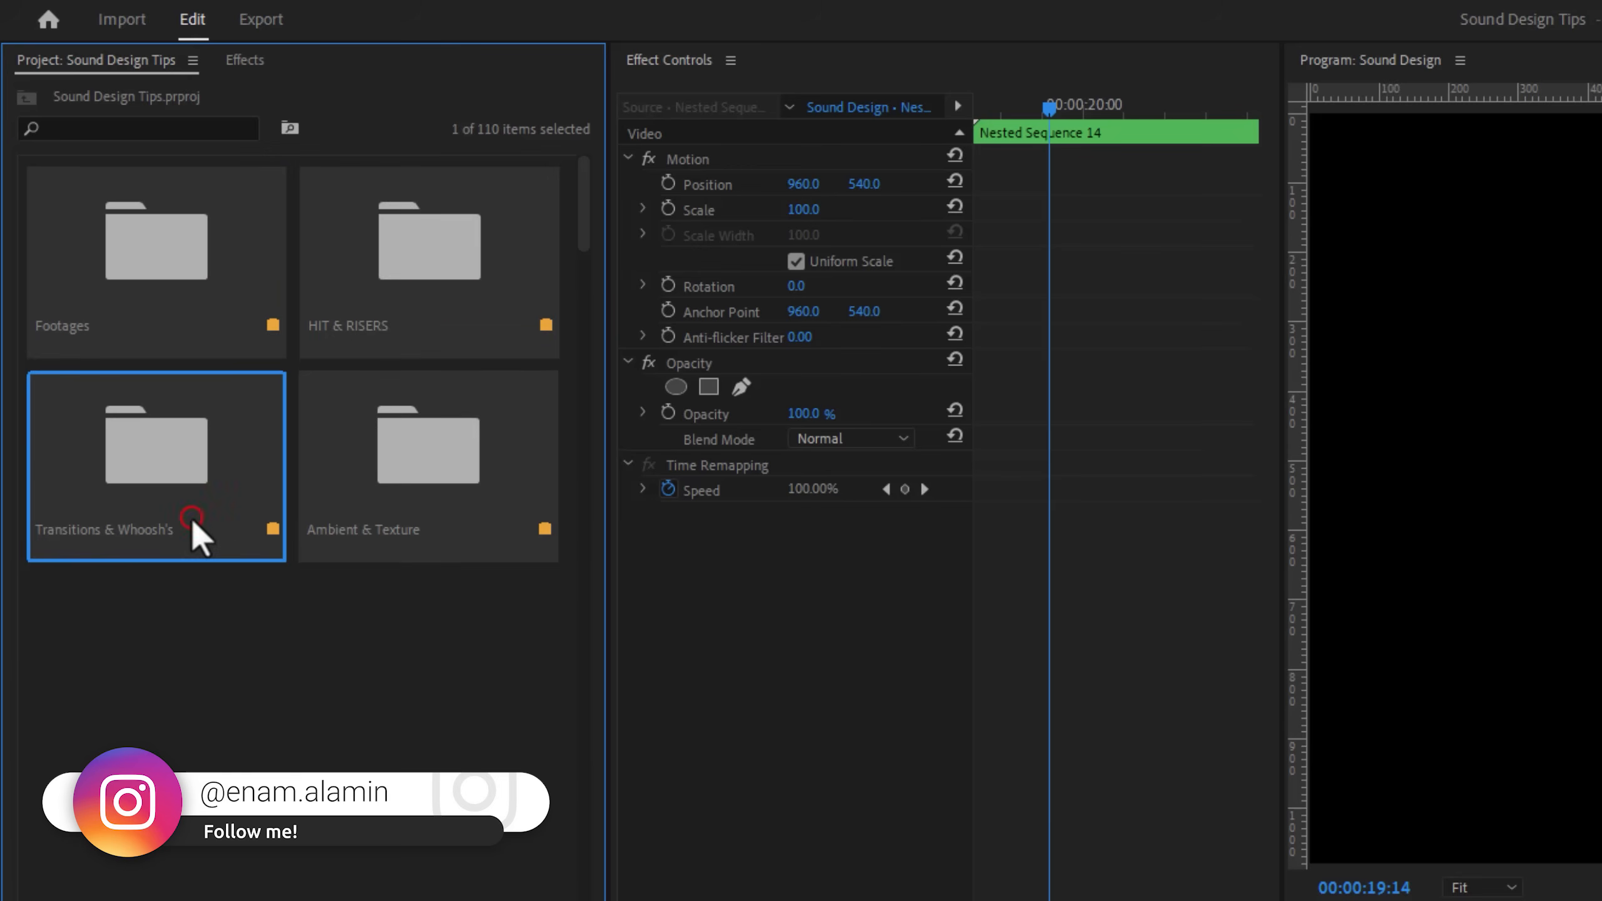
left_click(428, 466)
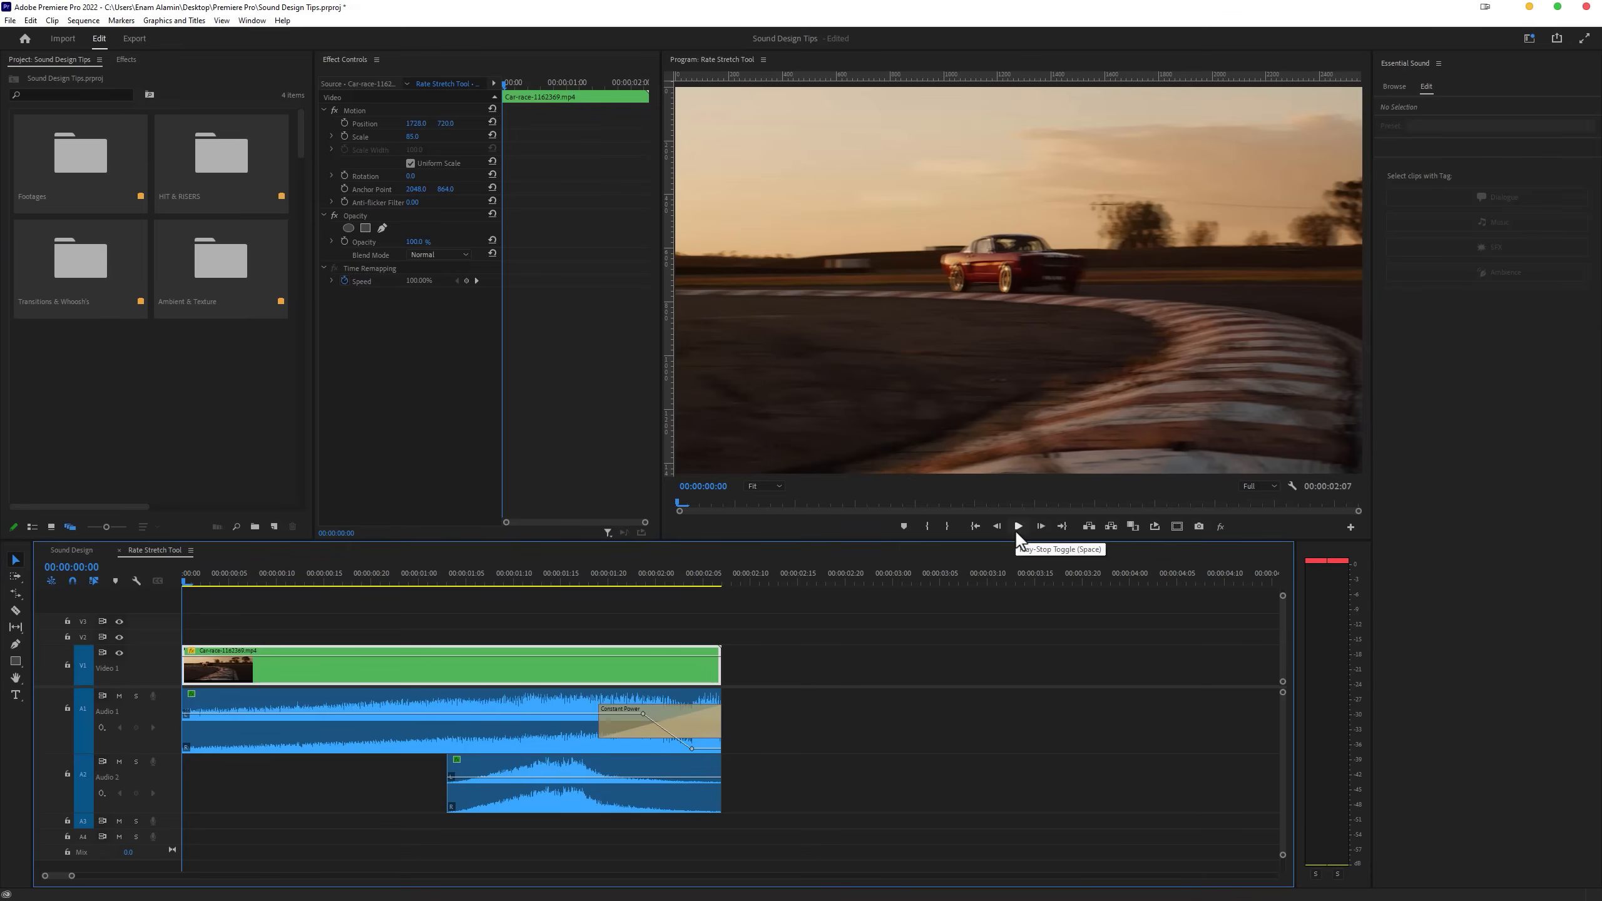
left_click(1018, 526)
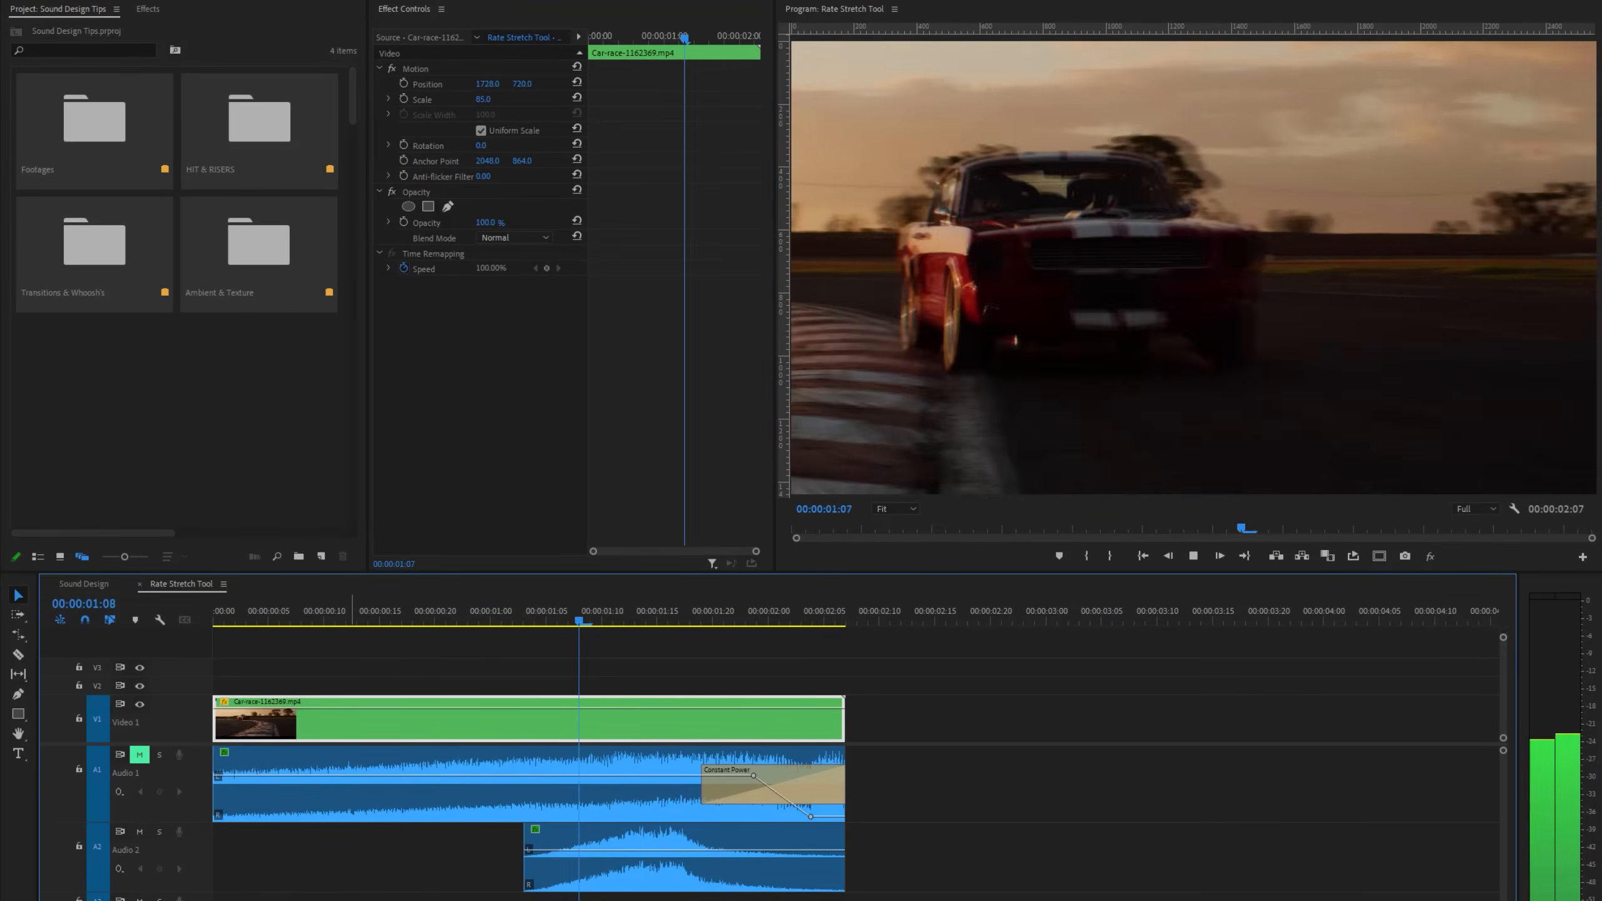
- Rate-stretch the Audio 2 whoosh clip so it runs about 158% longer
left_click(558, 624)
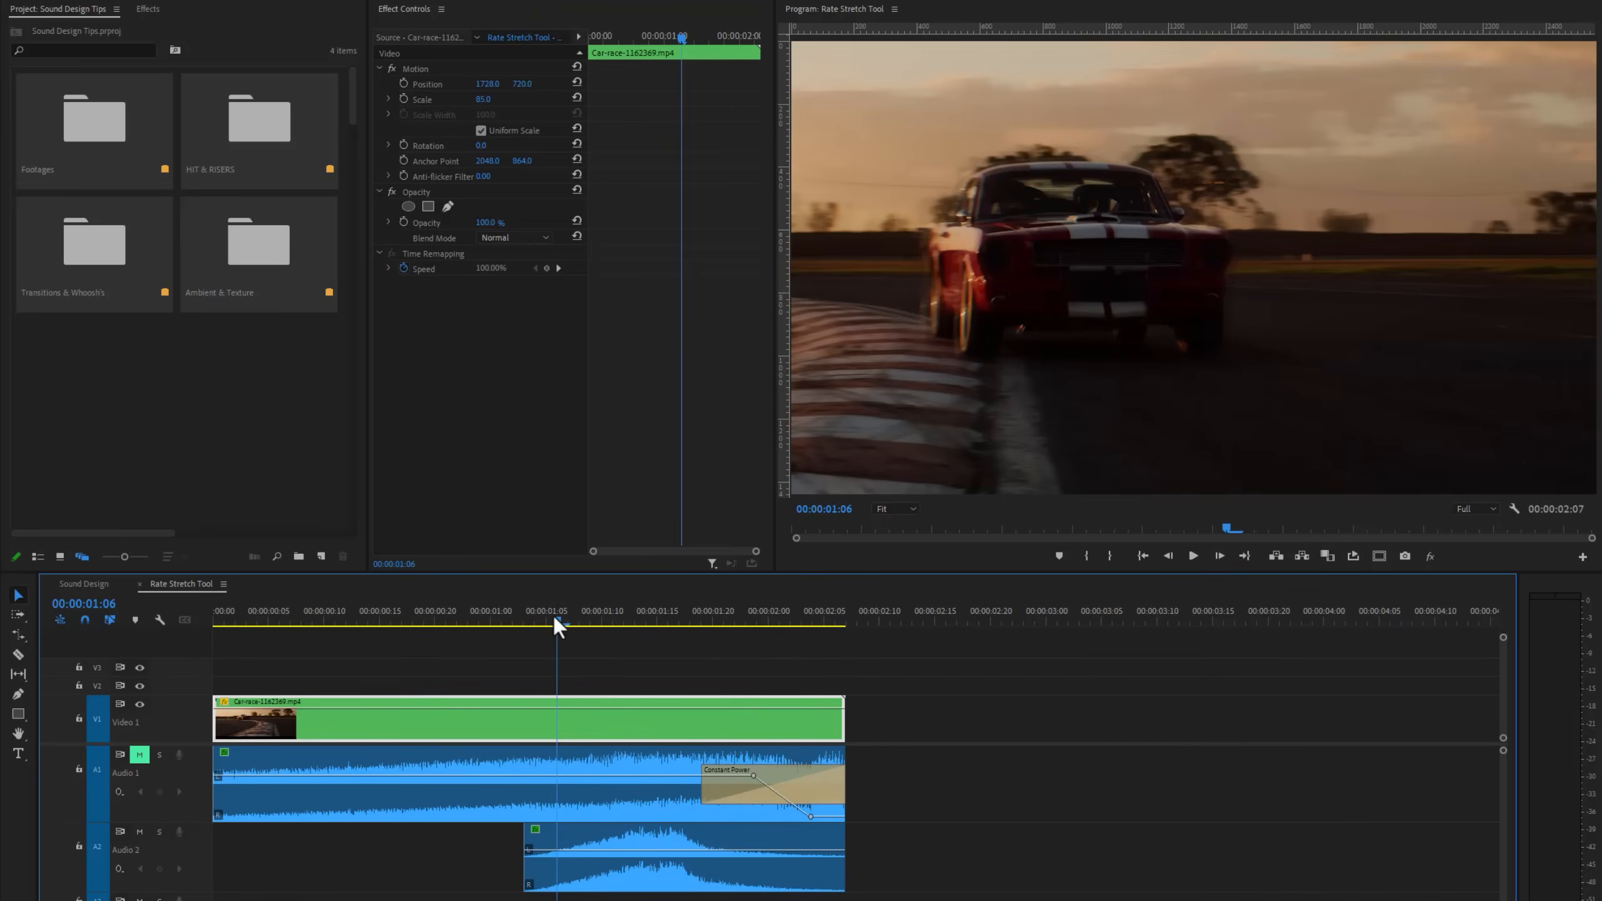
left_click(18, 620)
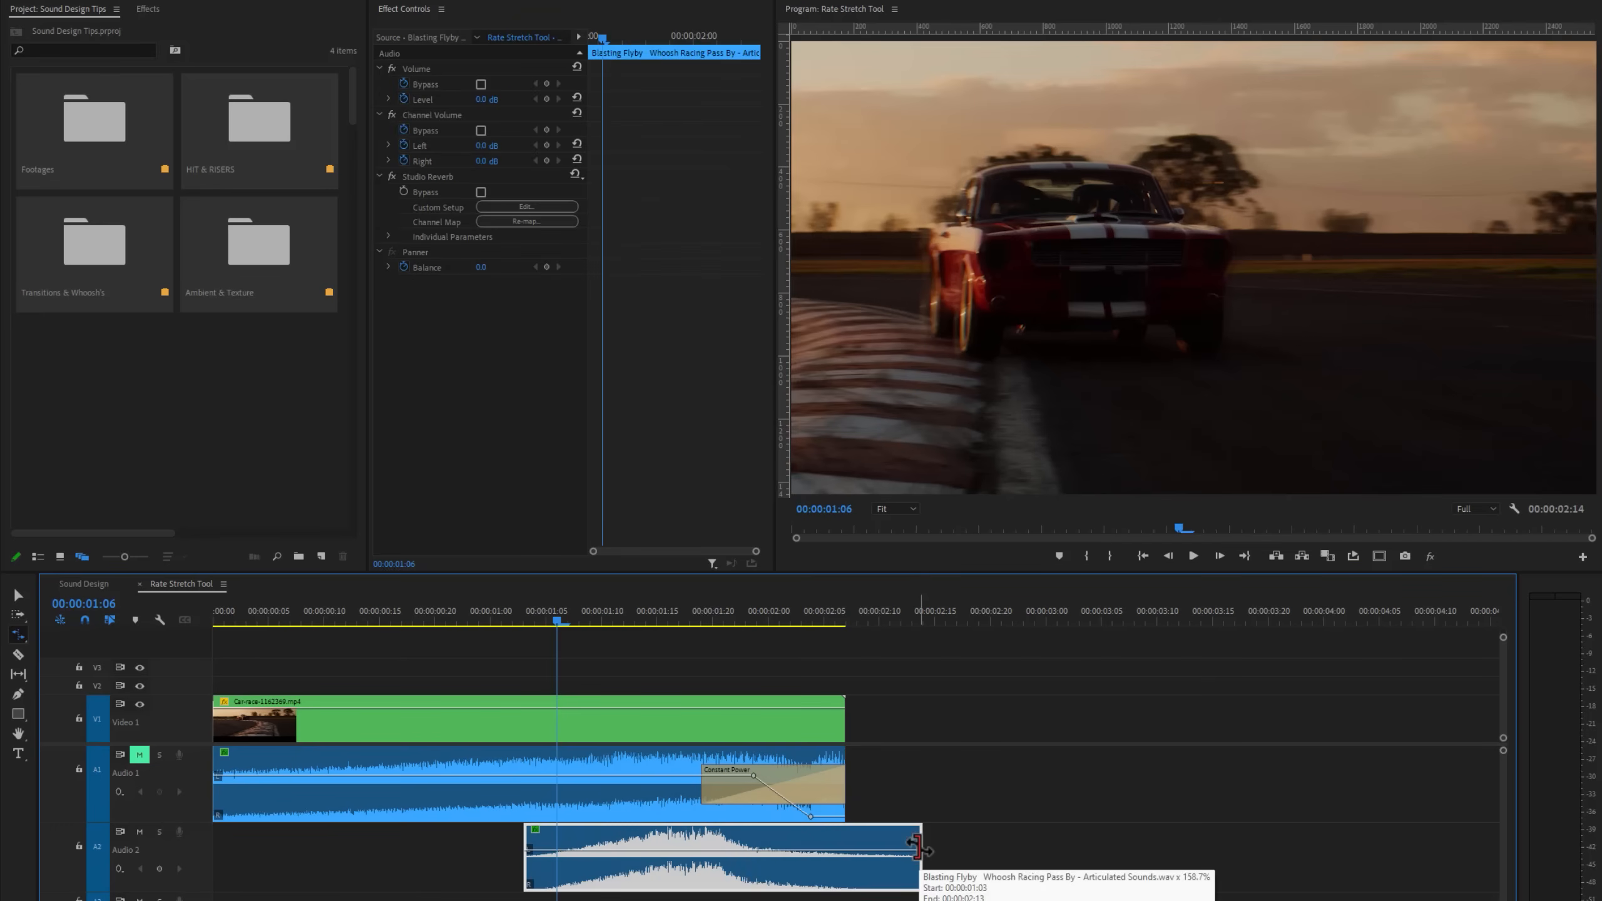
left_click(511, 621)
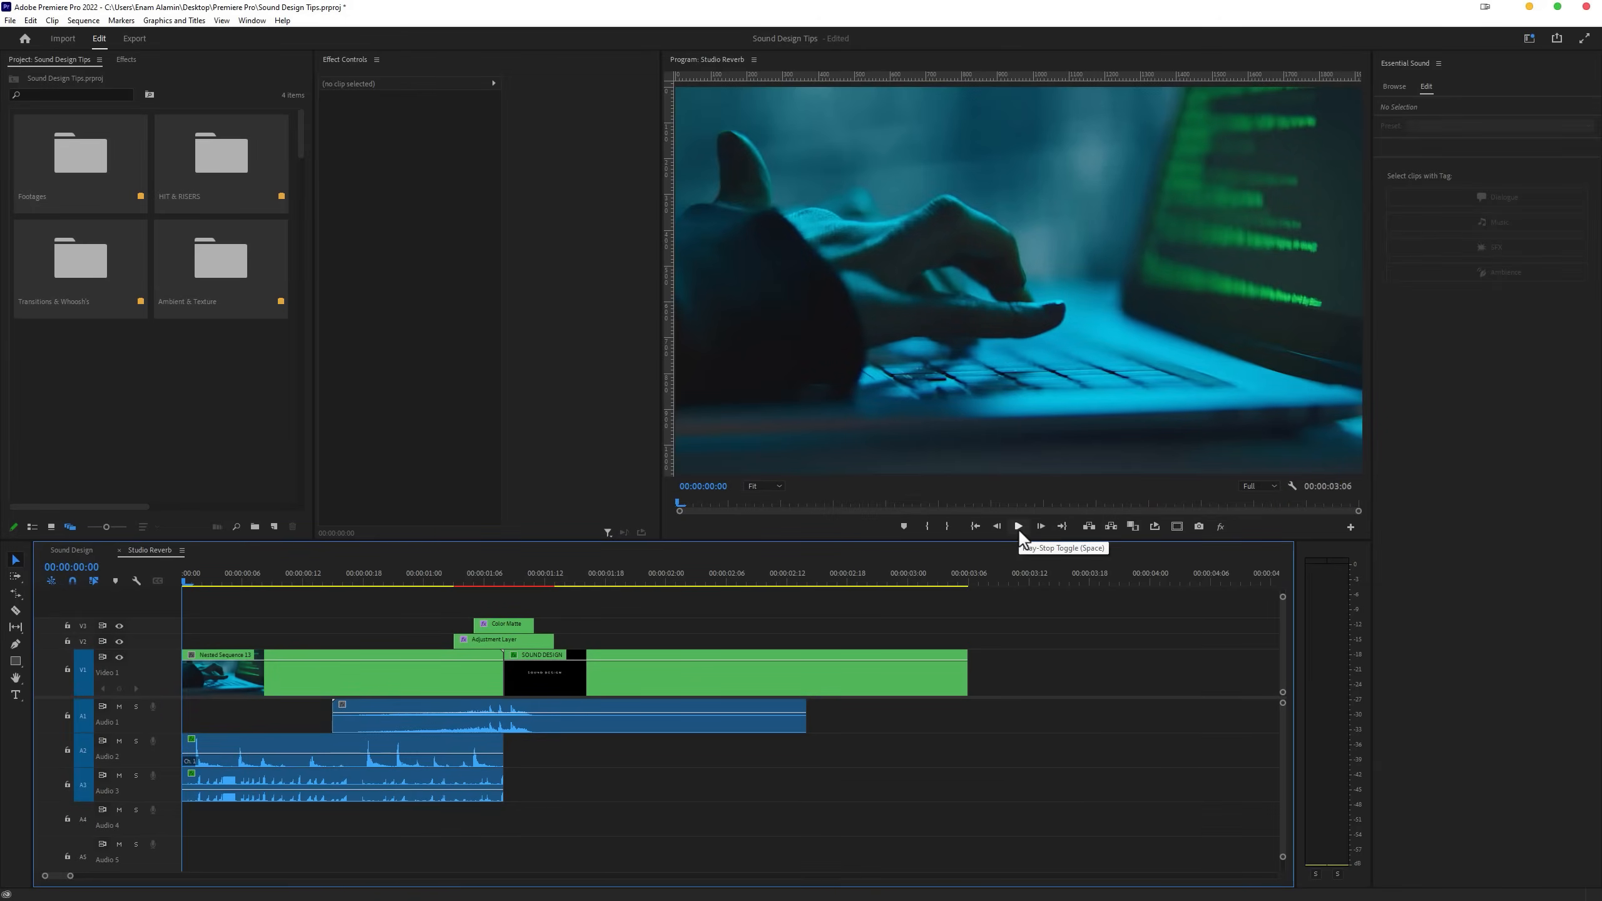
- Preview the Studio Reverb sequence, mute audio track 2 and return the playhead near the start
left_click(1017, 526)
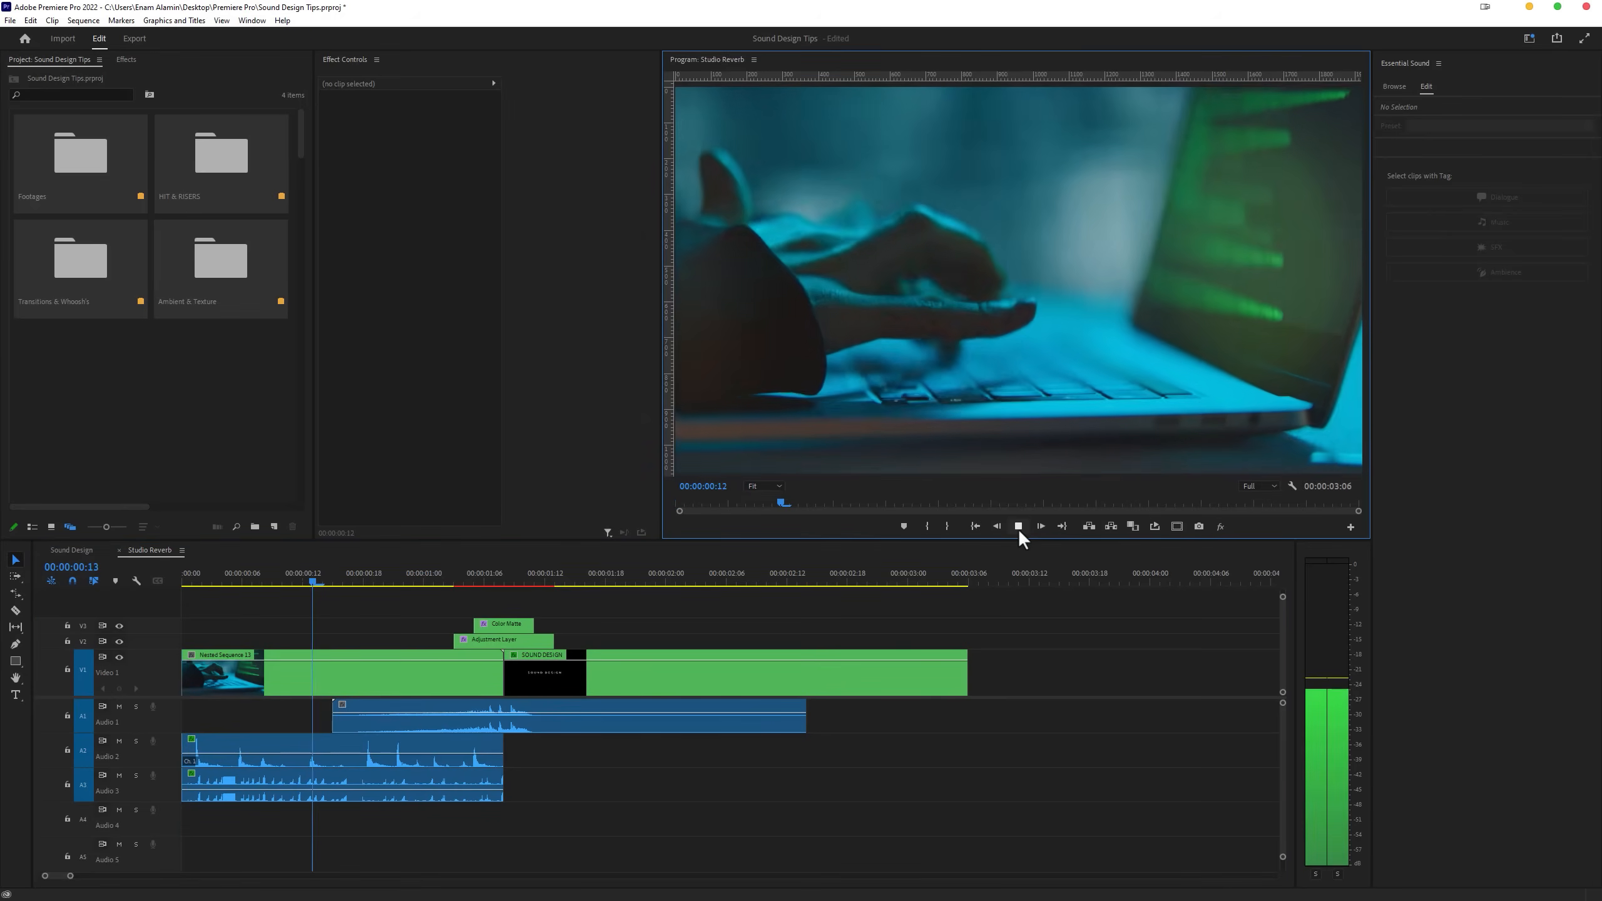
left_click(1041, 526)
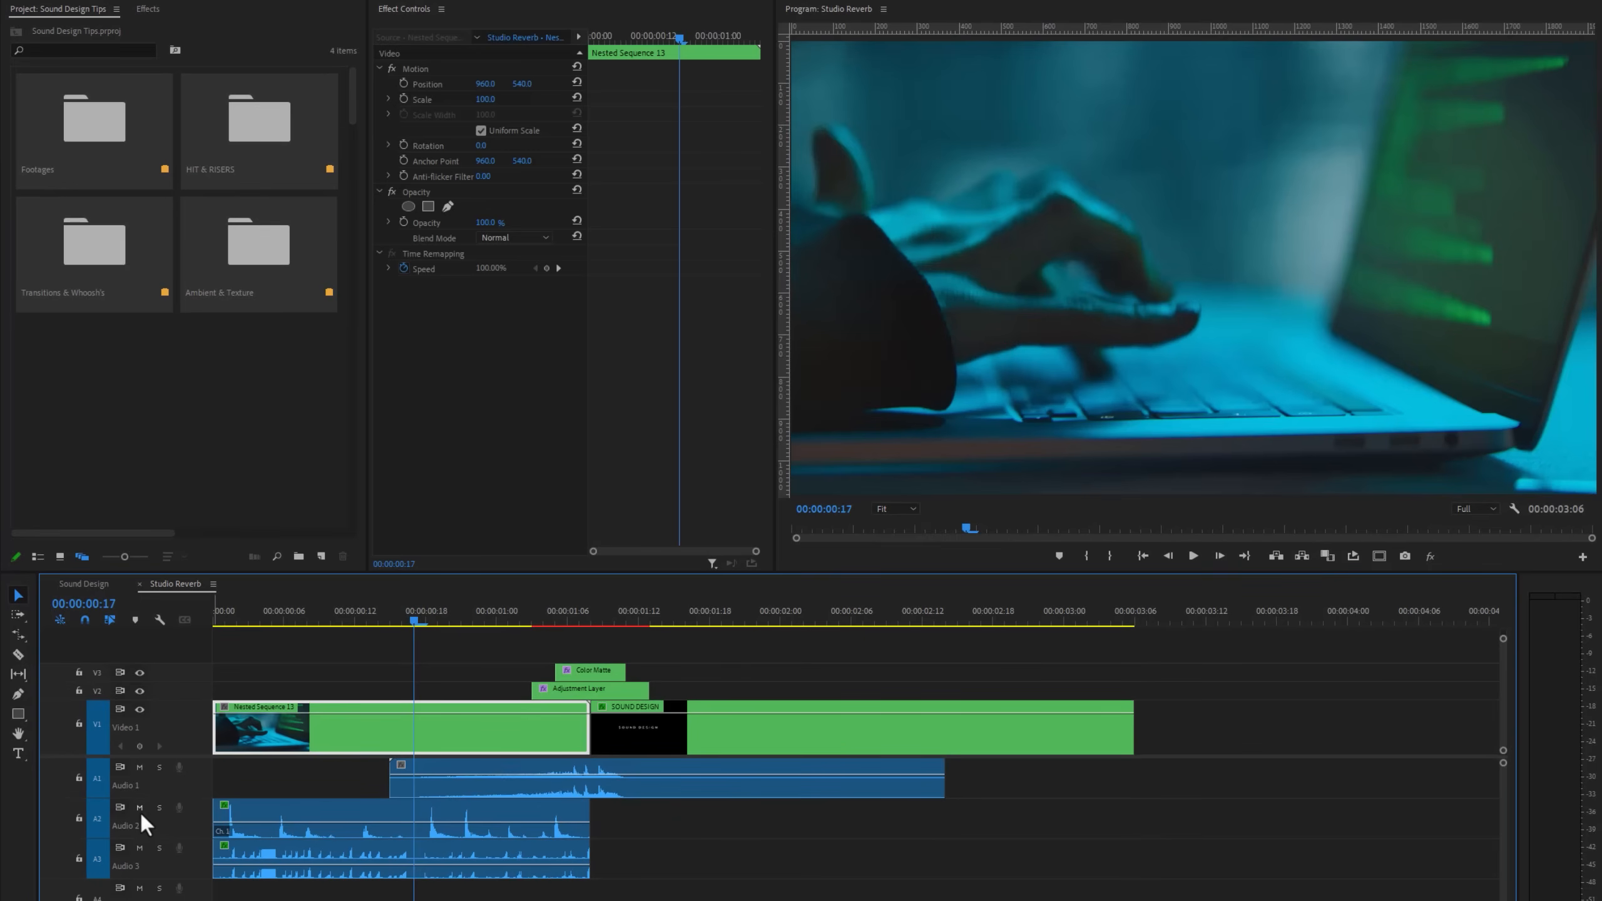
left_click(139, 807)
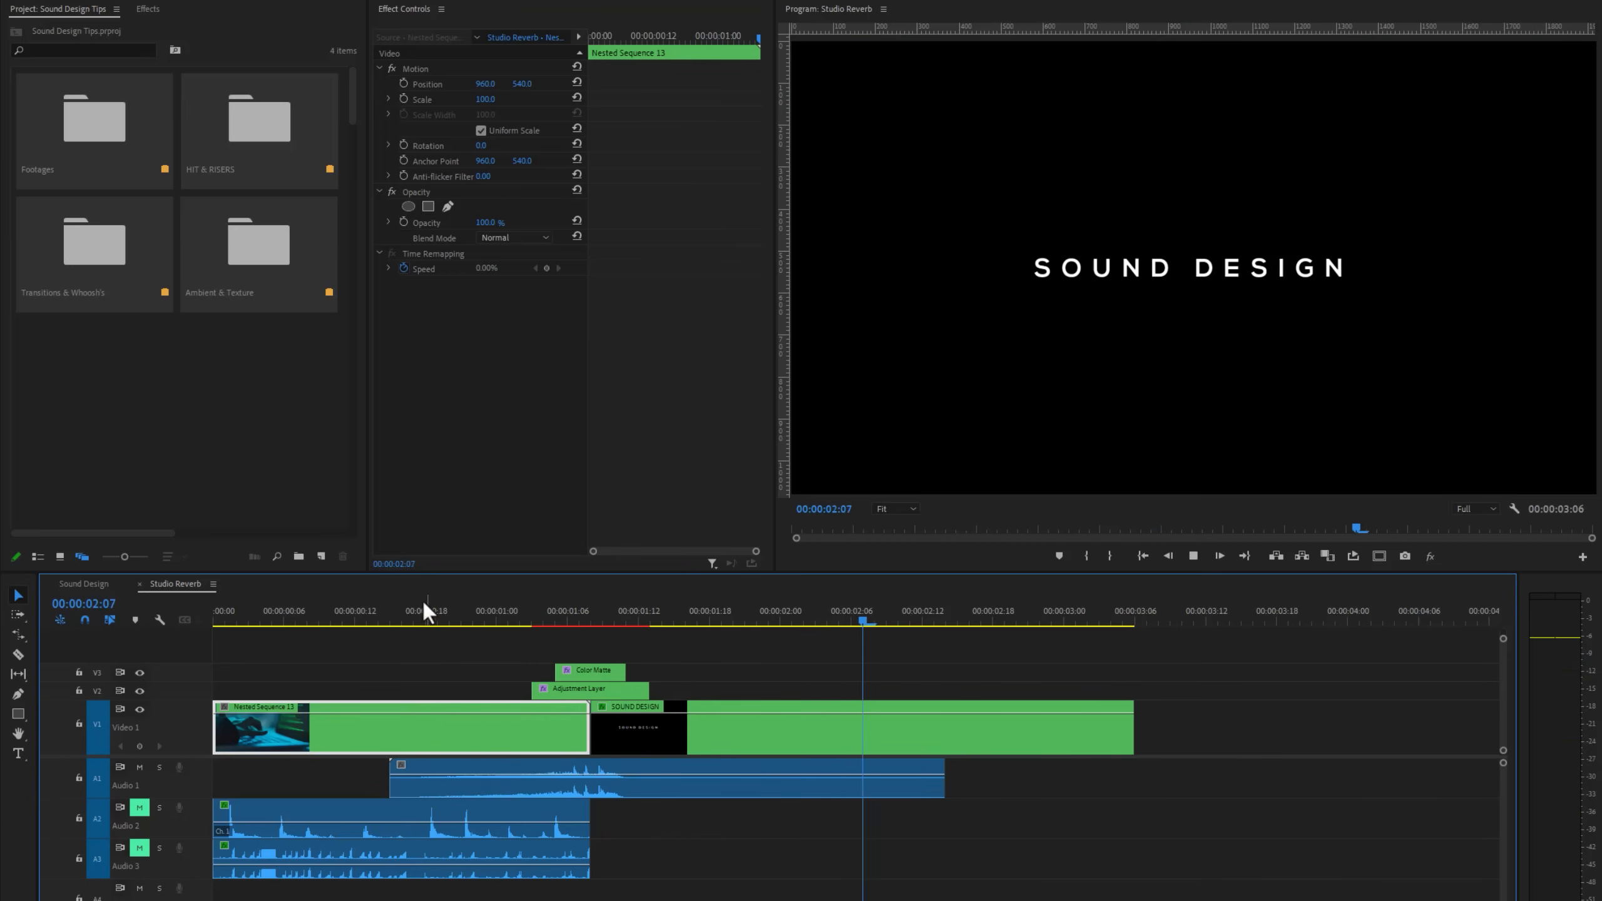
left_click(427, 621)
type("studi")
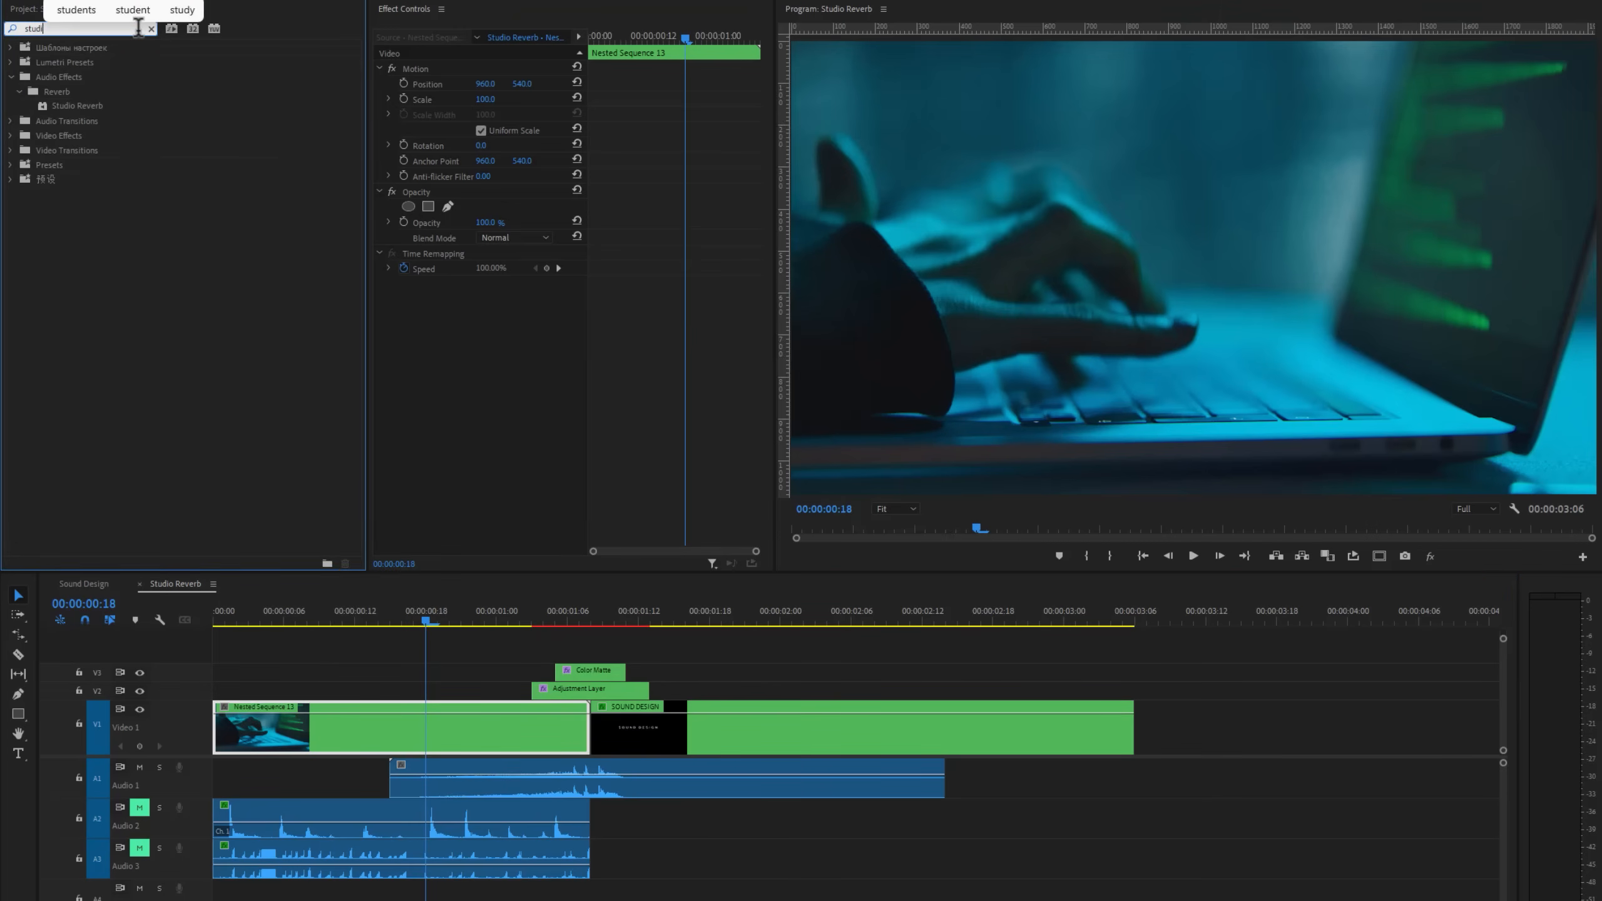
- Apply Studio Reverb to the Audio 1 shutter clip and choose the Great Hall preset
left_click(76, 106)
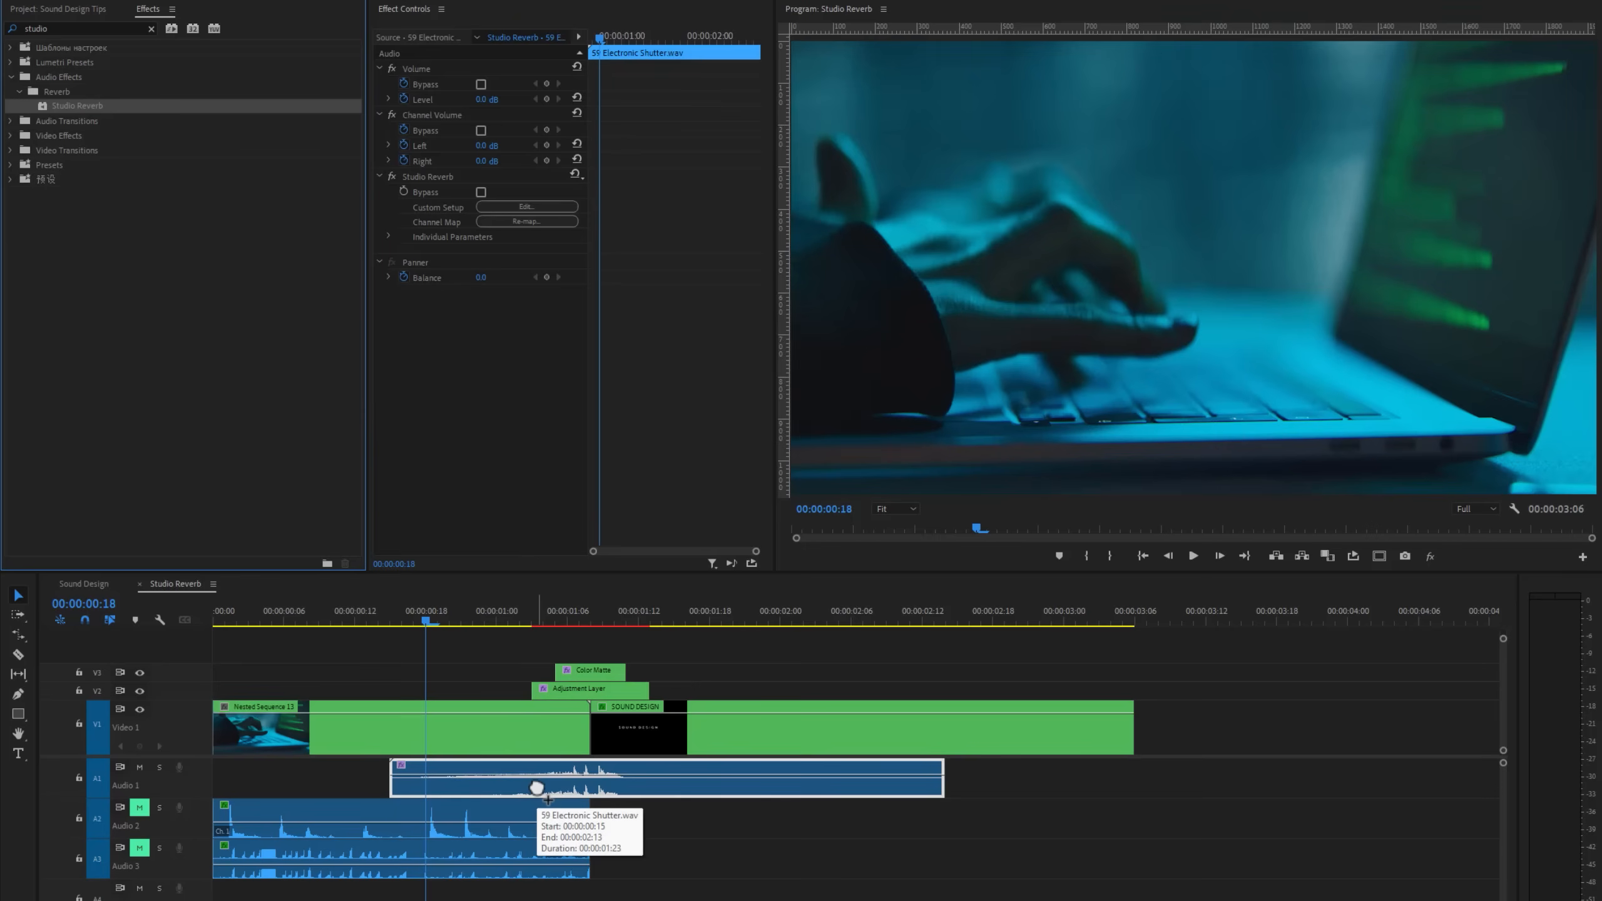
mouse_move(491, 184)
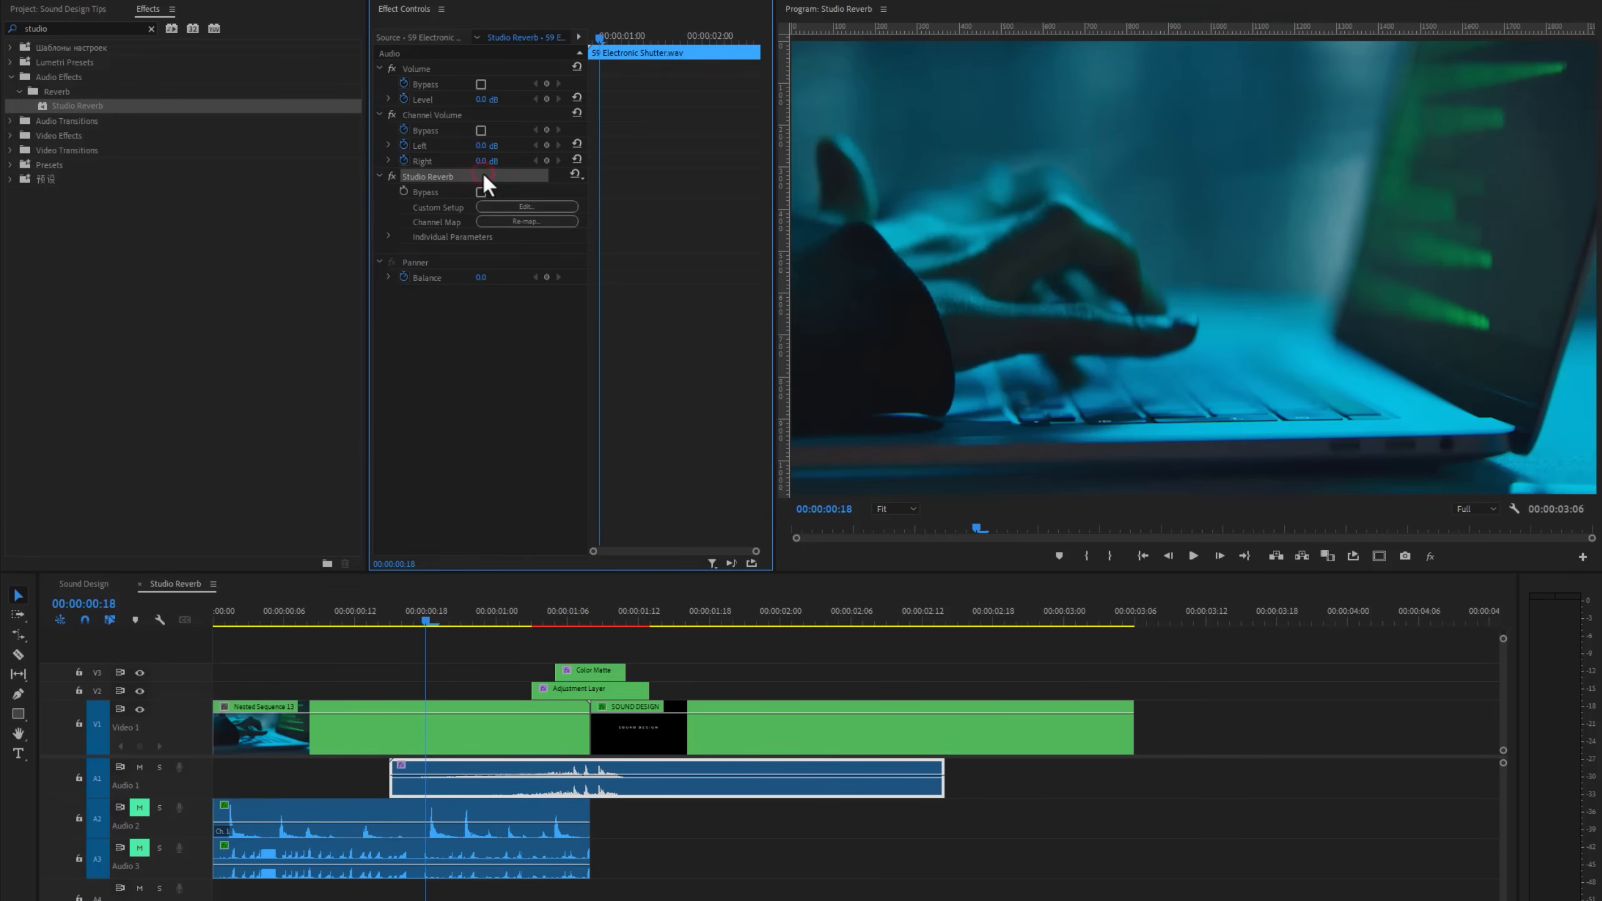
left_click(526, 207)
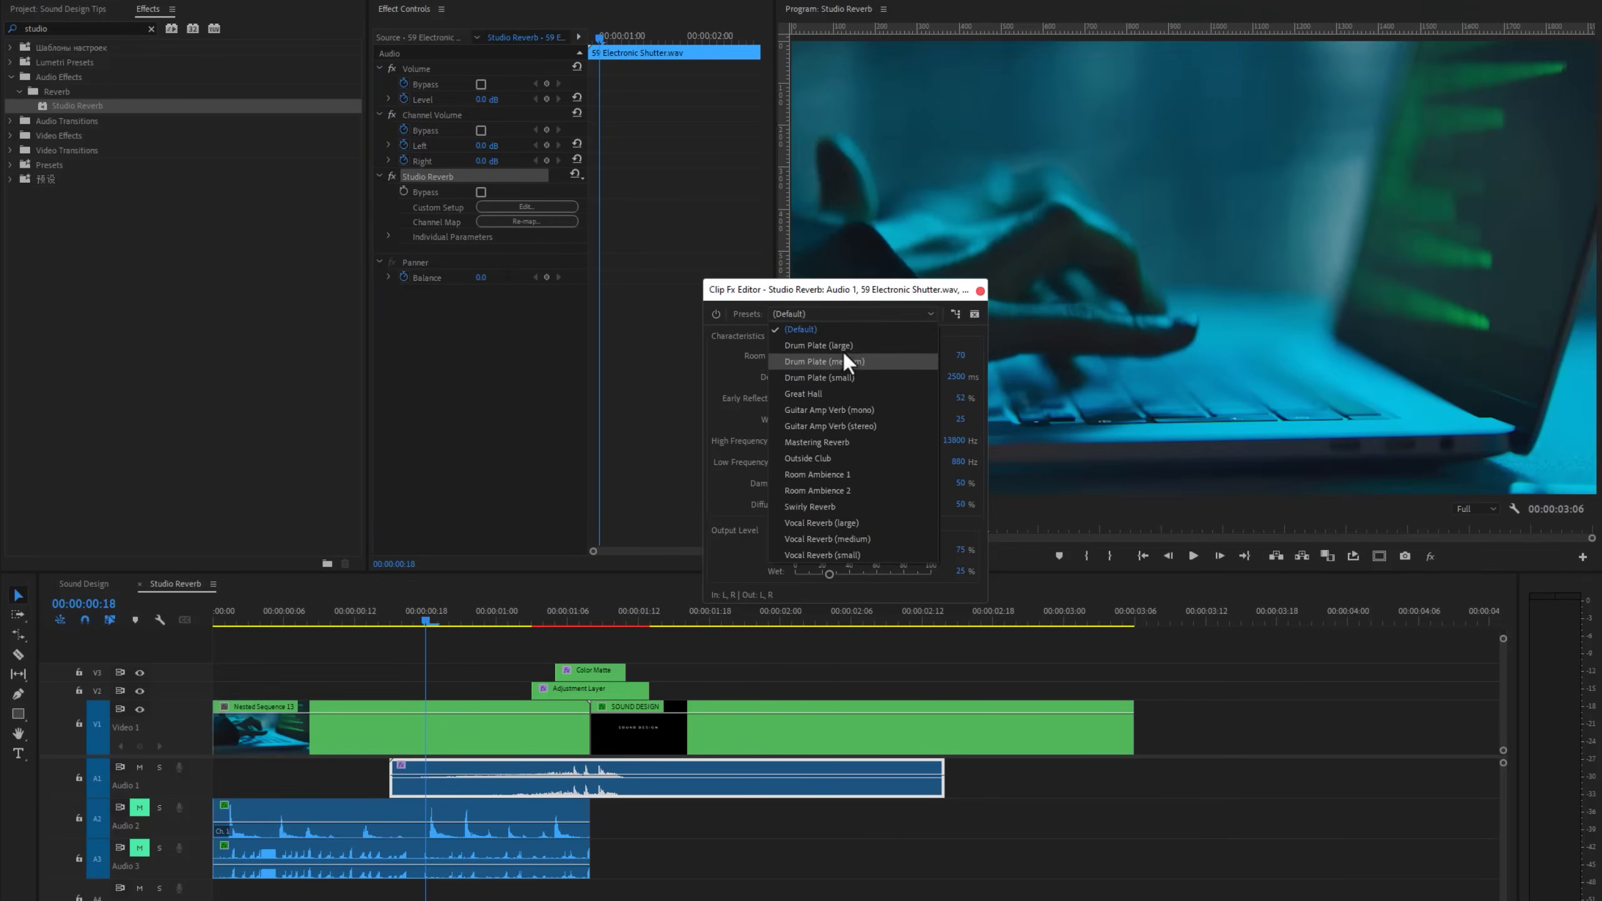
mouse_move(854, 400)
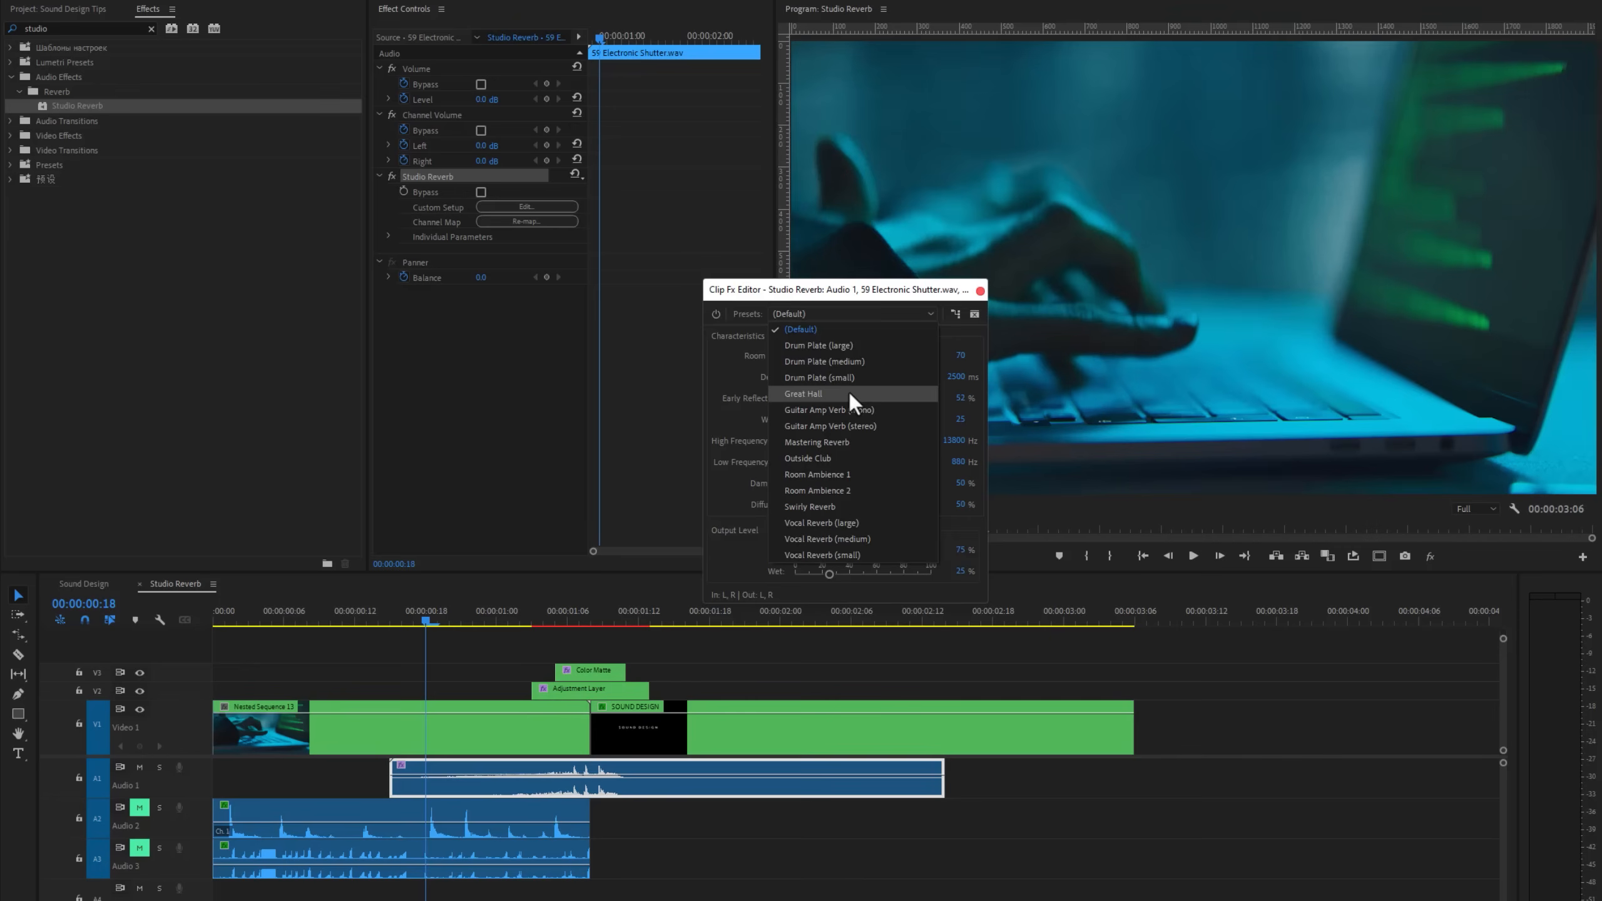
left_click(804, 393)
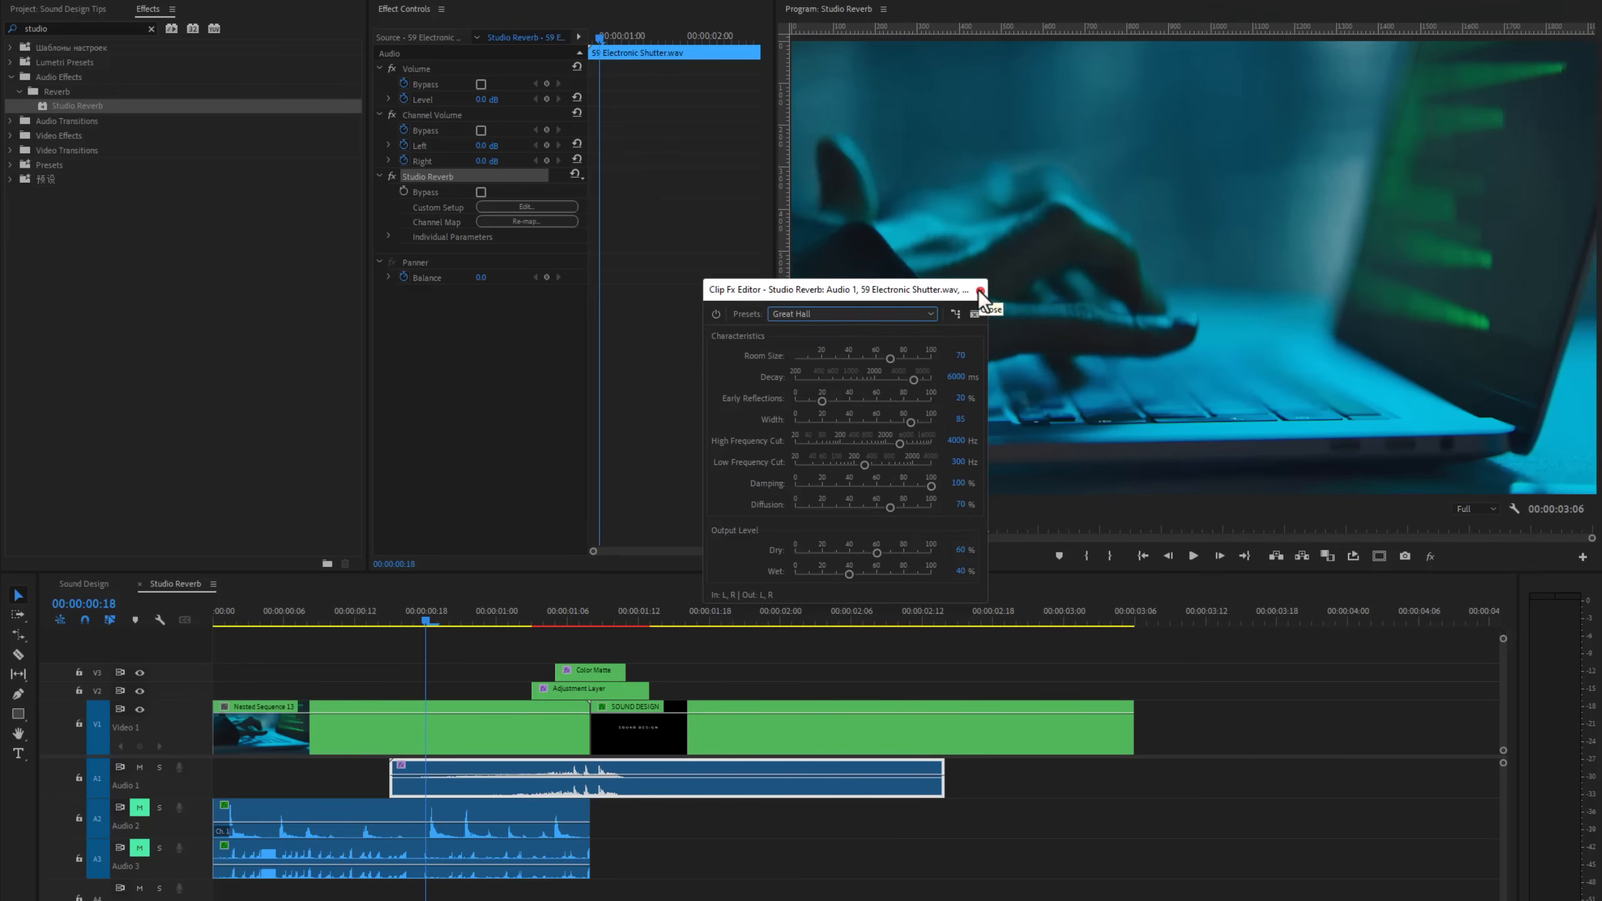
left_click(982, 309)
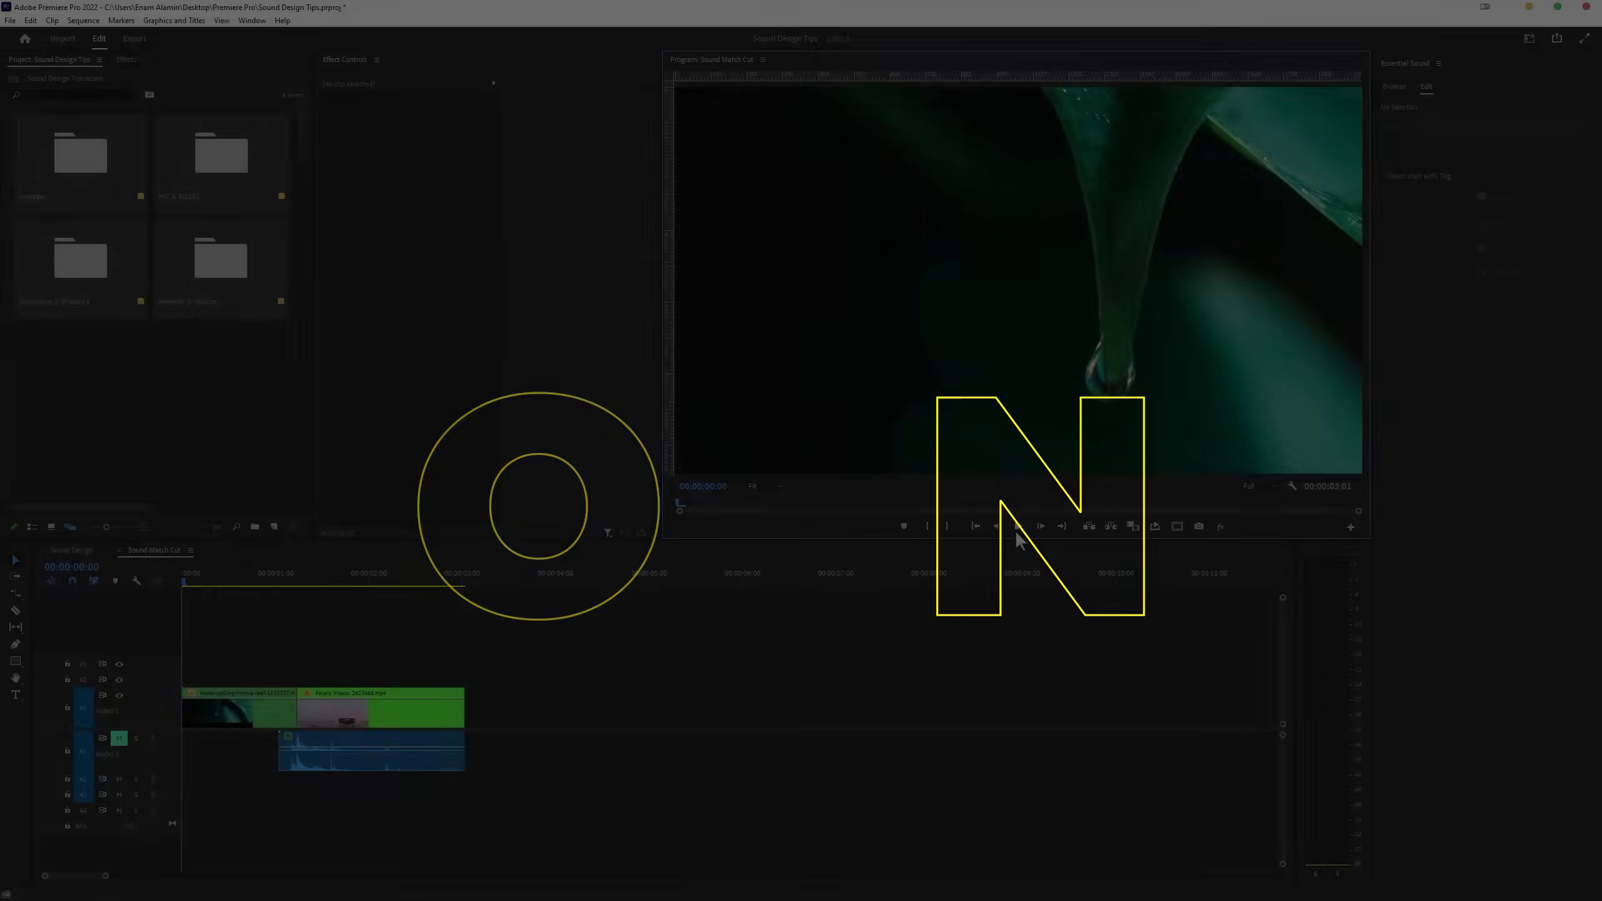
- Preview the Sound Match Cut sequence and unmute audio track 1 for the water drop
left_click(1017, 526)
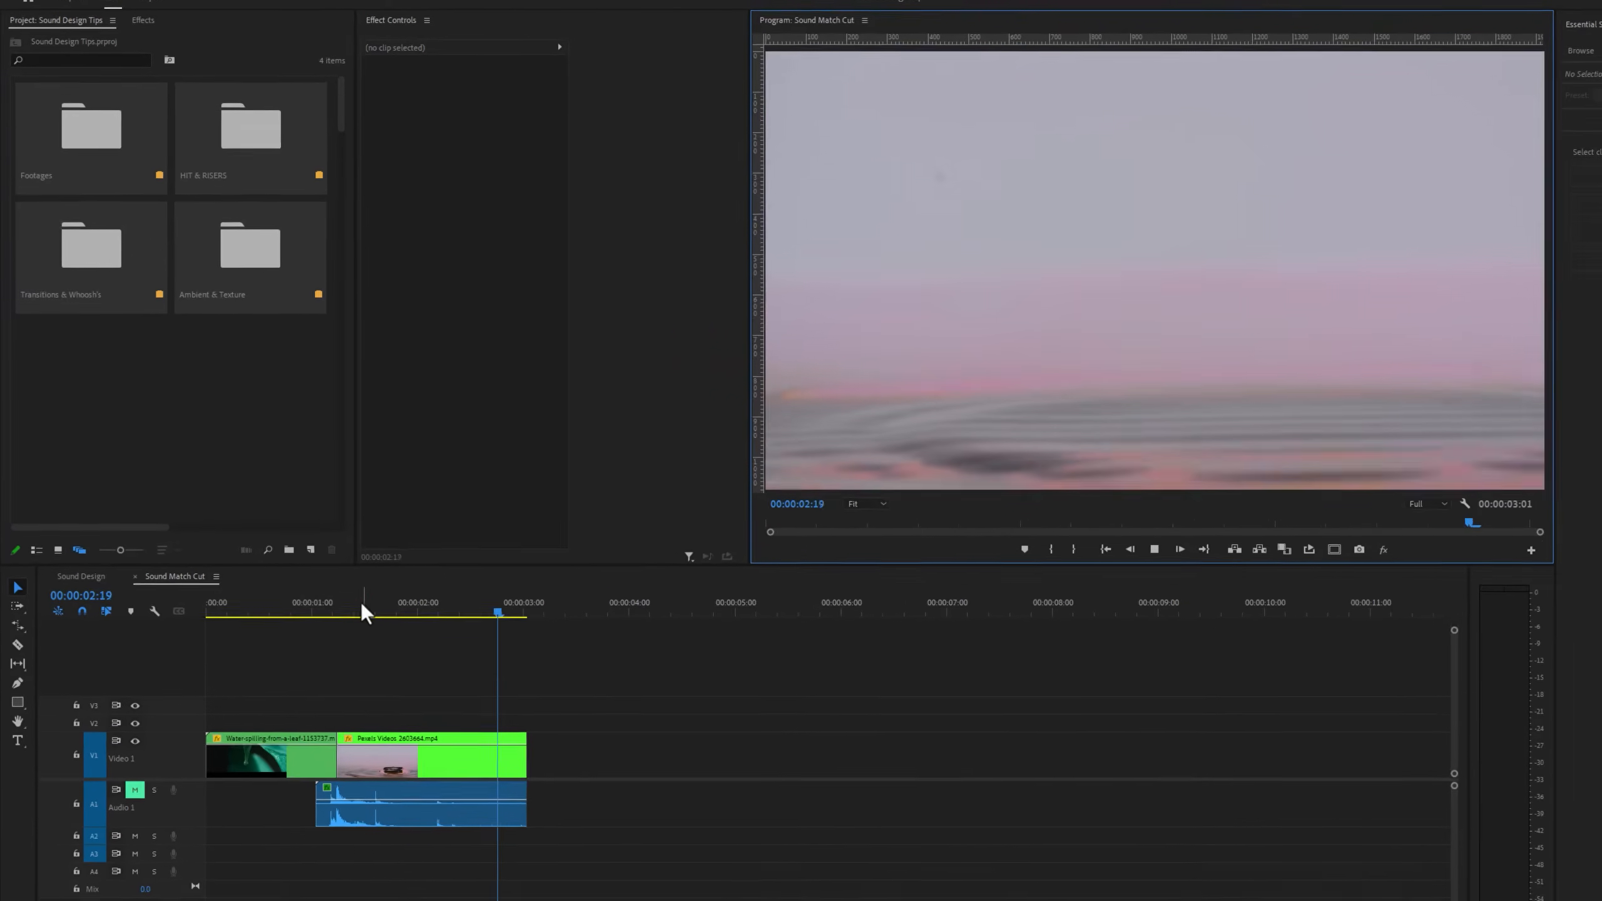
left_click(429, 756)
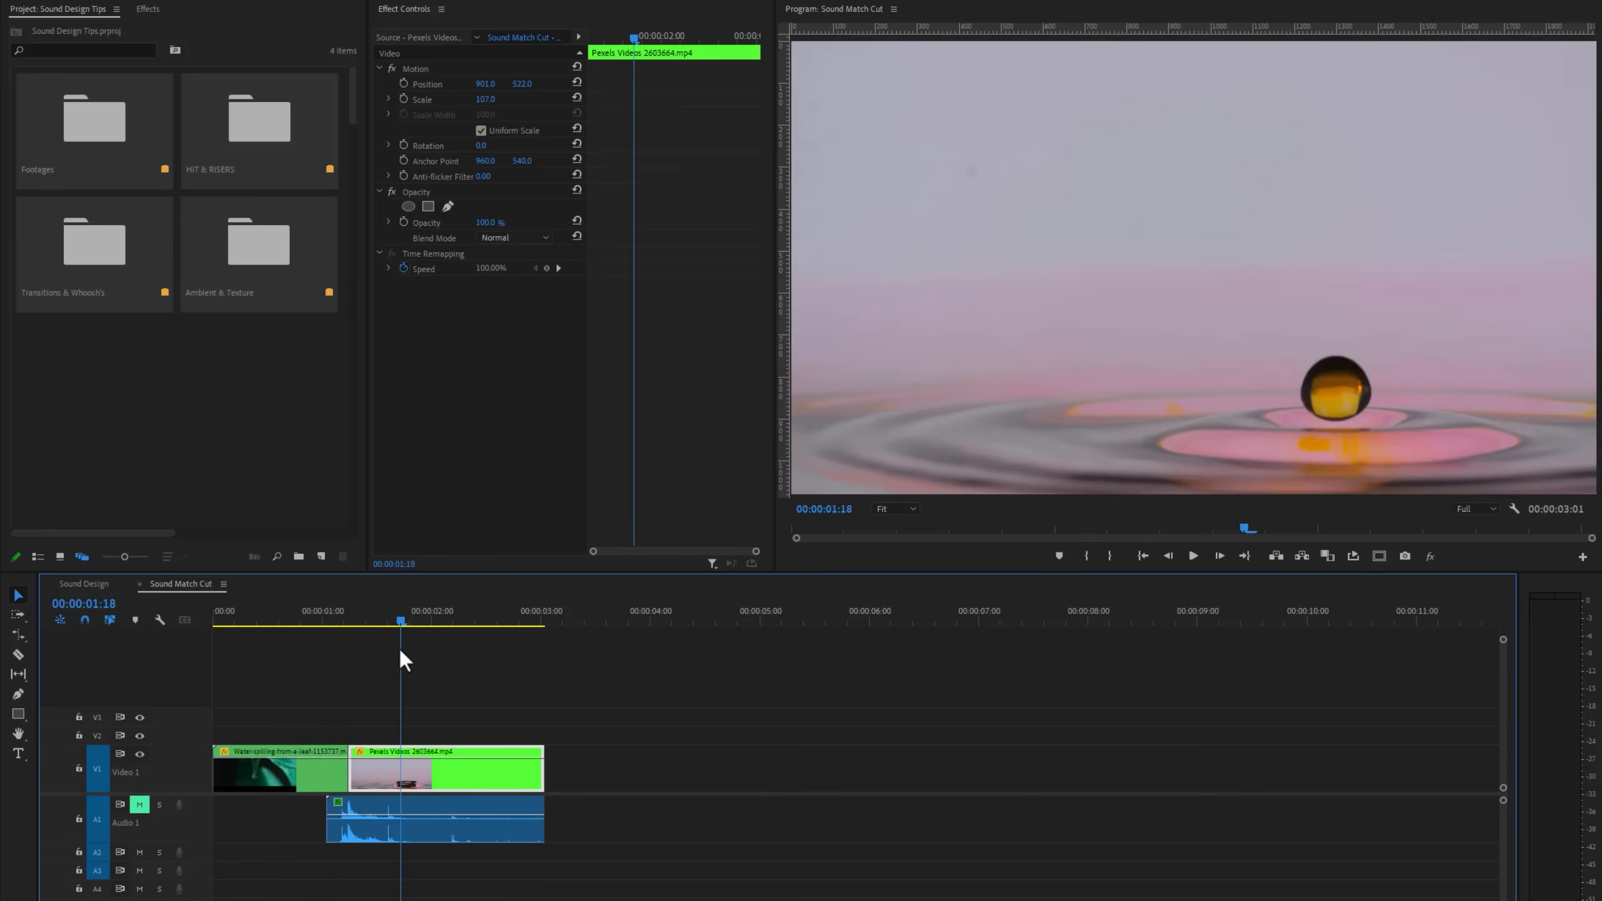
mouse_move(140, 804)
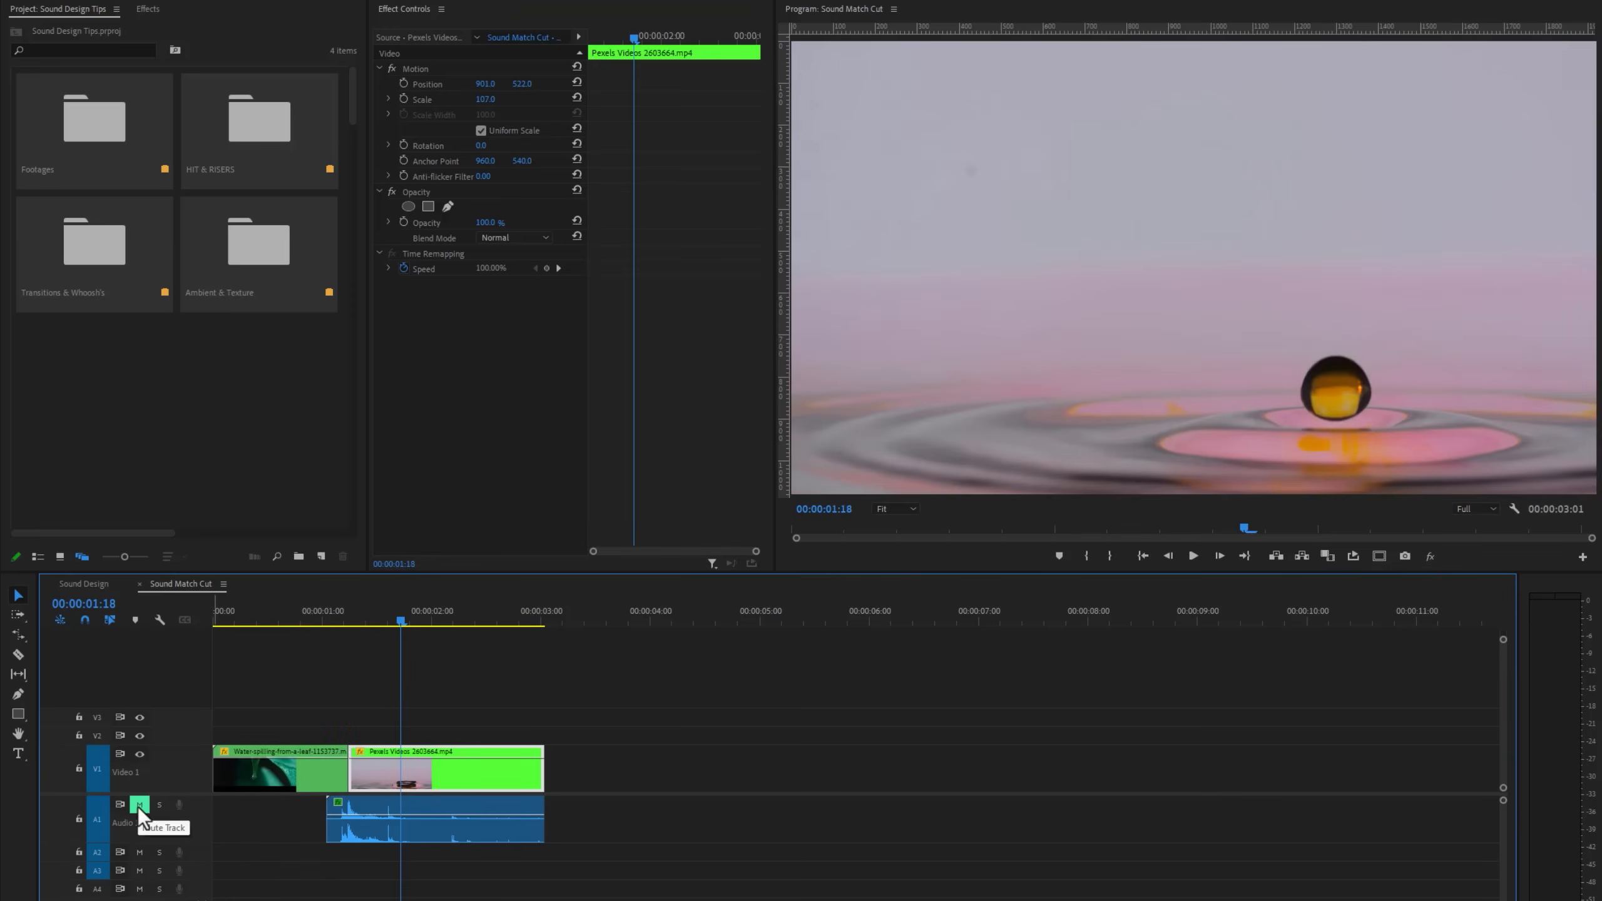
left_click(269, 621)
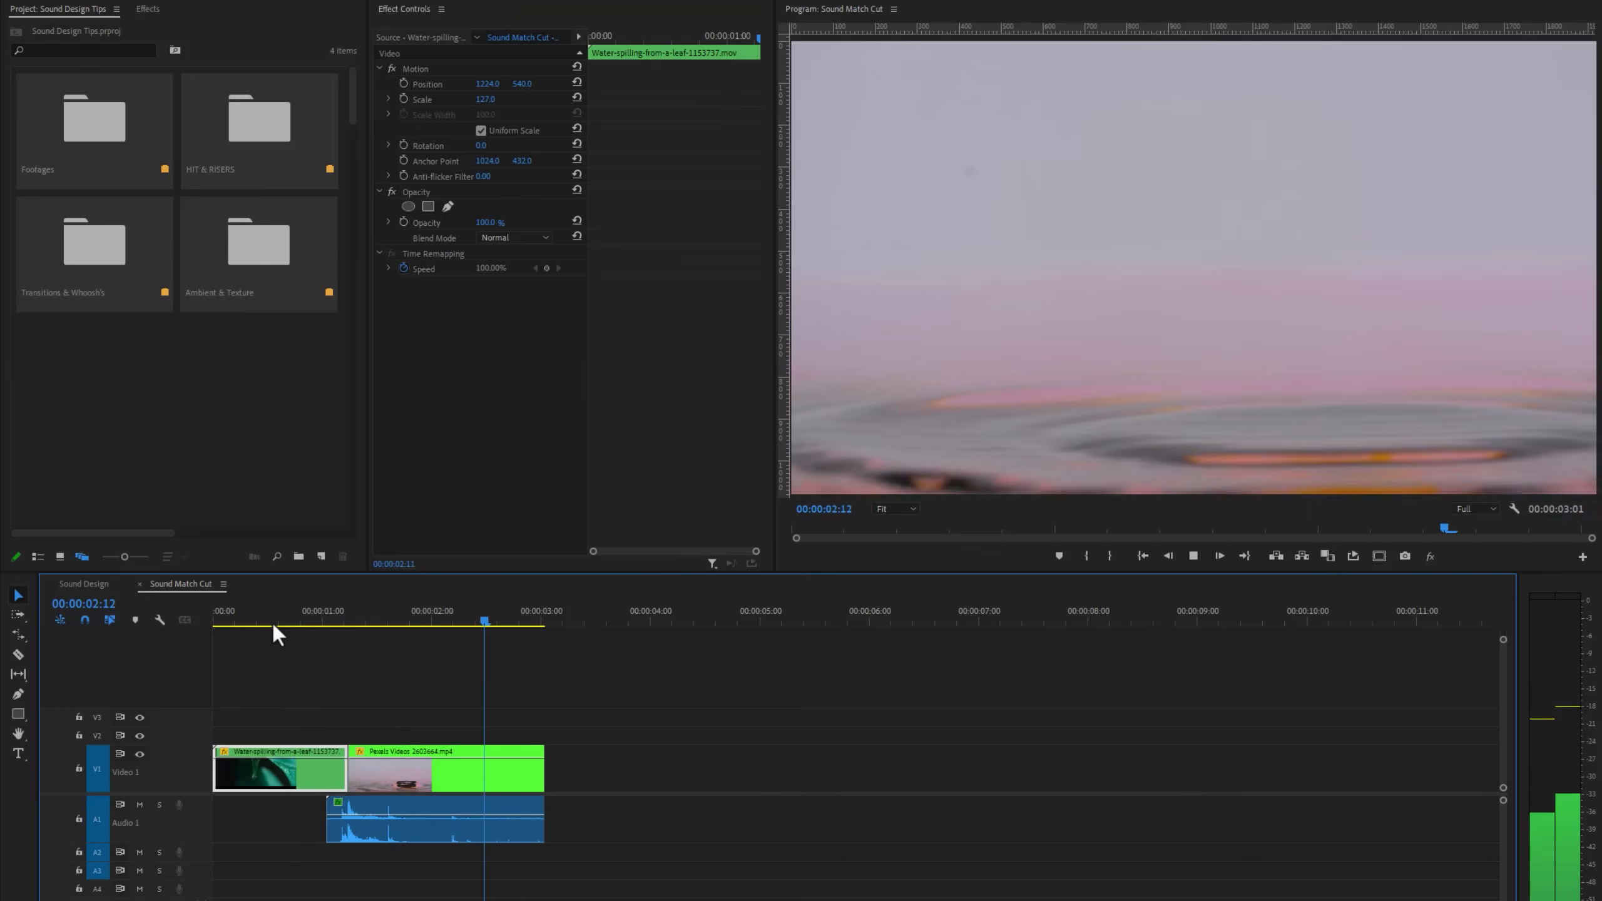
- Fade out the end of the water drop sound with a Constant Power crossfade
left_click(283, 621)
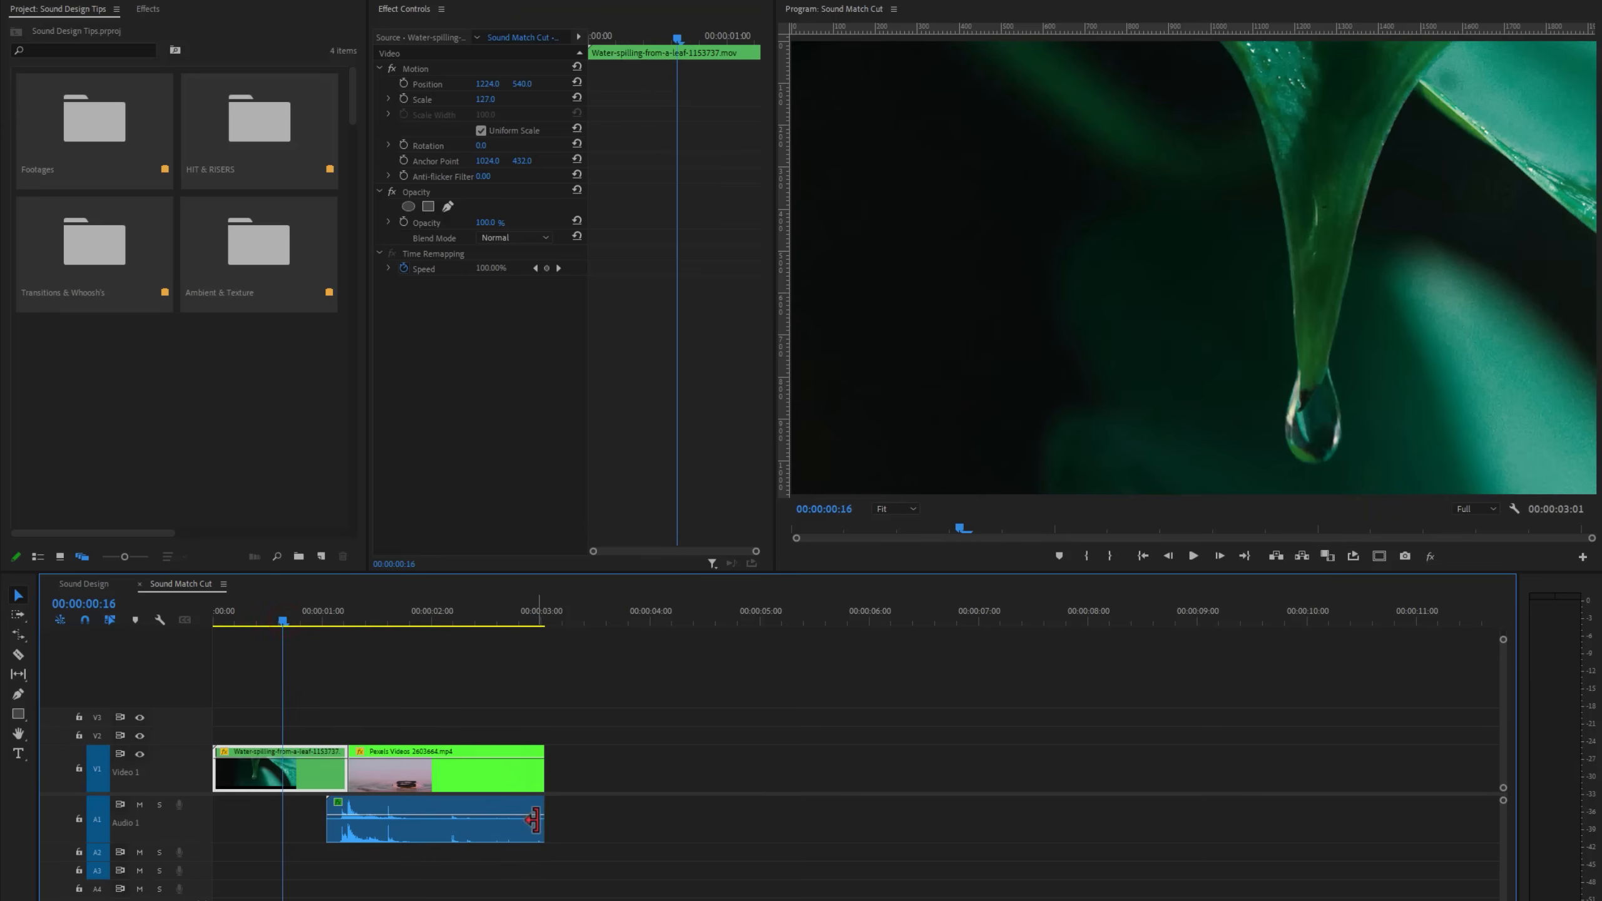
left_click(439, 818)
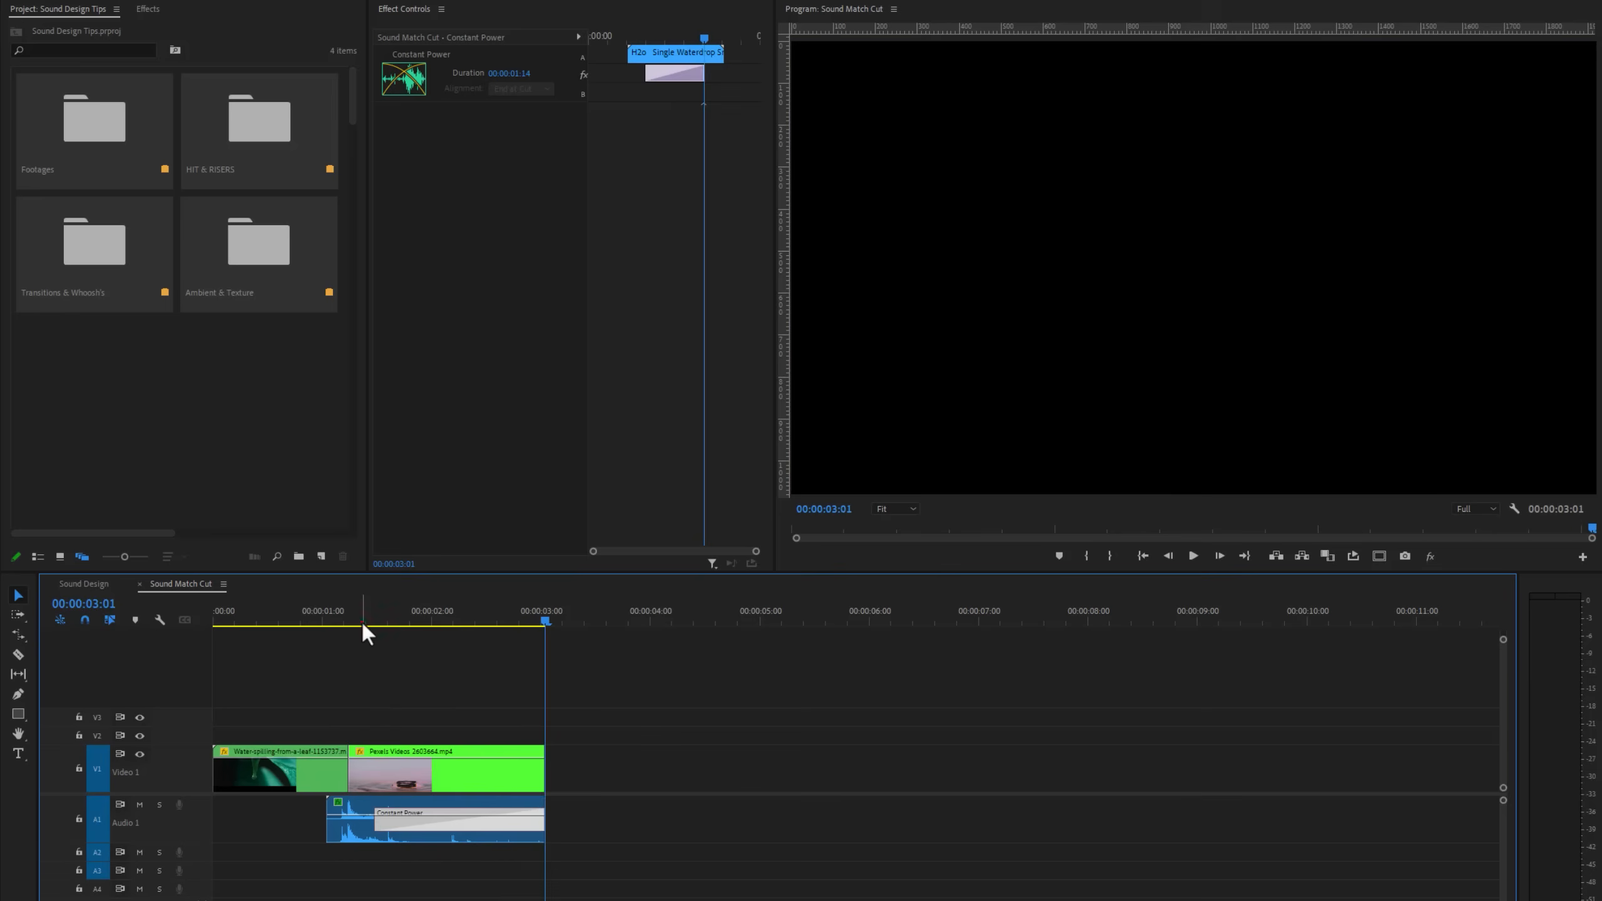
left_click(435, 818)
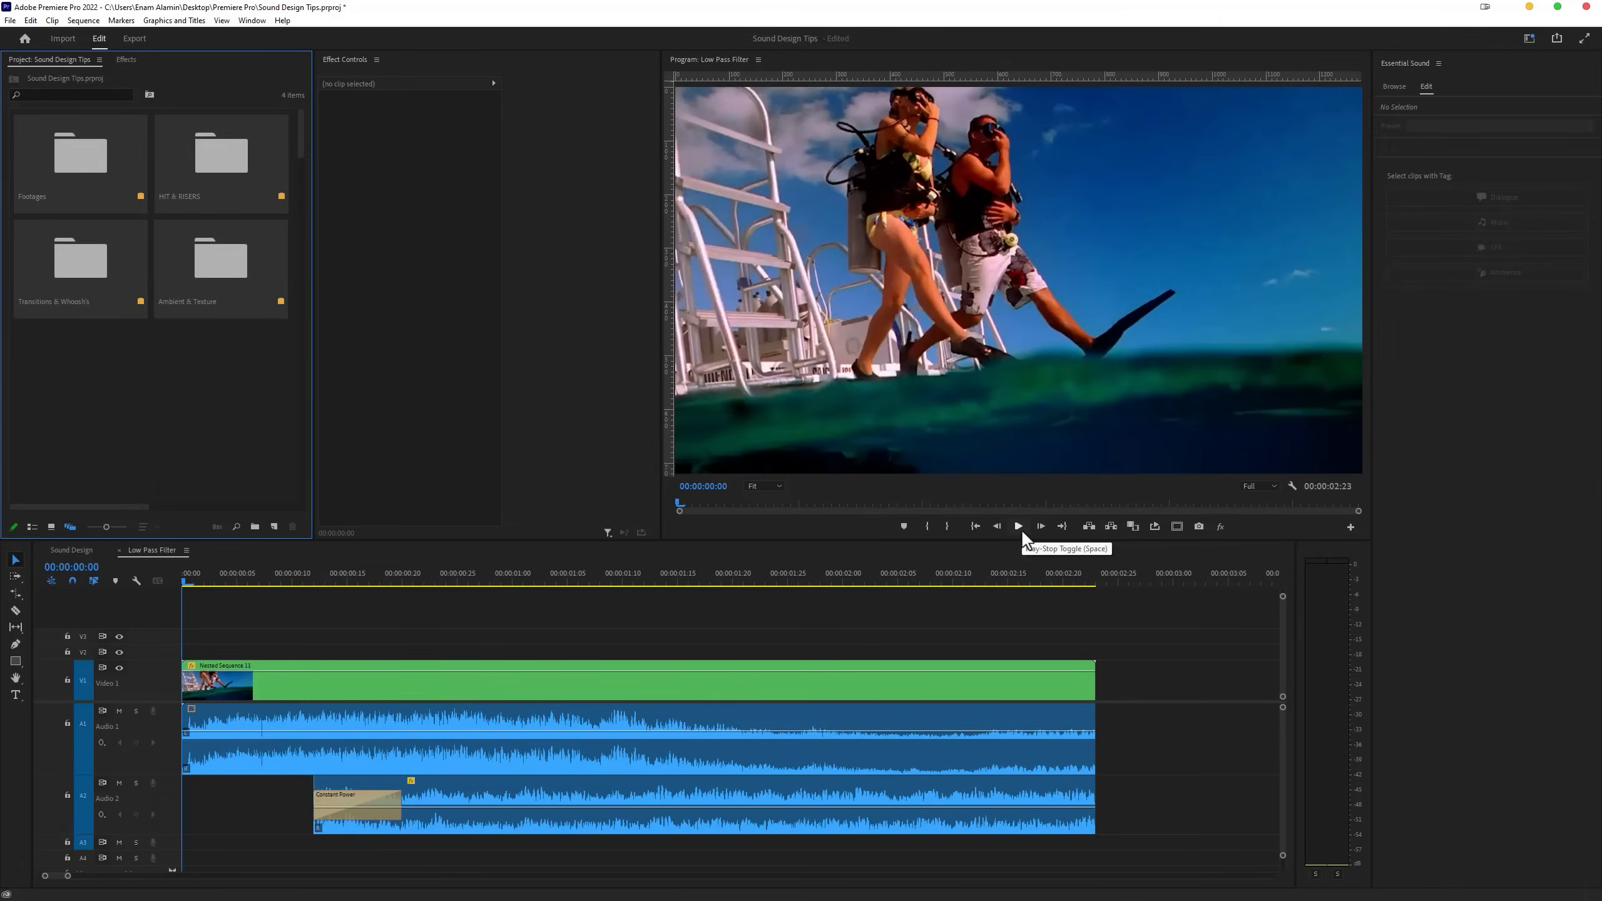
- Preview the Low Pass Filter sequence and apply the Lowpass effect to the diving clip's audio
left_click(1016, 525)
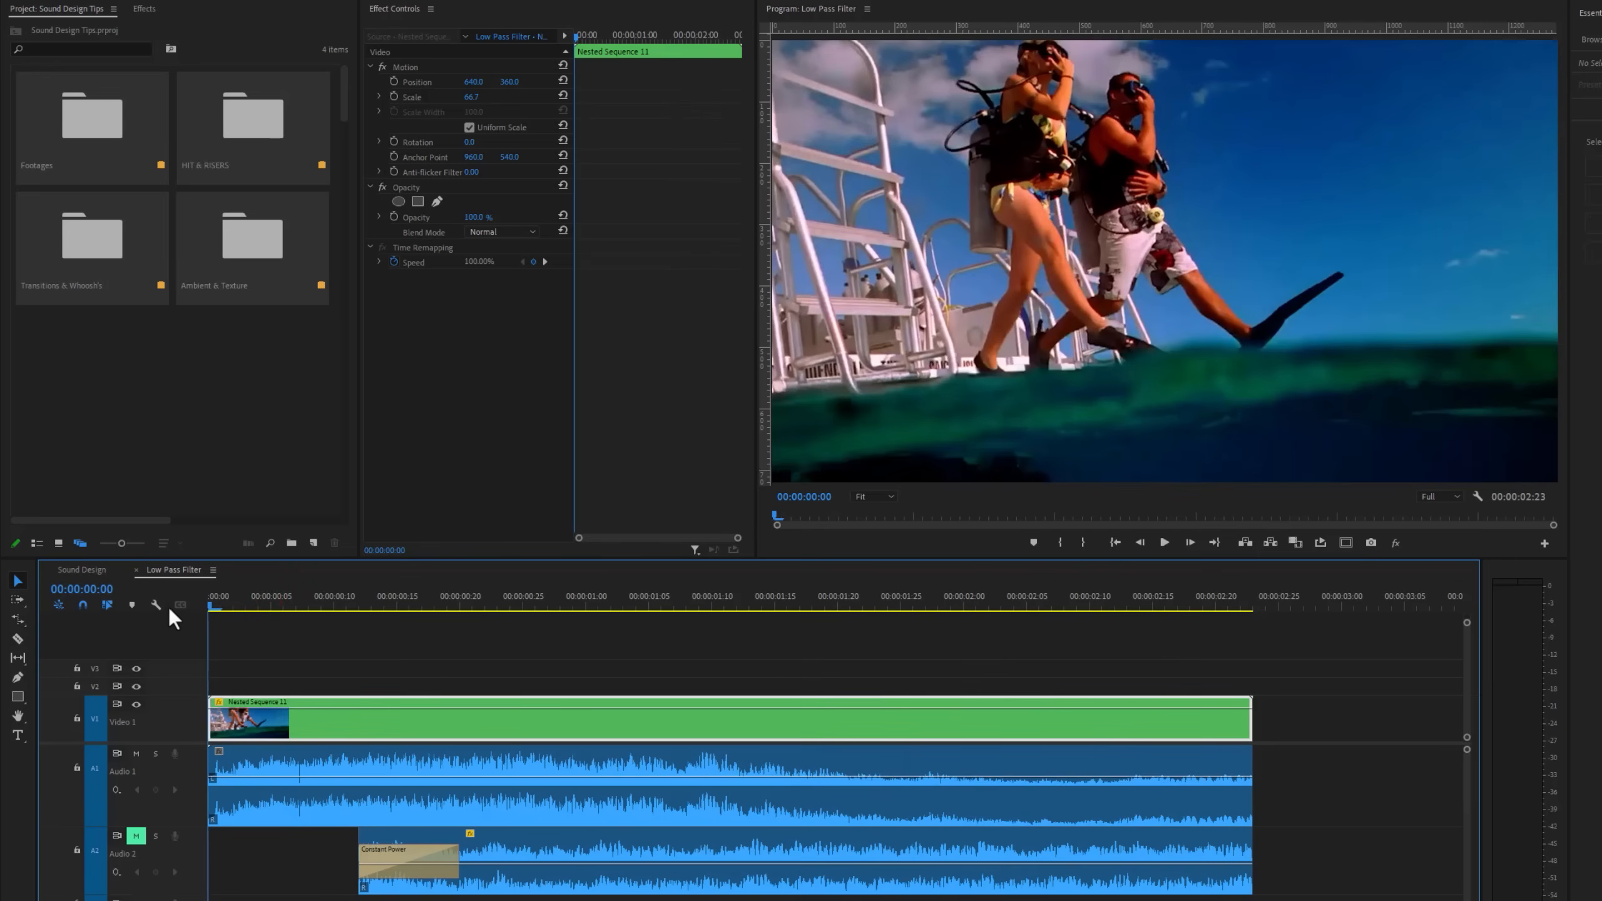
left_click(143, 9)
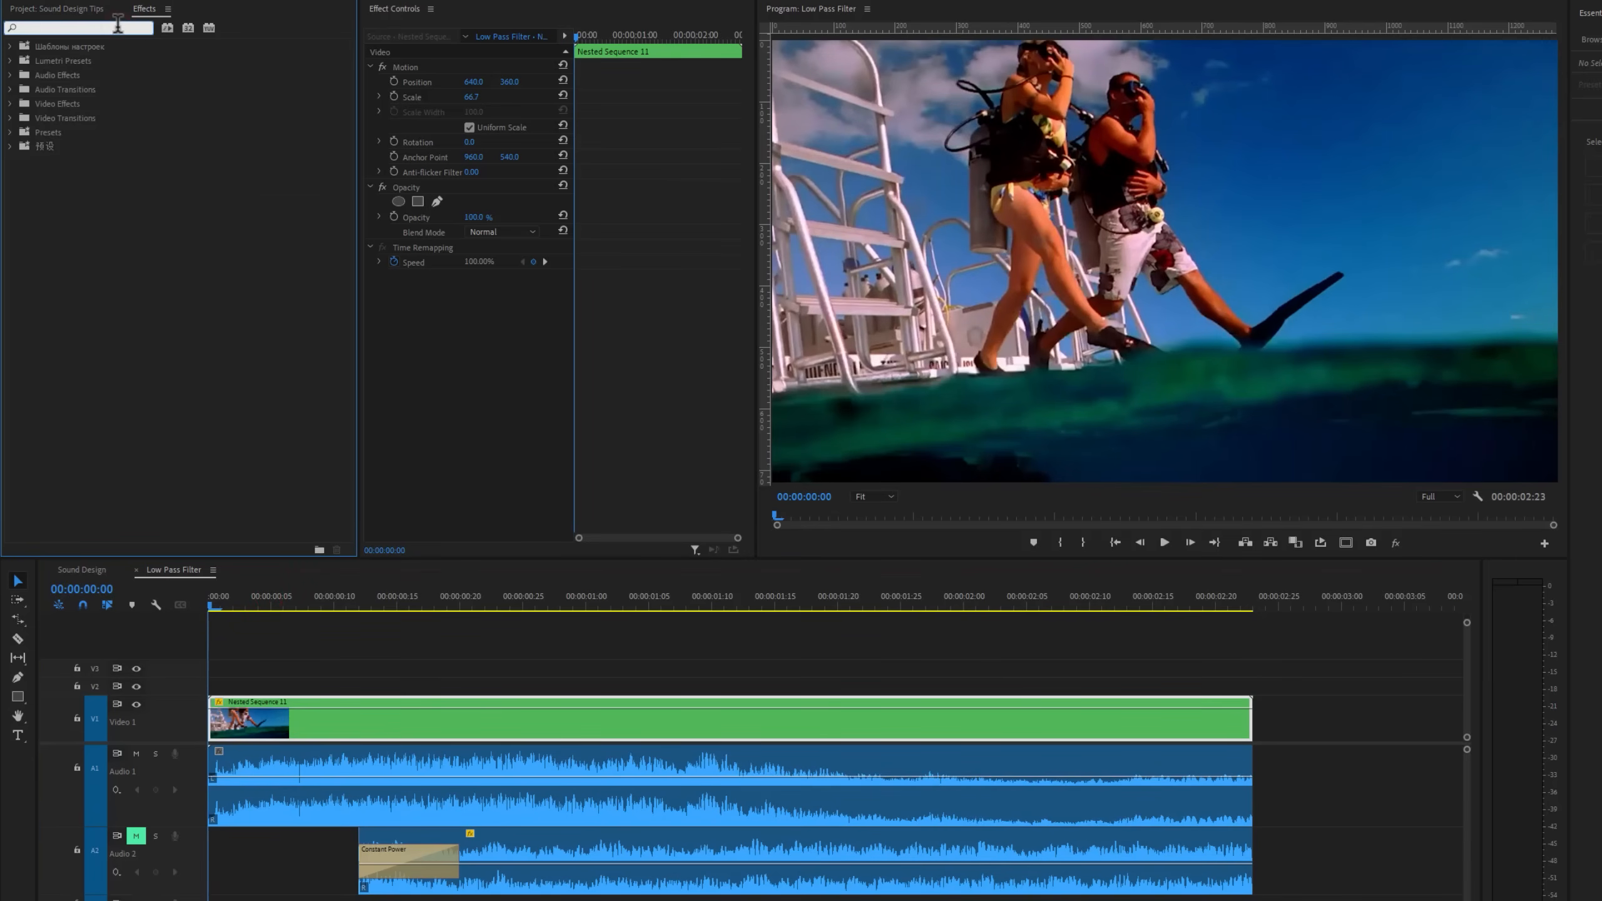
type("low pass")
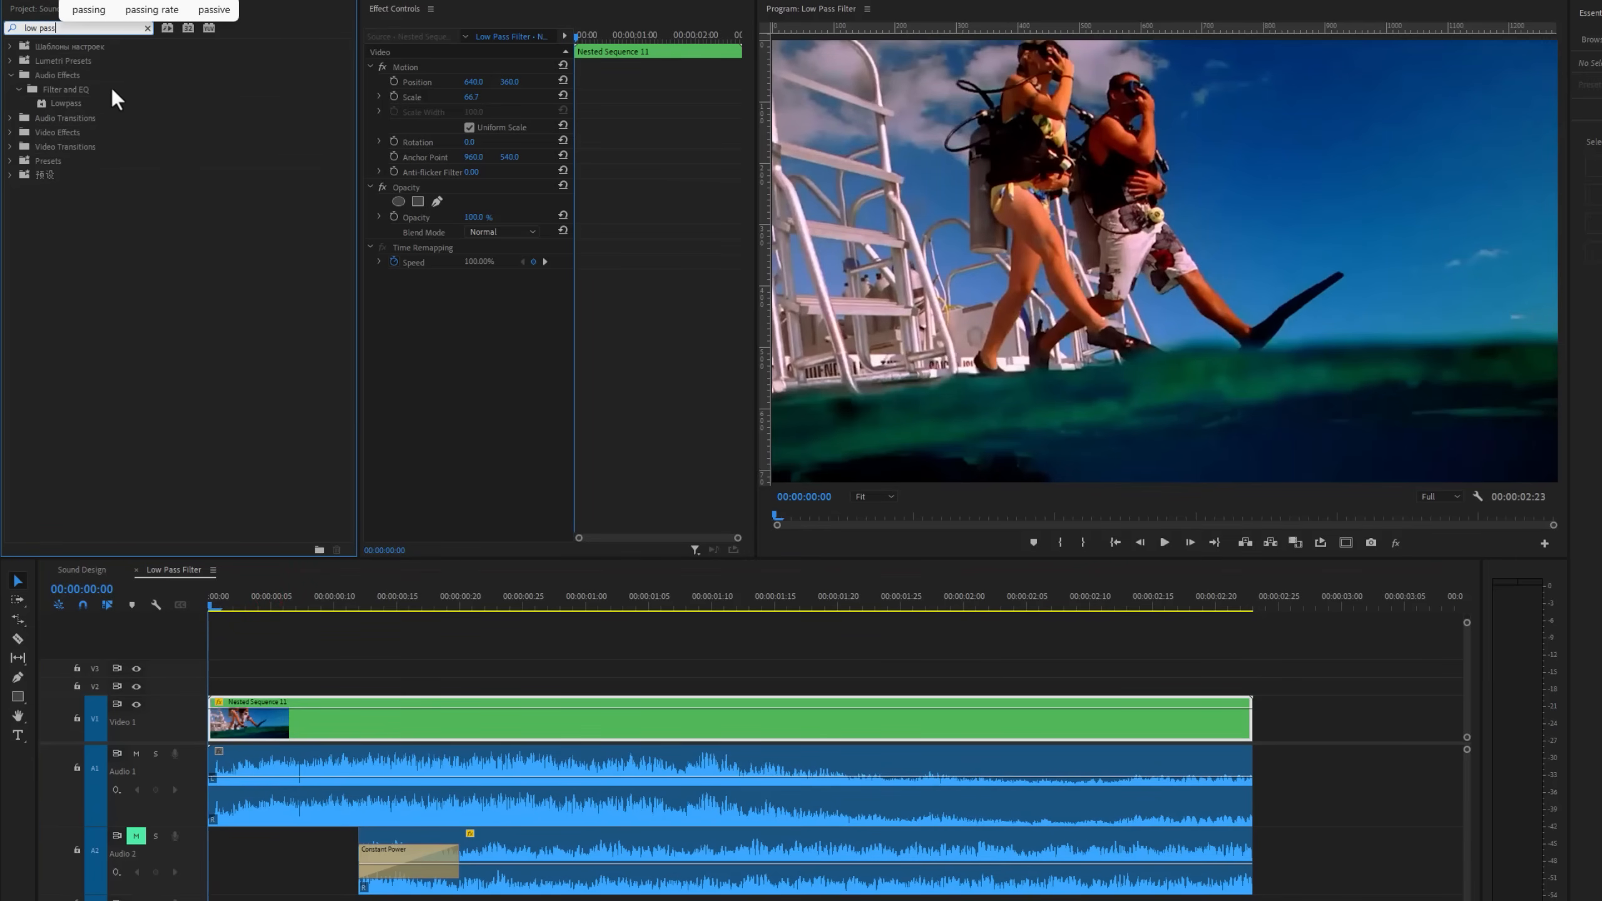
left_click(715, 771)
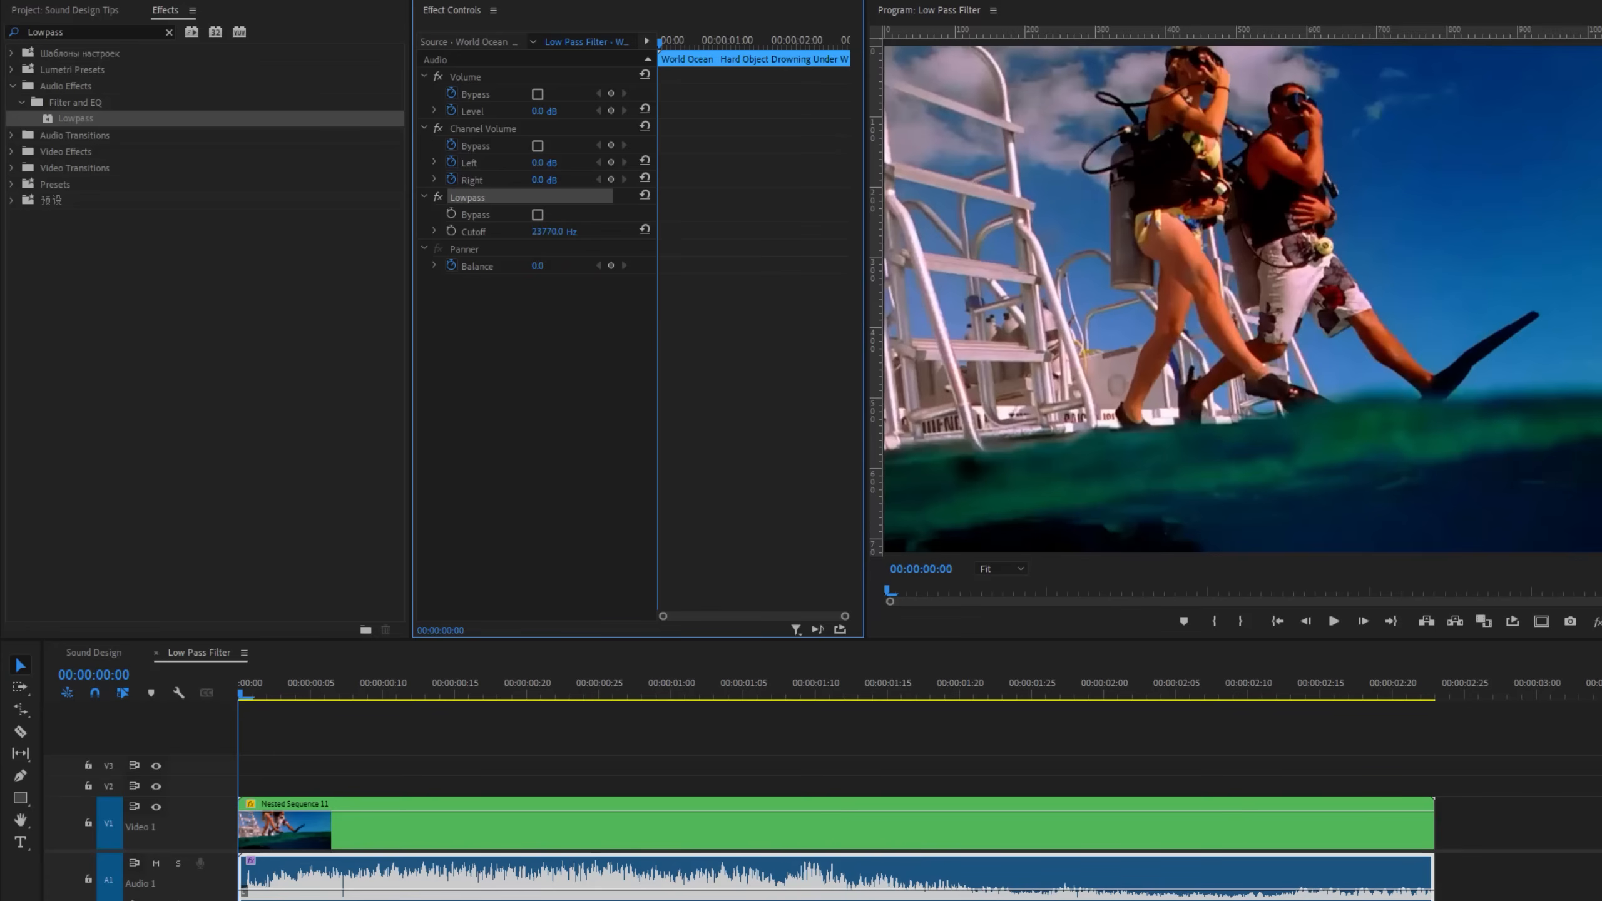
mouse_move(454, 245)
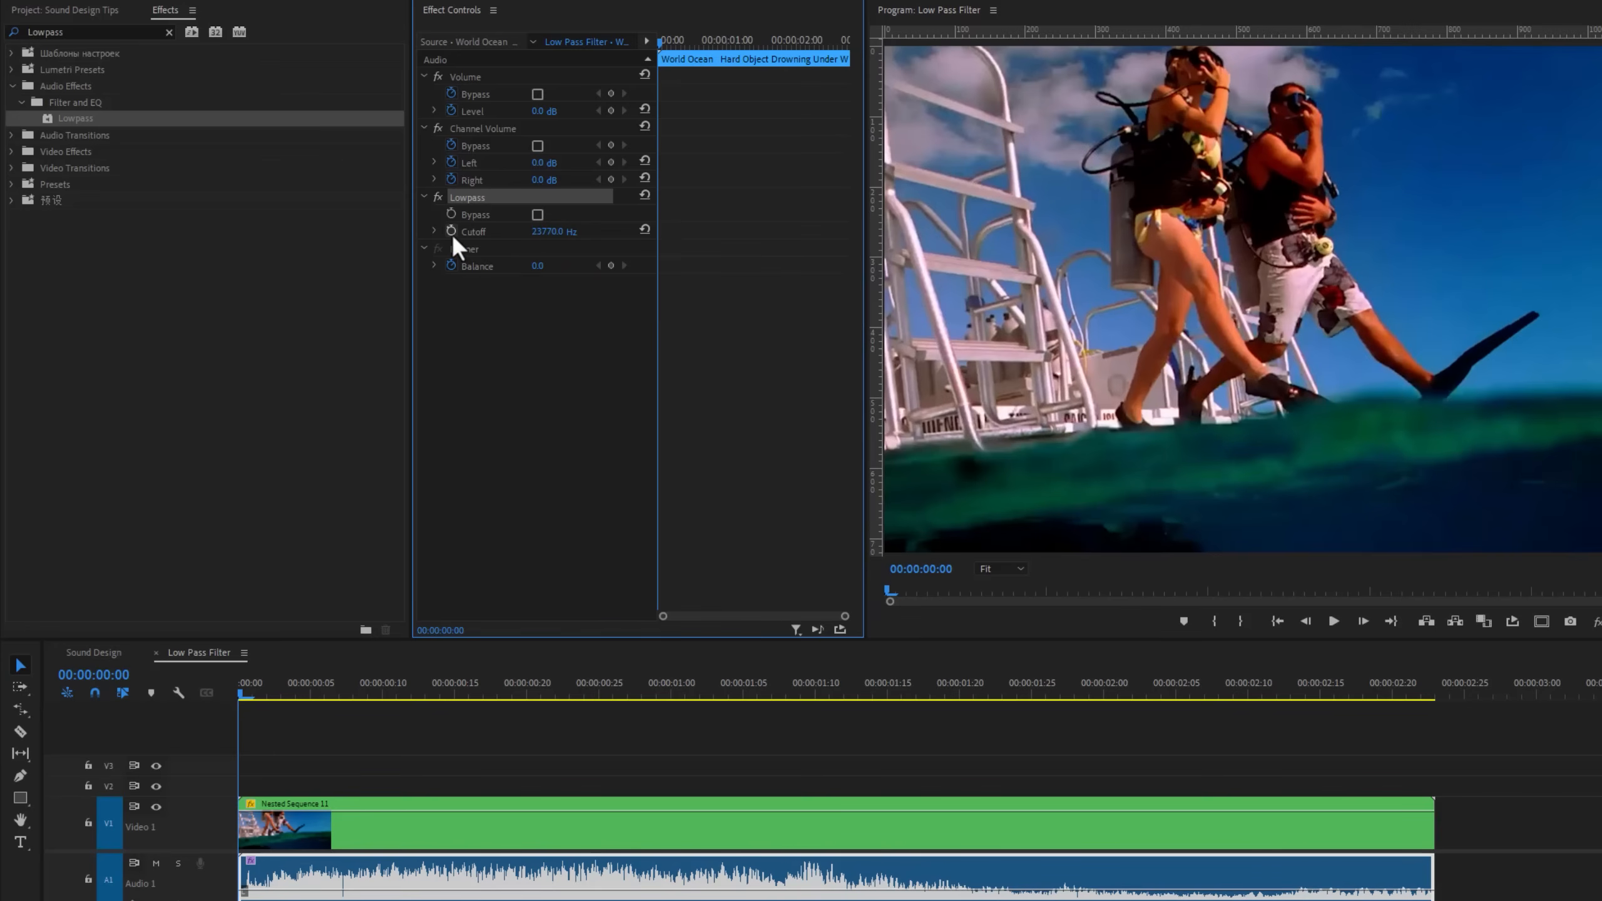
- Set the Lowpass cutoff to 1000 Hz and play the diving sequence to hear the muffled audio
left_click(280, 682)
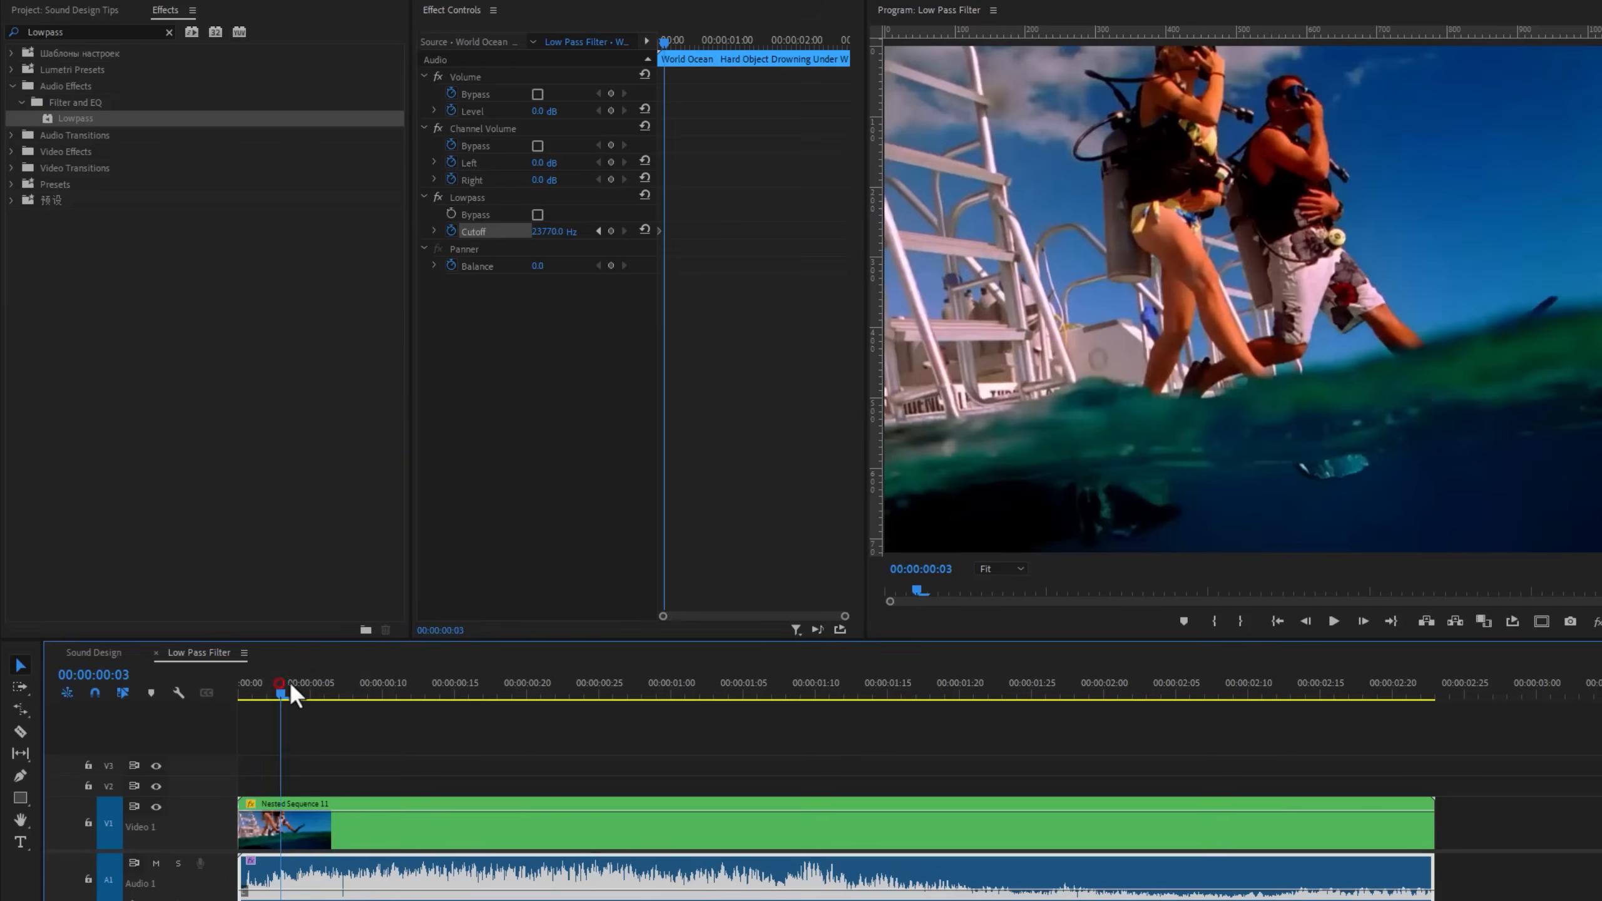
left_click(526, 695)
type("1000")
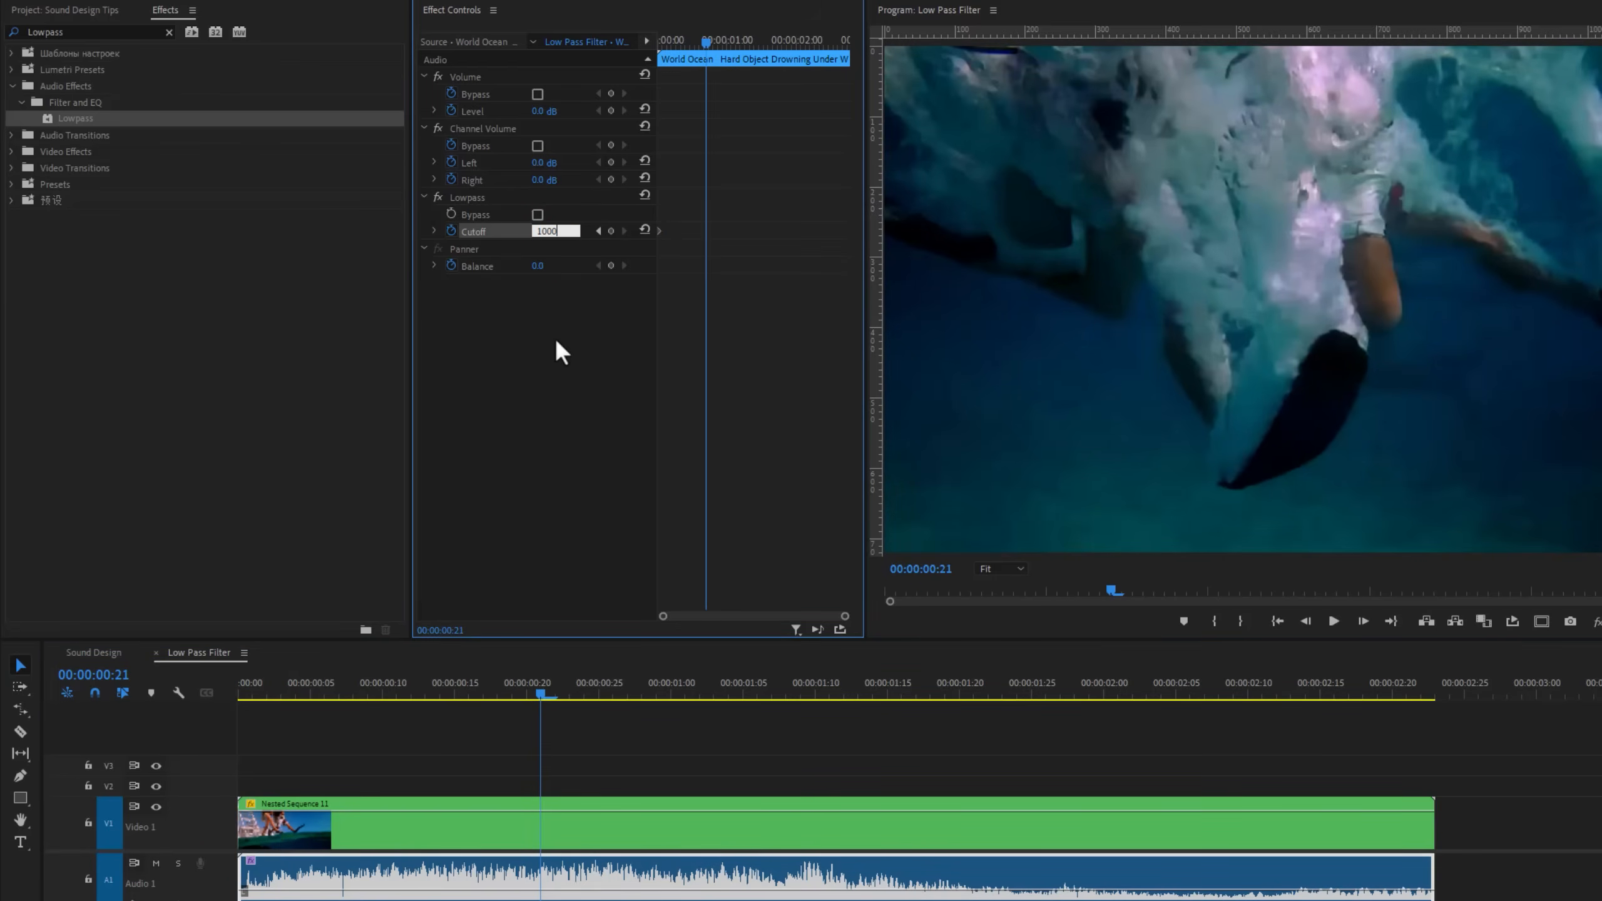
left_click(238, 695)
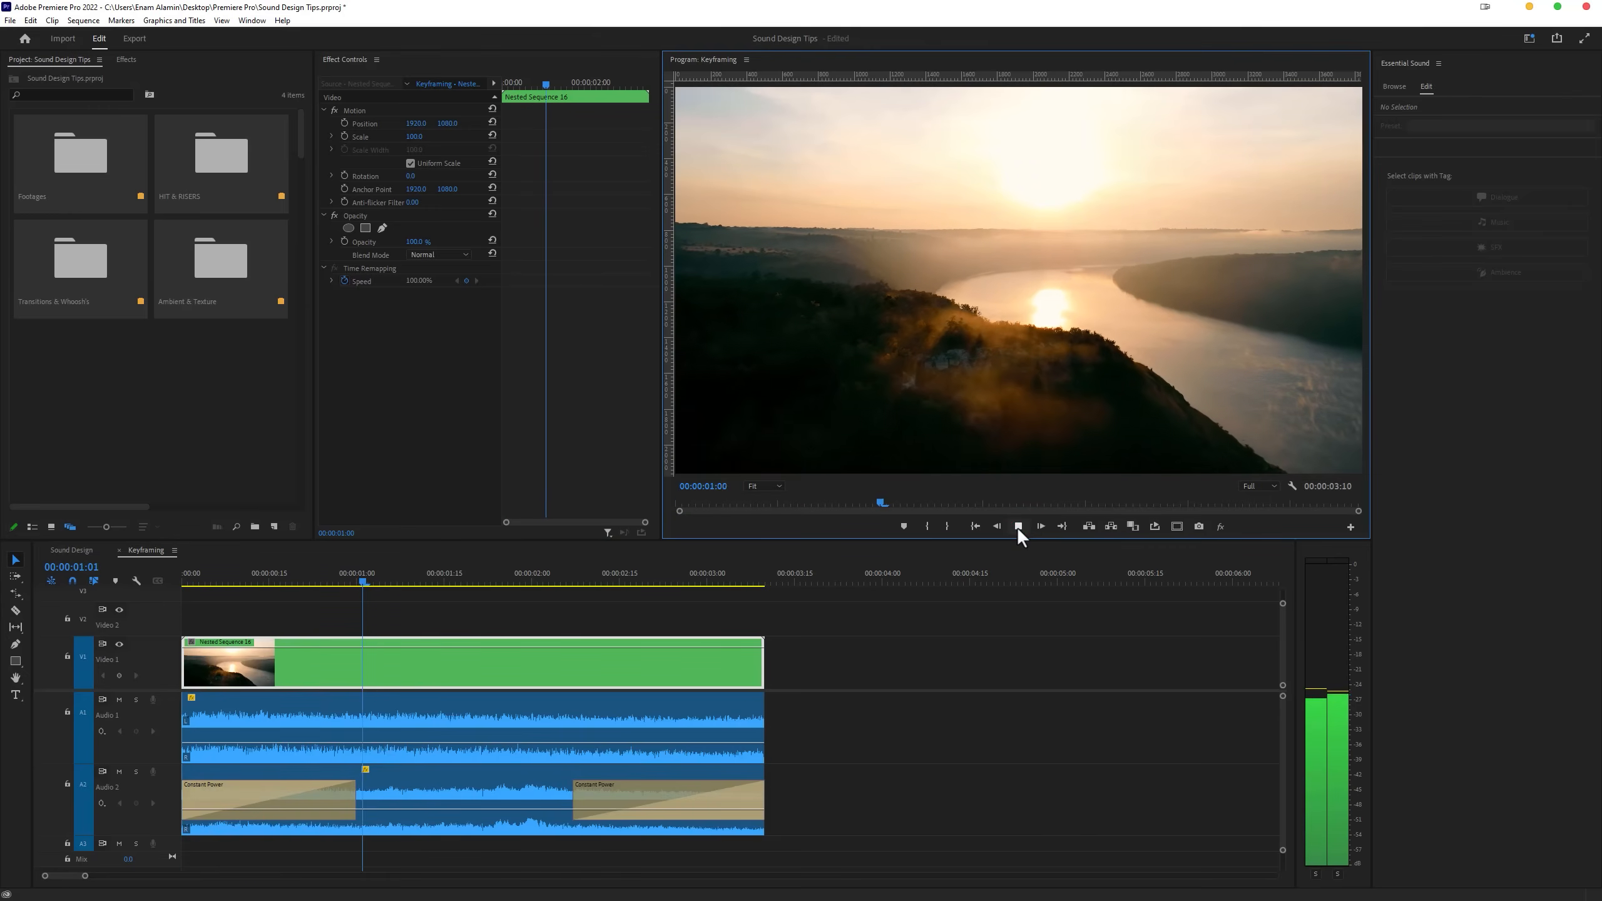
- Preview the river sunrise sequence and add a volume keyframe at the one-second mark
left_click(1040, 525)
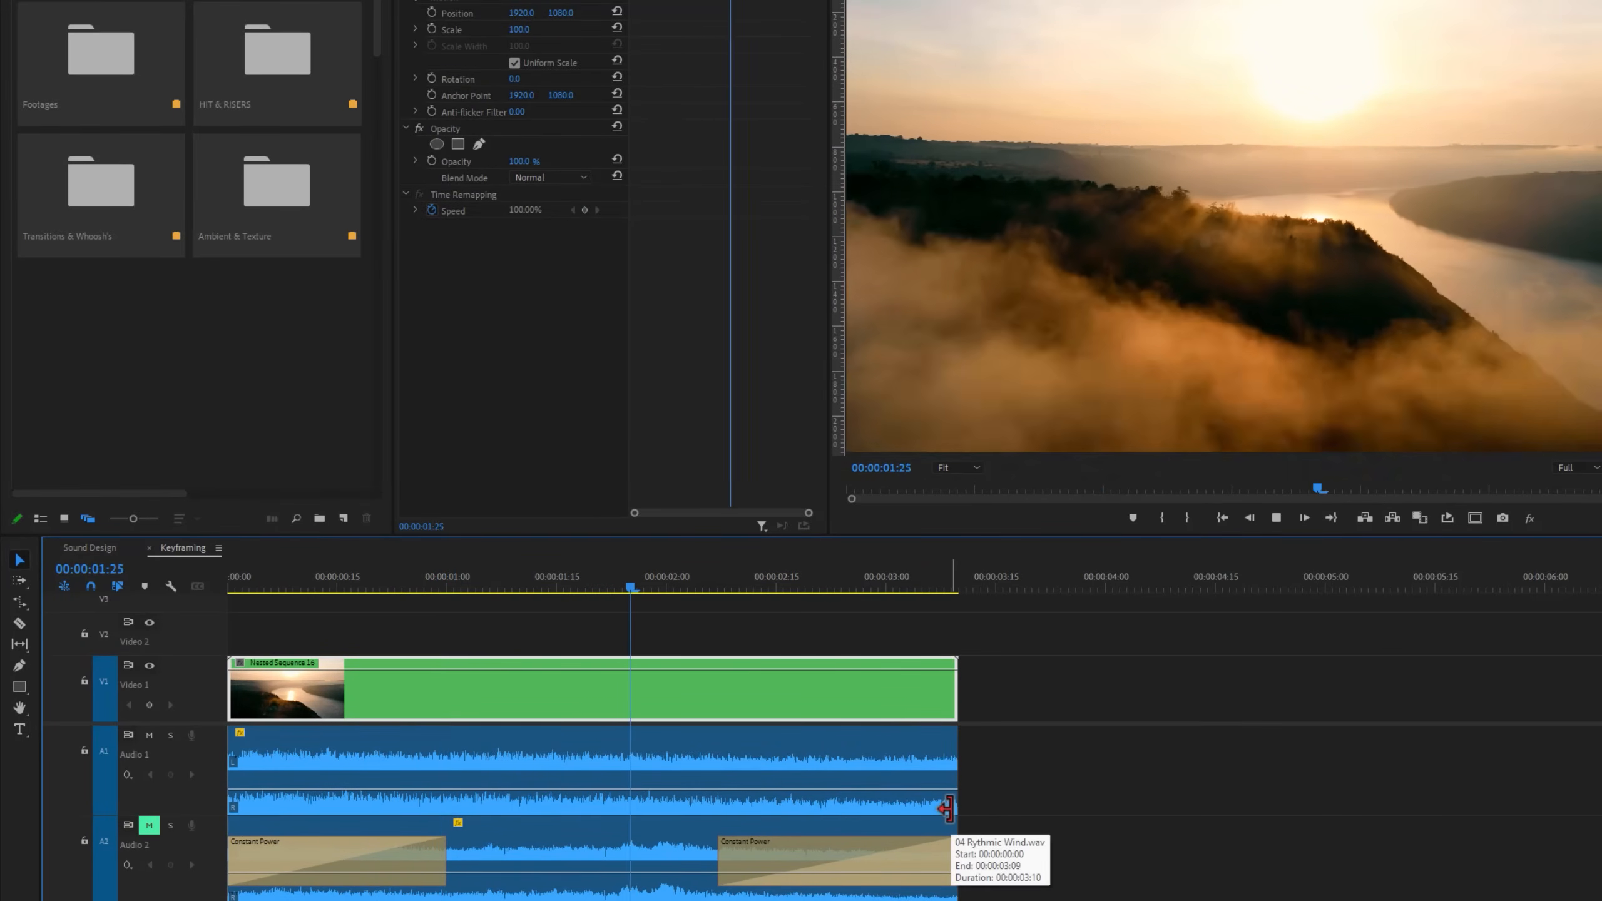
left_click(445, 587)
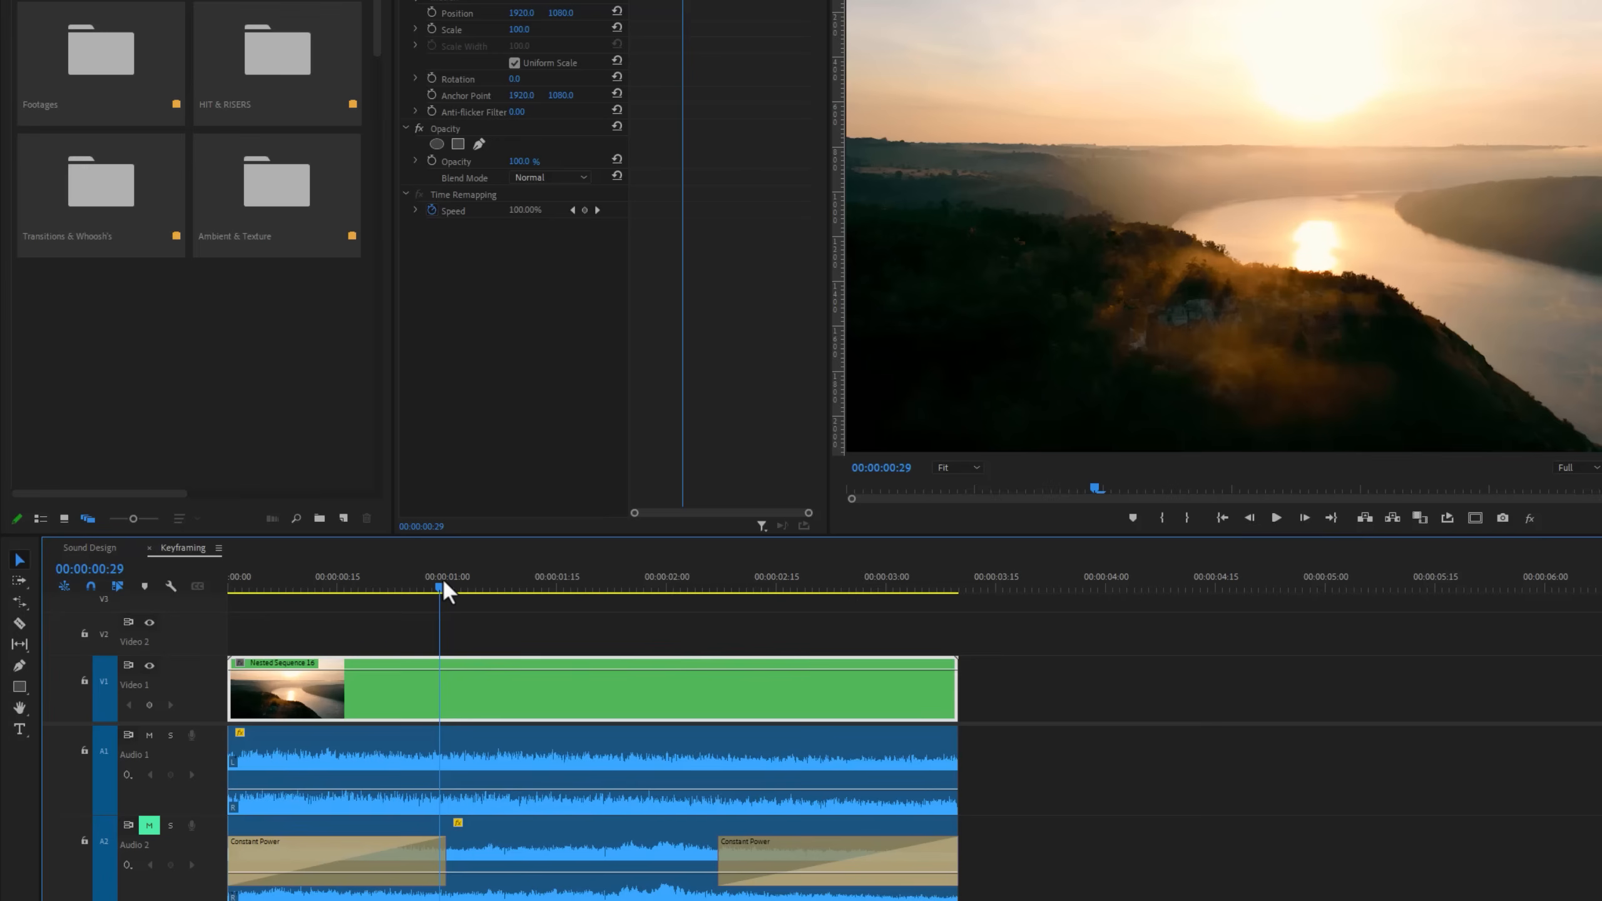
mouse_move(22, 666)
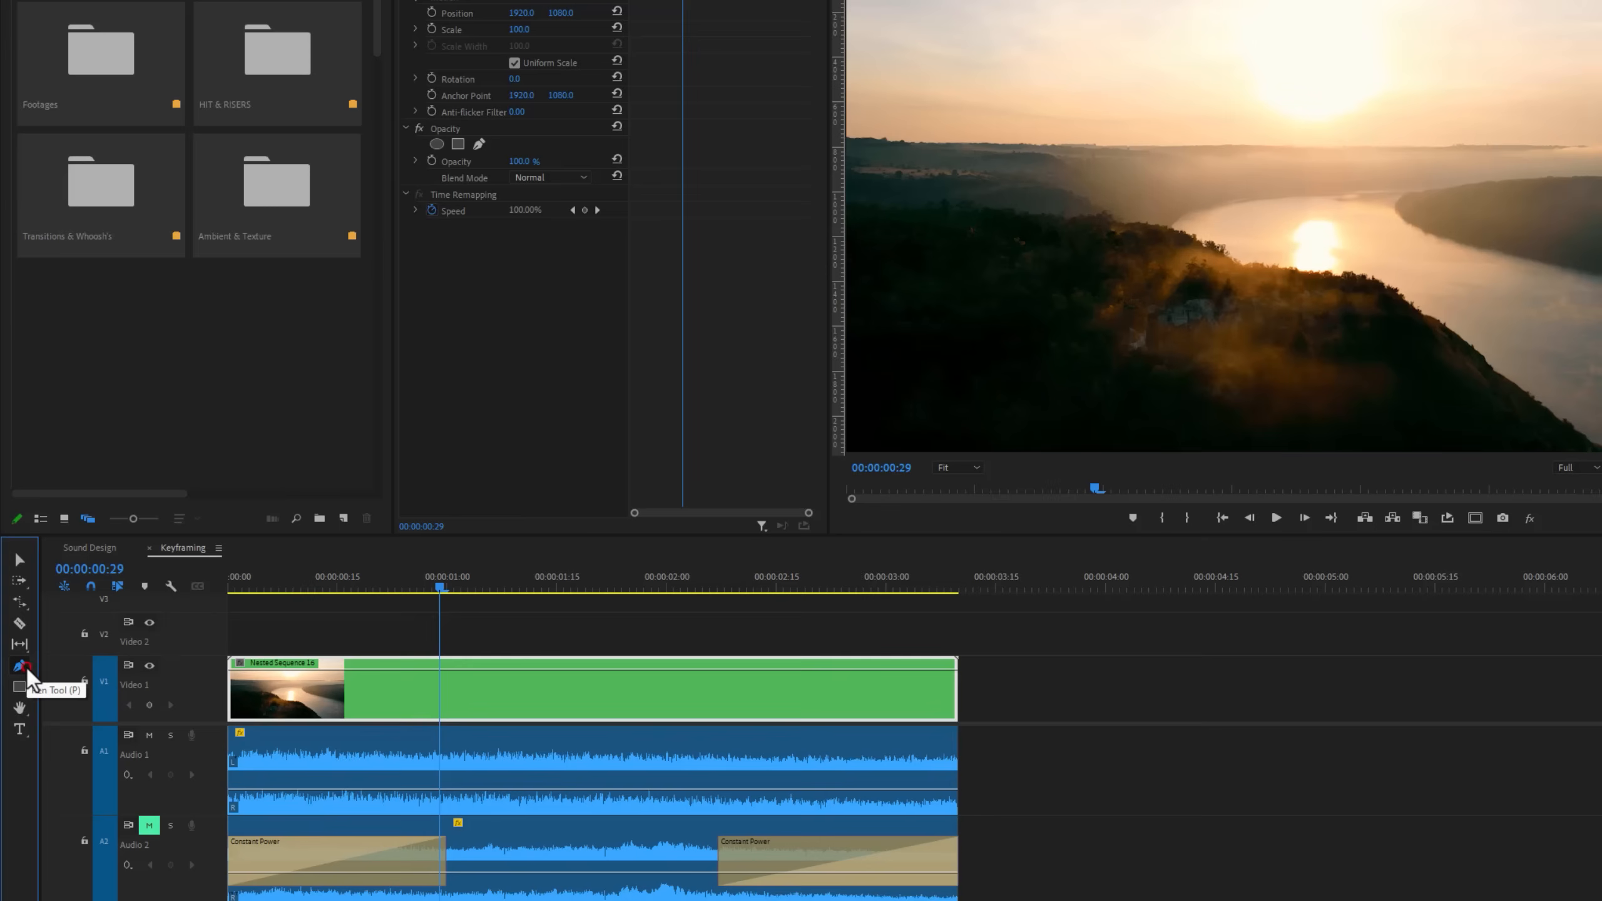
mouse_move(442, 803)
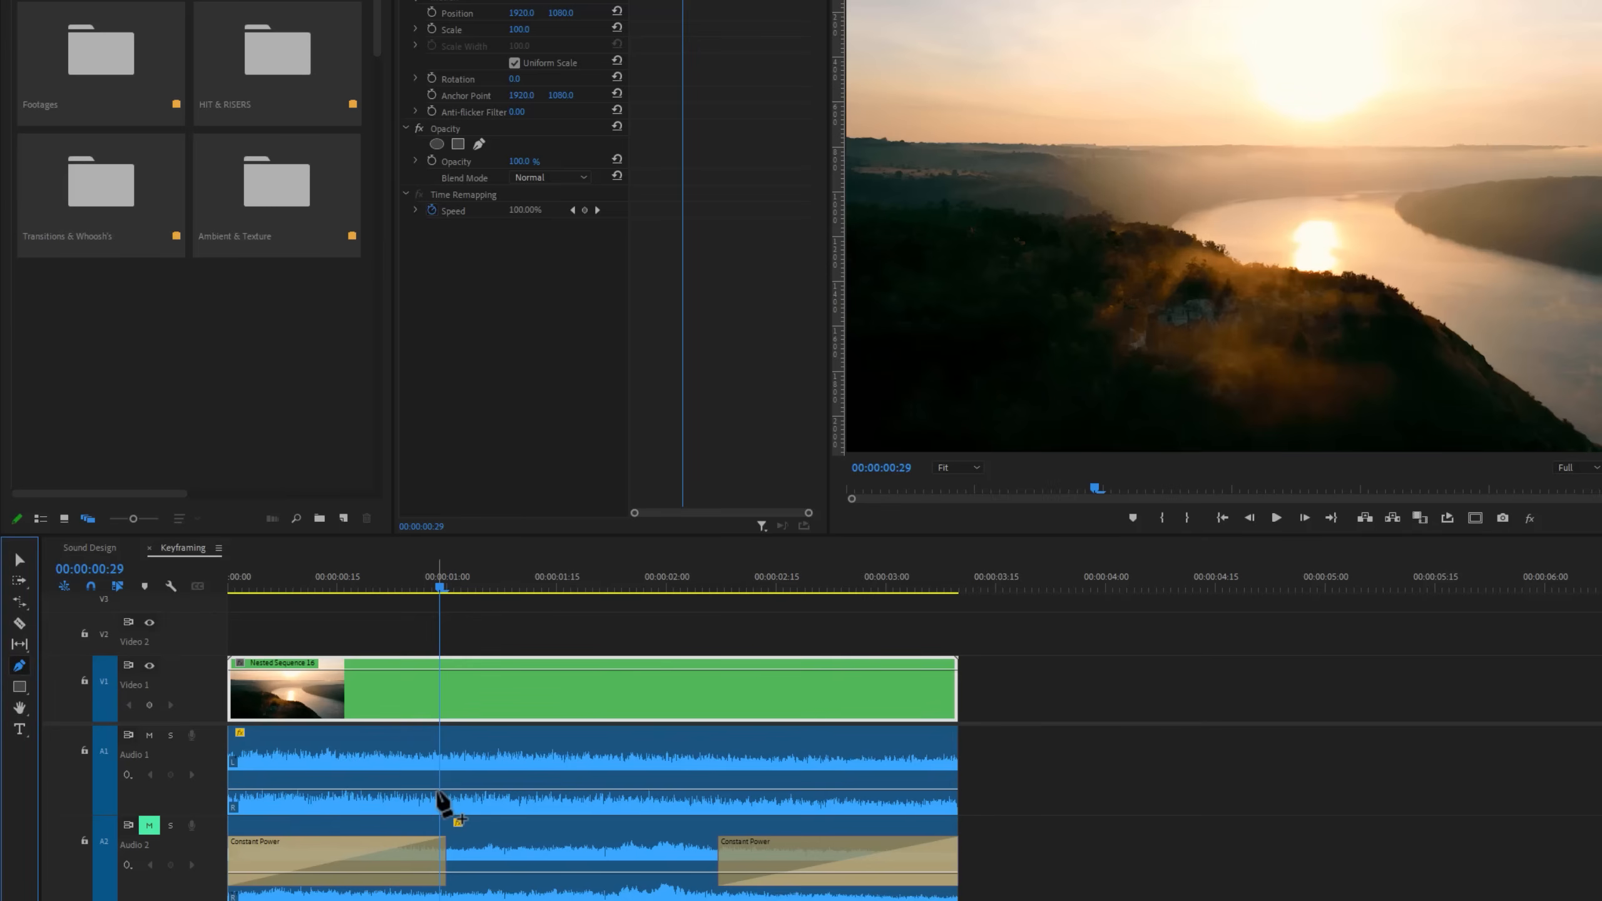
left_click(715, 587)
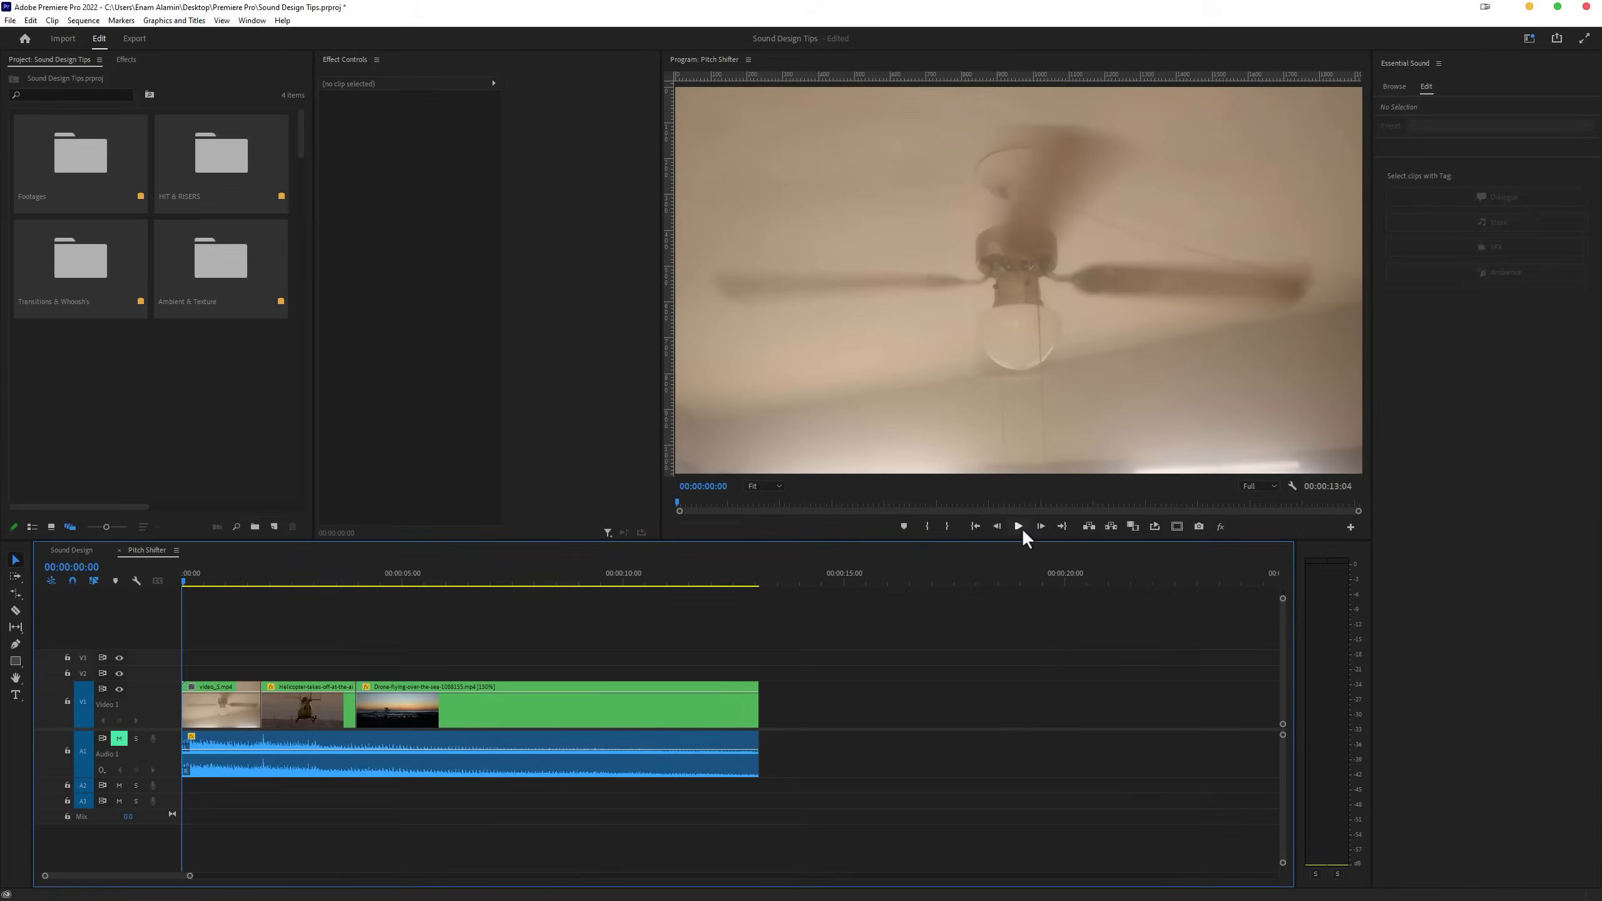
- Play through the ceiling fan, helicopter and drone shots to preview the sequence
left_click(1018, 526)
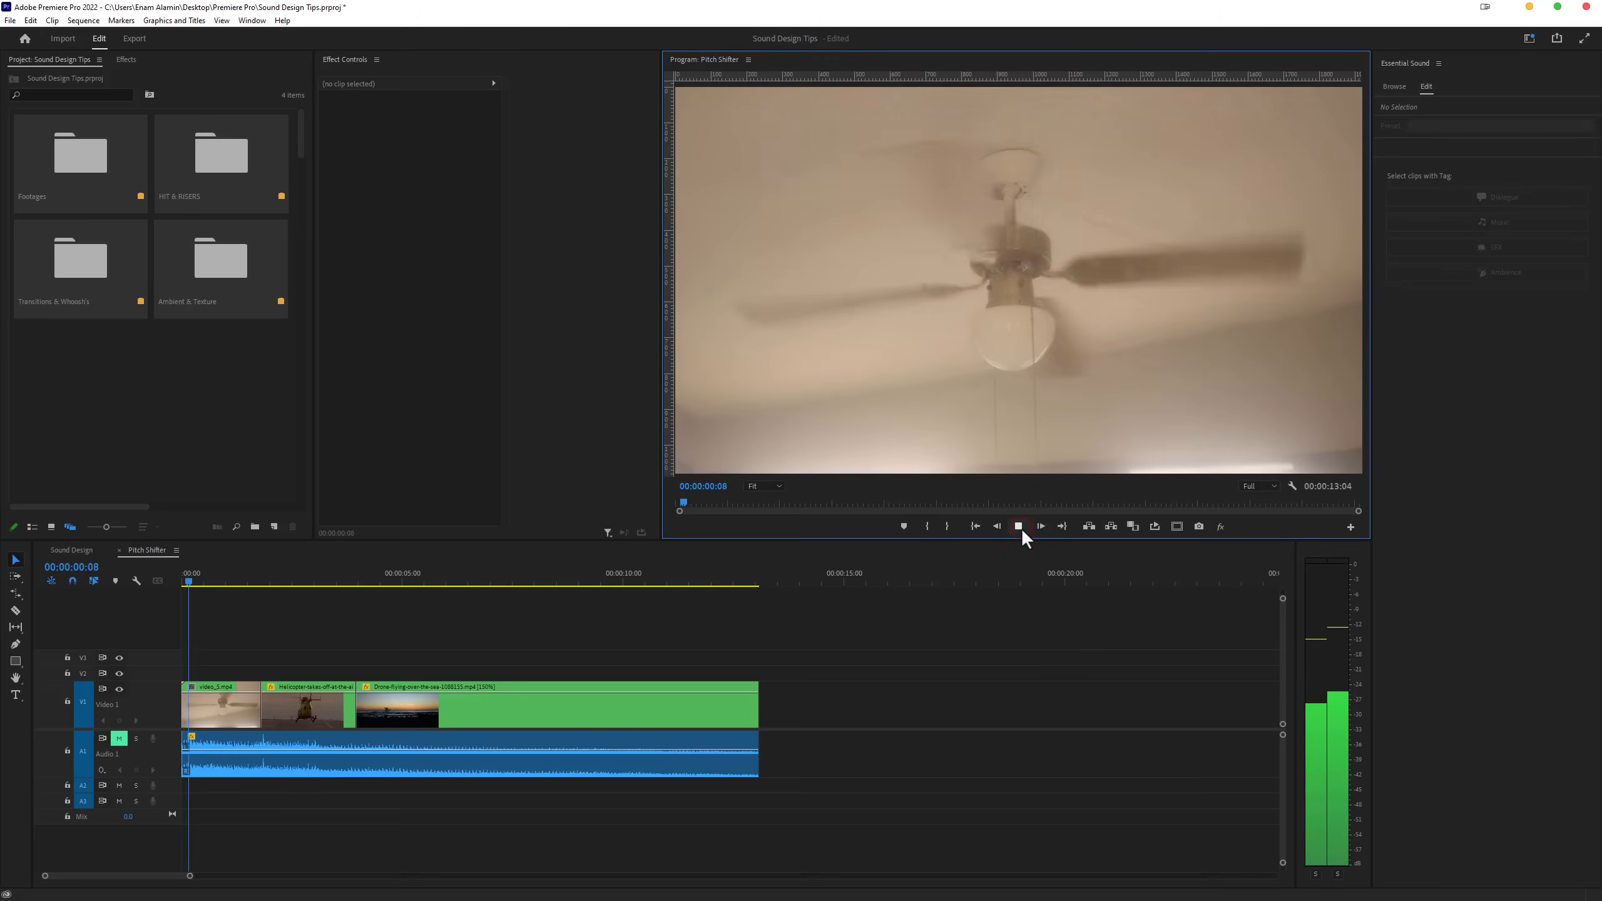
left_click(1041, 526)
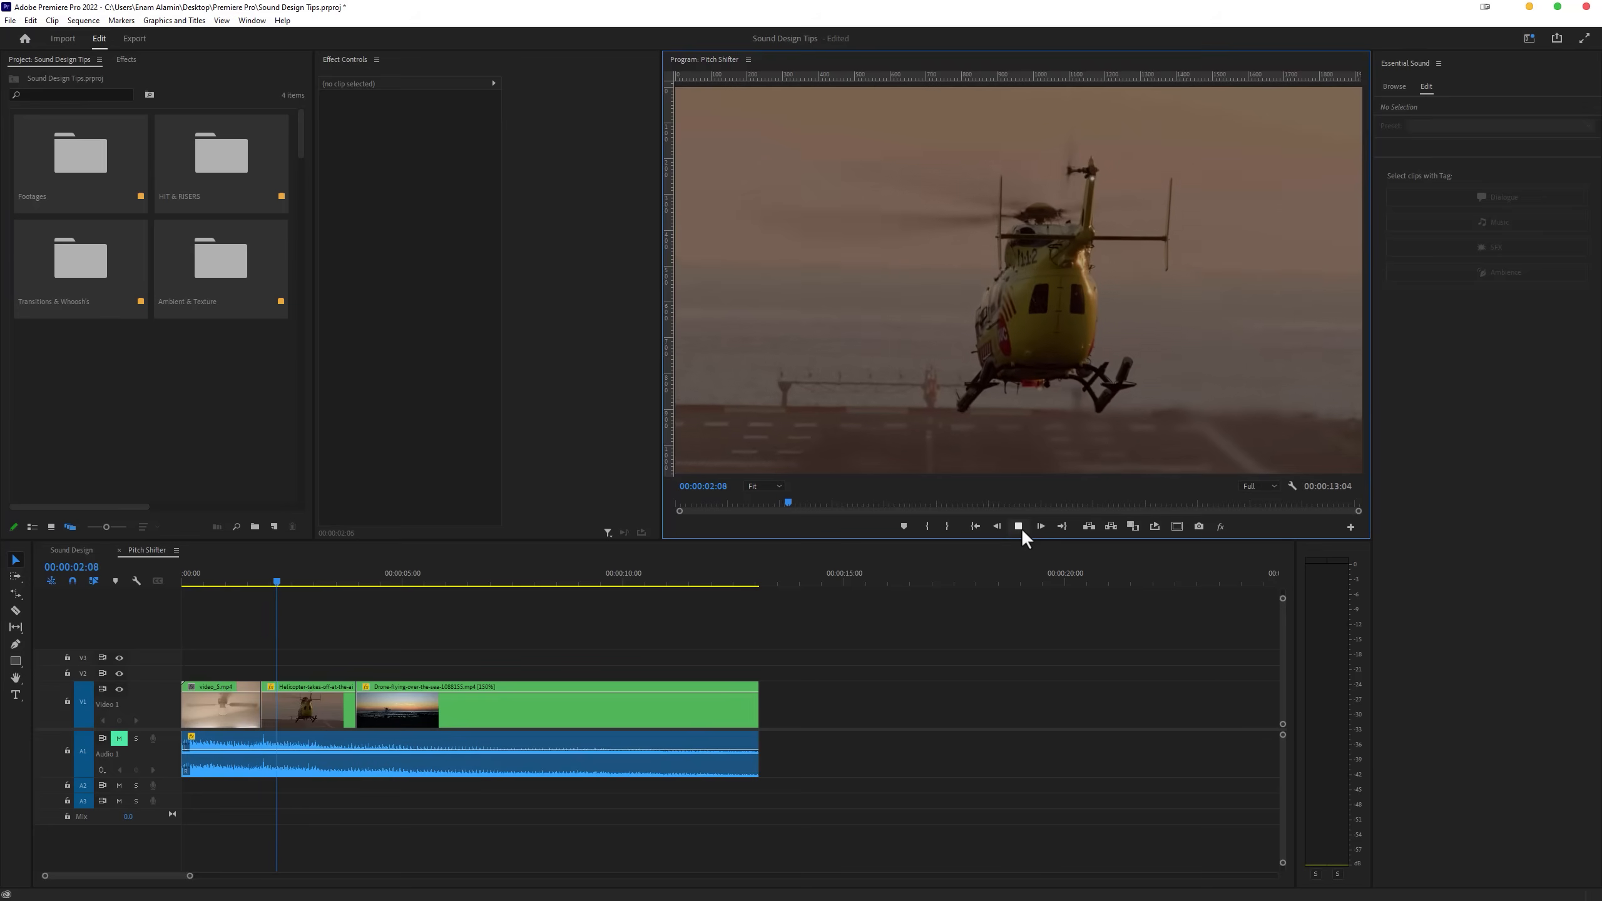
left_click(1040, 526)
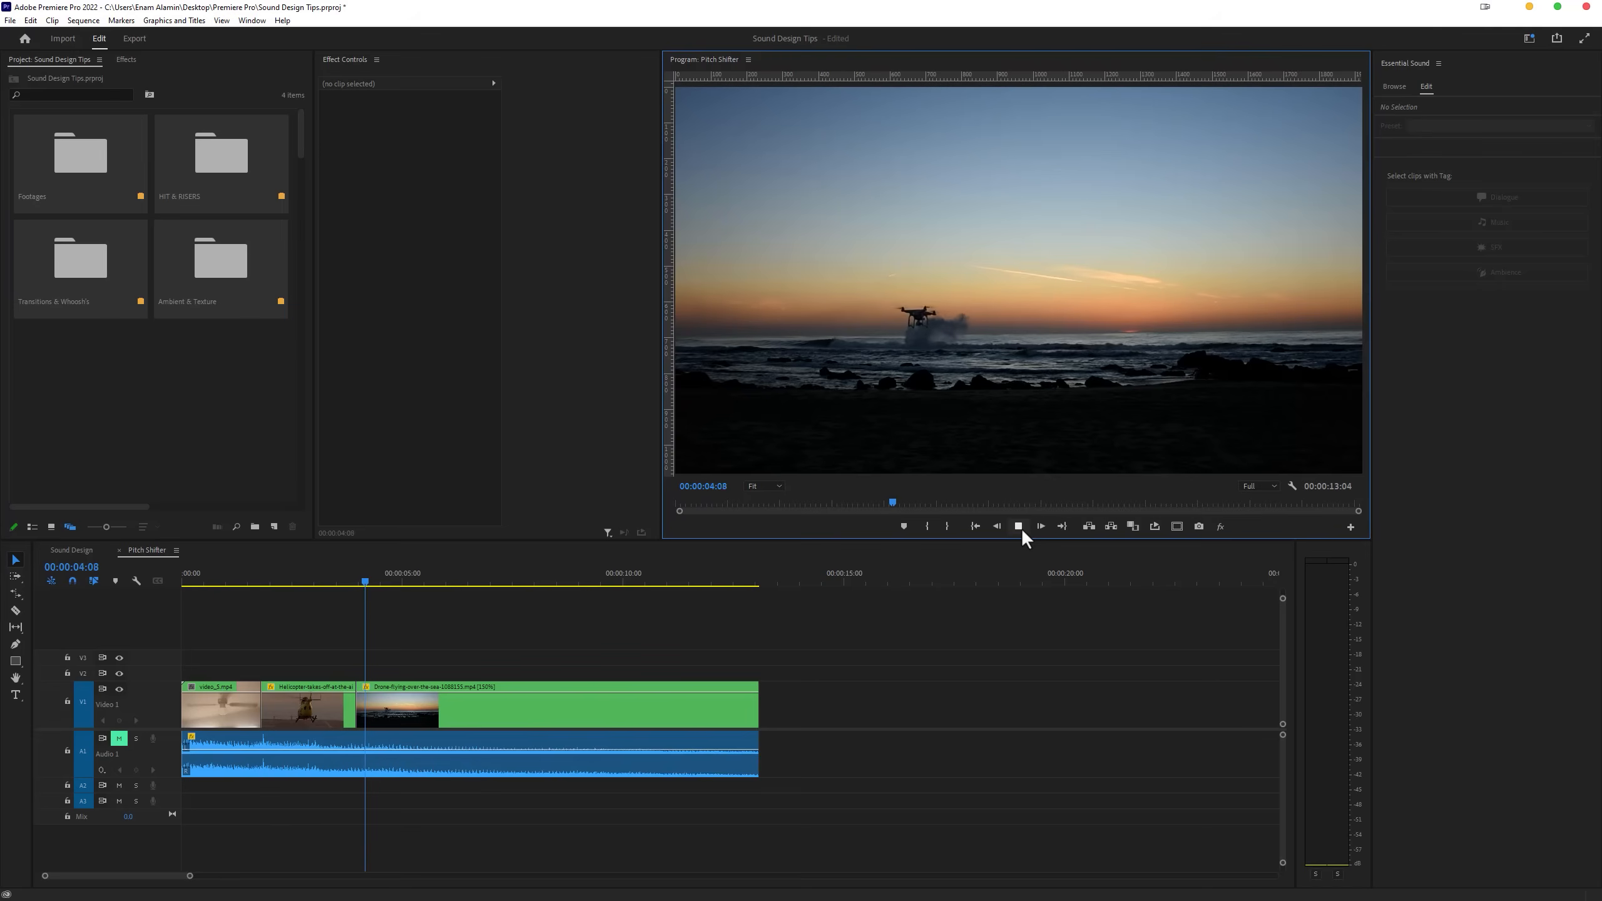
left_click(1018, 526)
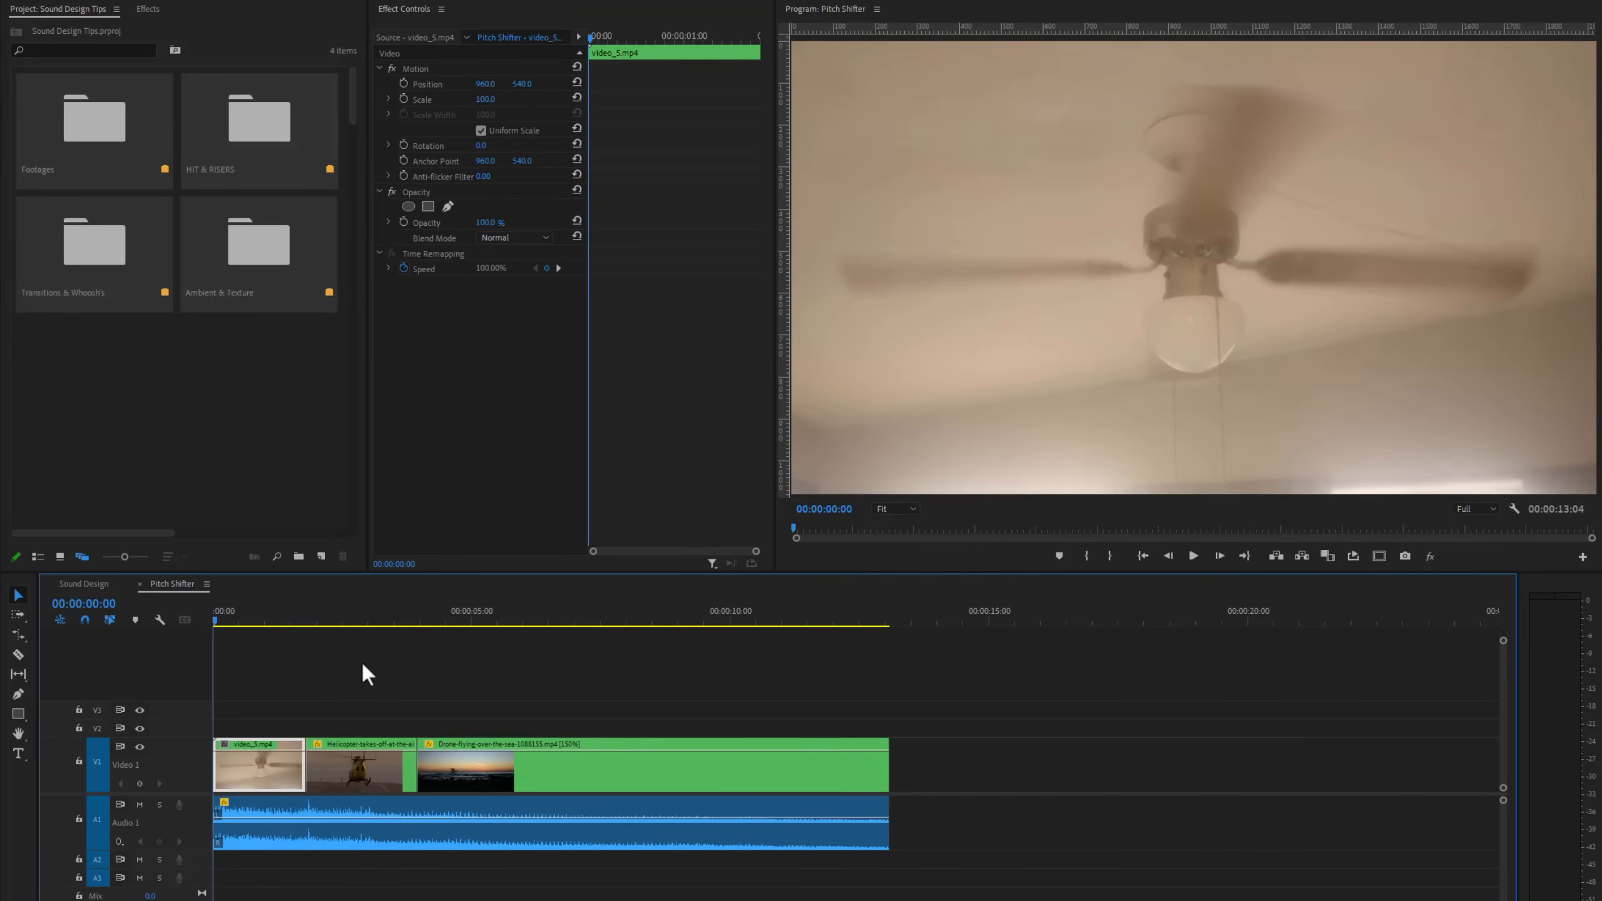
left_click(1193, 555)
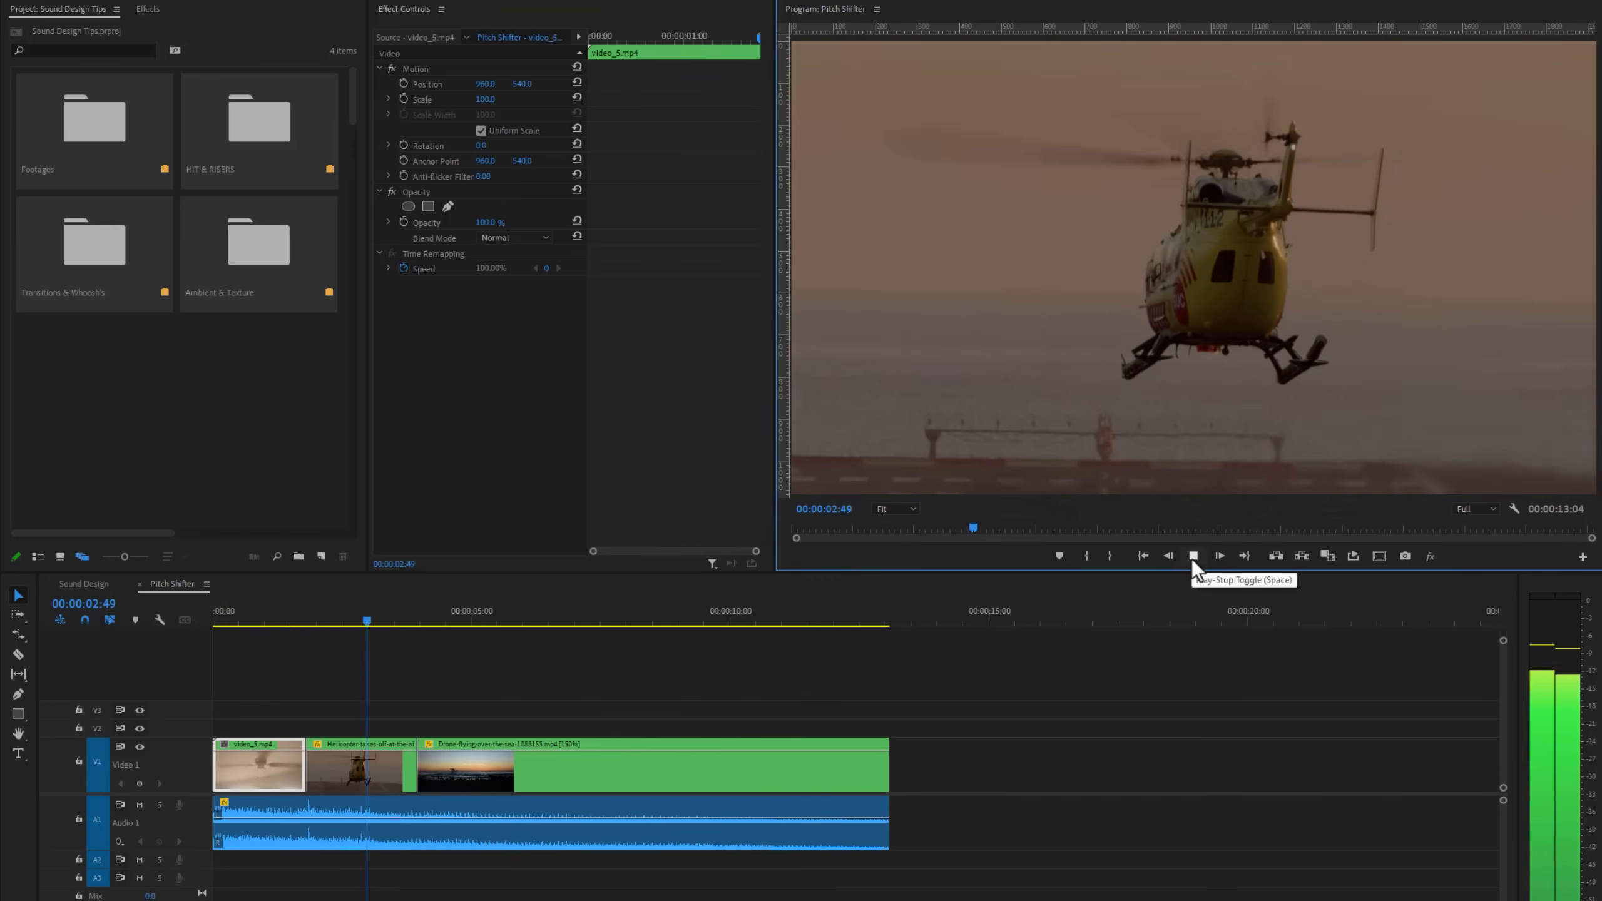
left_click(1193, 555)
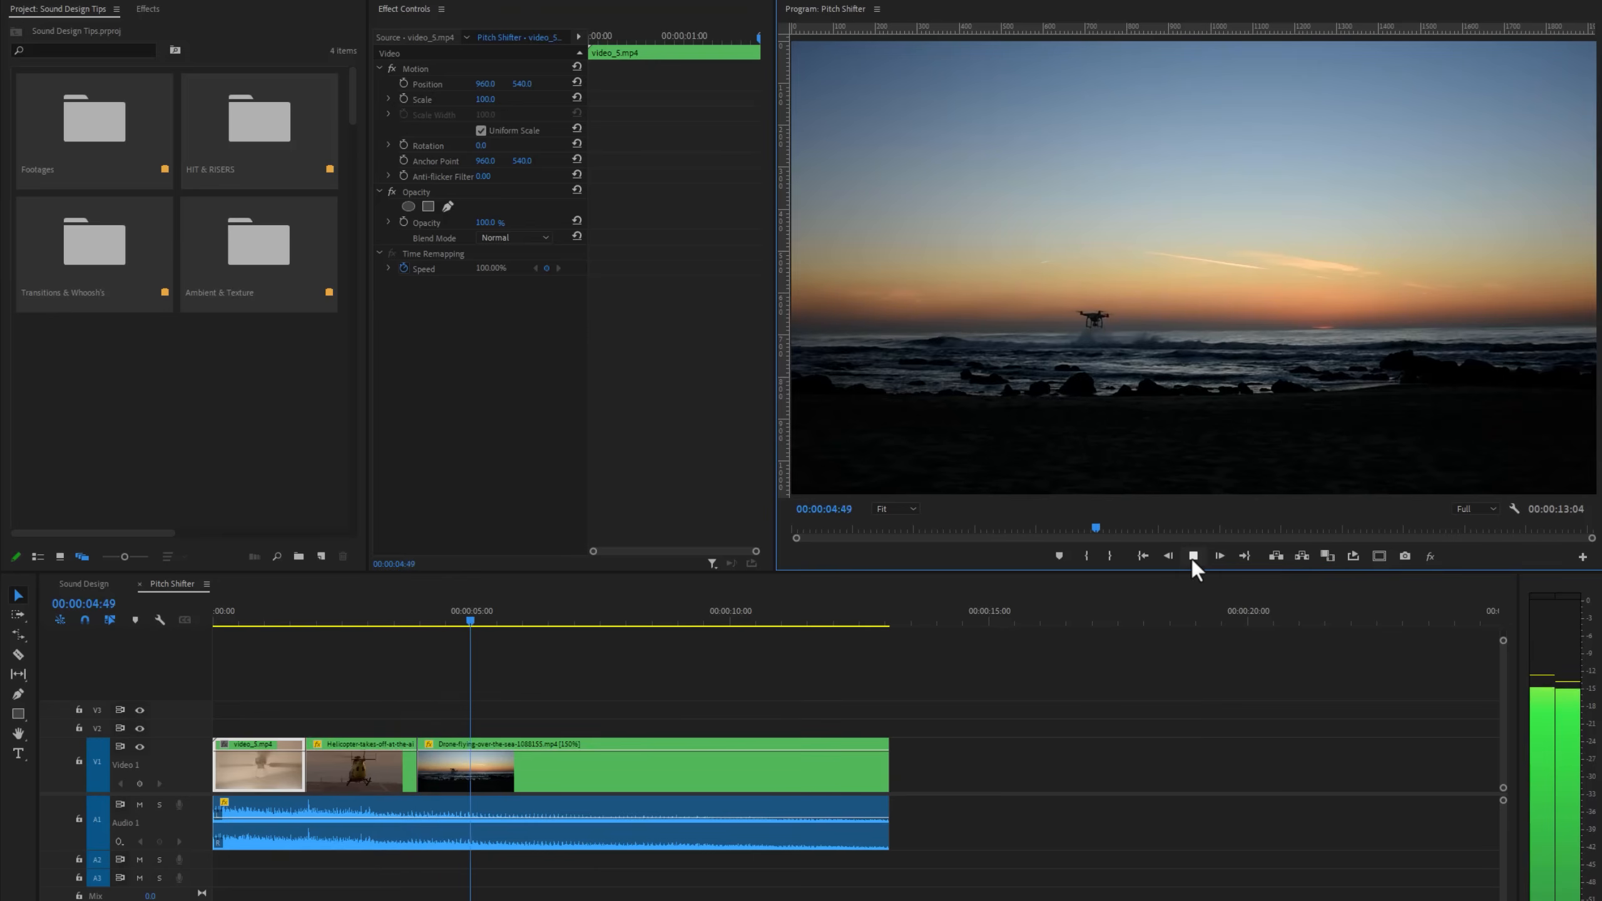
left_click(1218, 556)
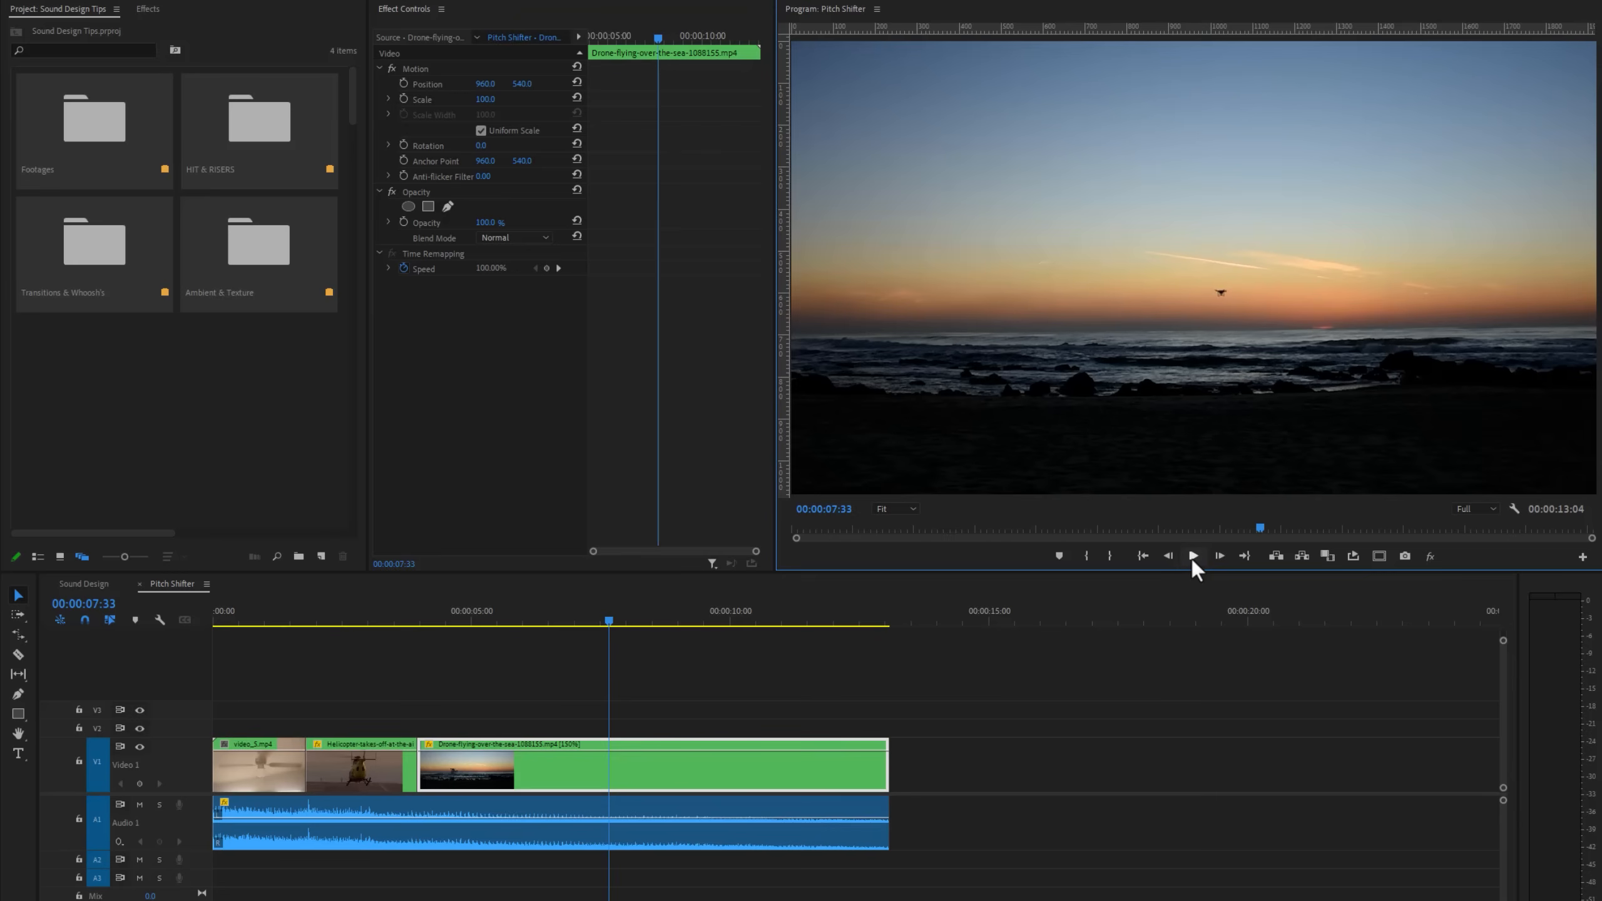
mouse_move(167, 53)
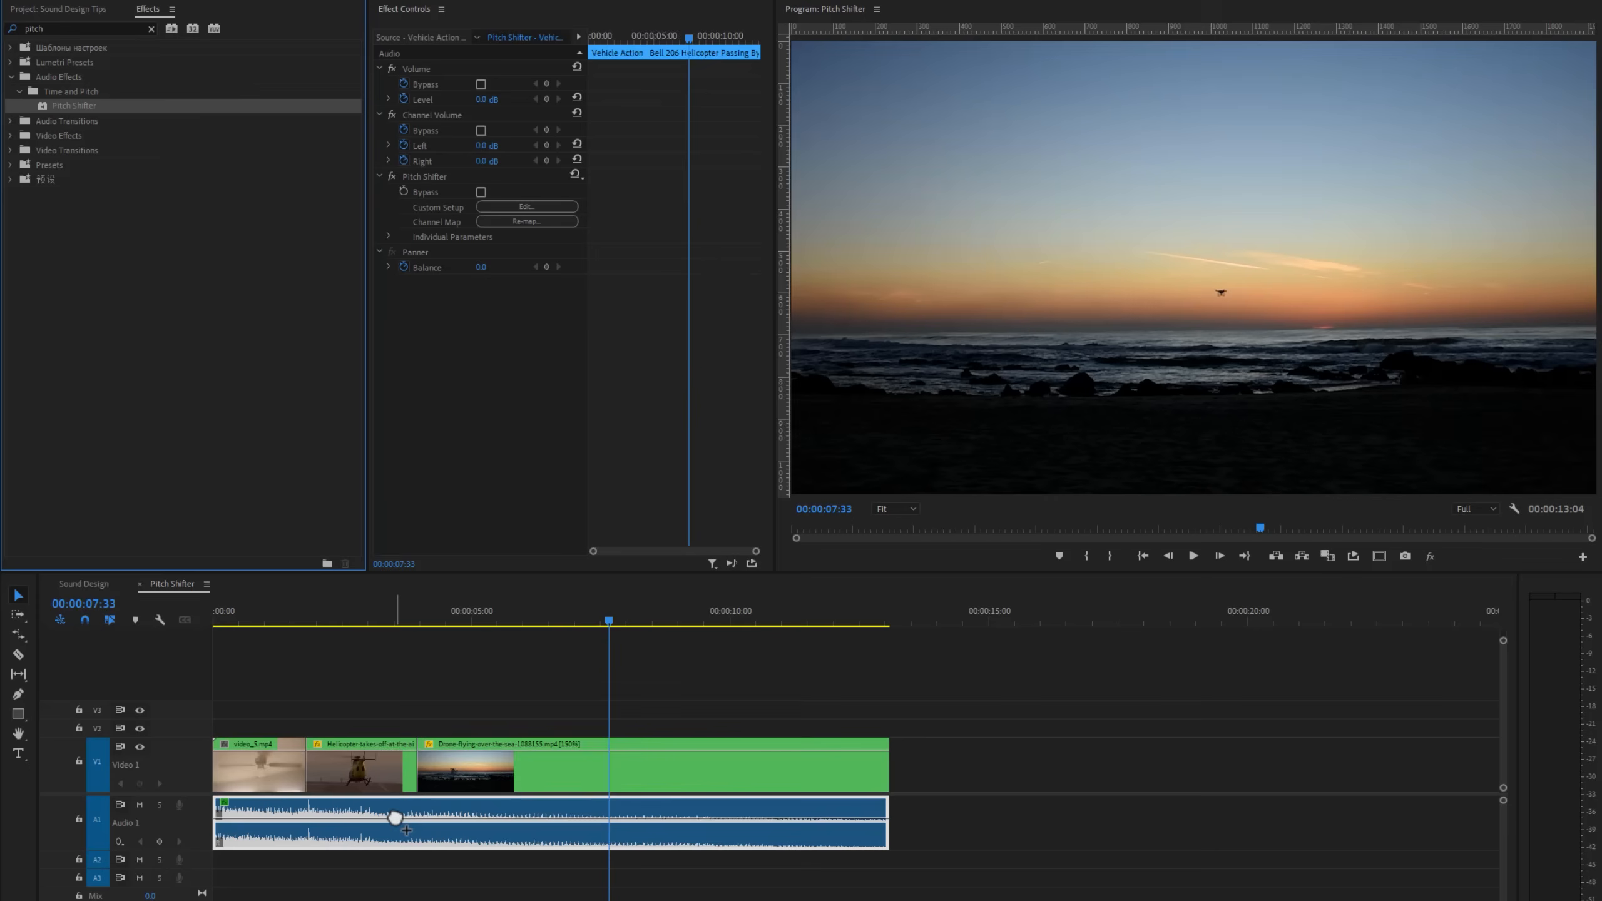
- Split the Pitch Shifter audio clip where the helicopter and drone shots start
left_click(303, 621)
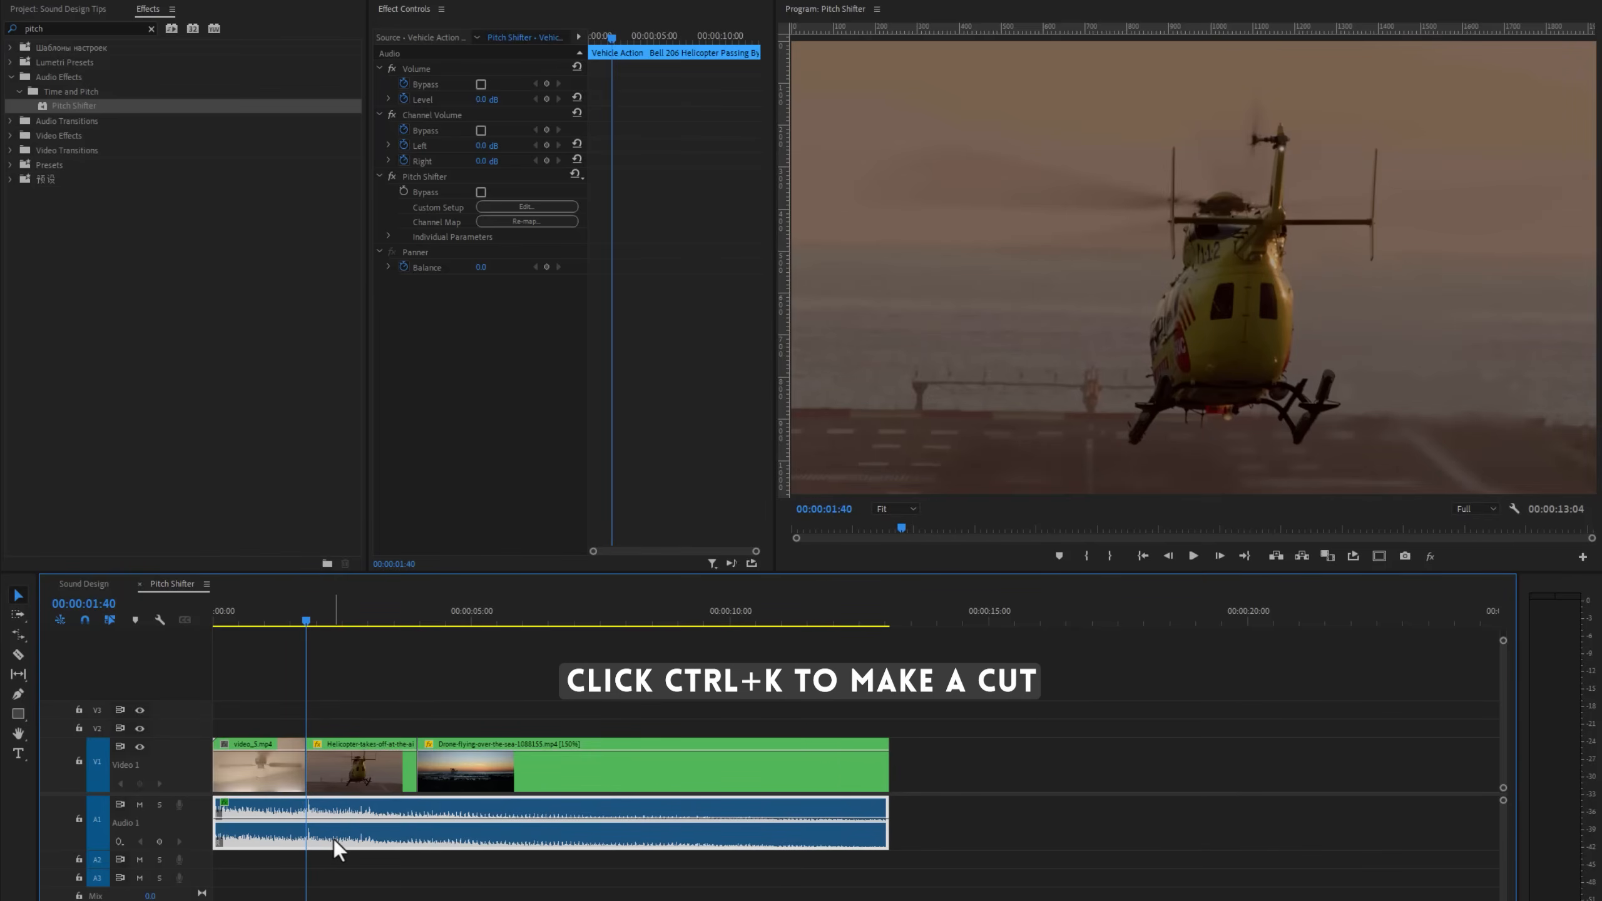
key("ctrl+k")
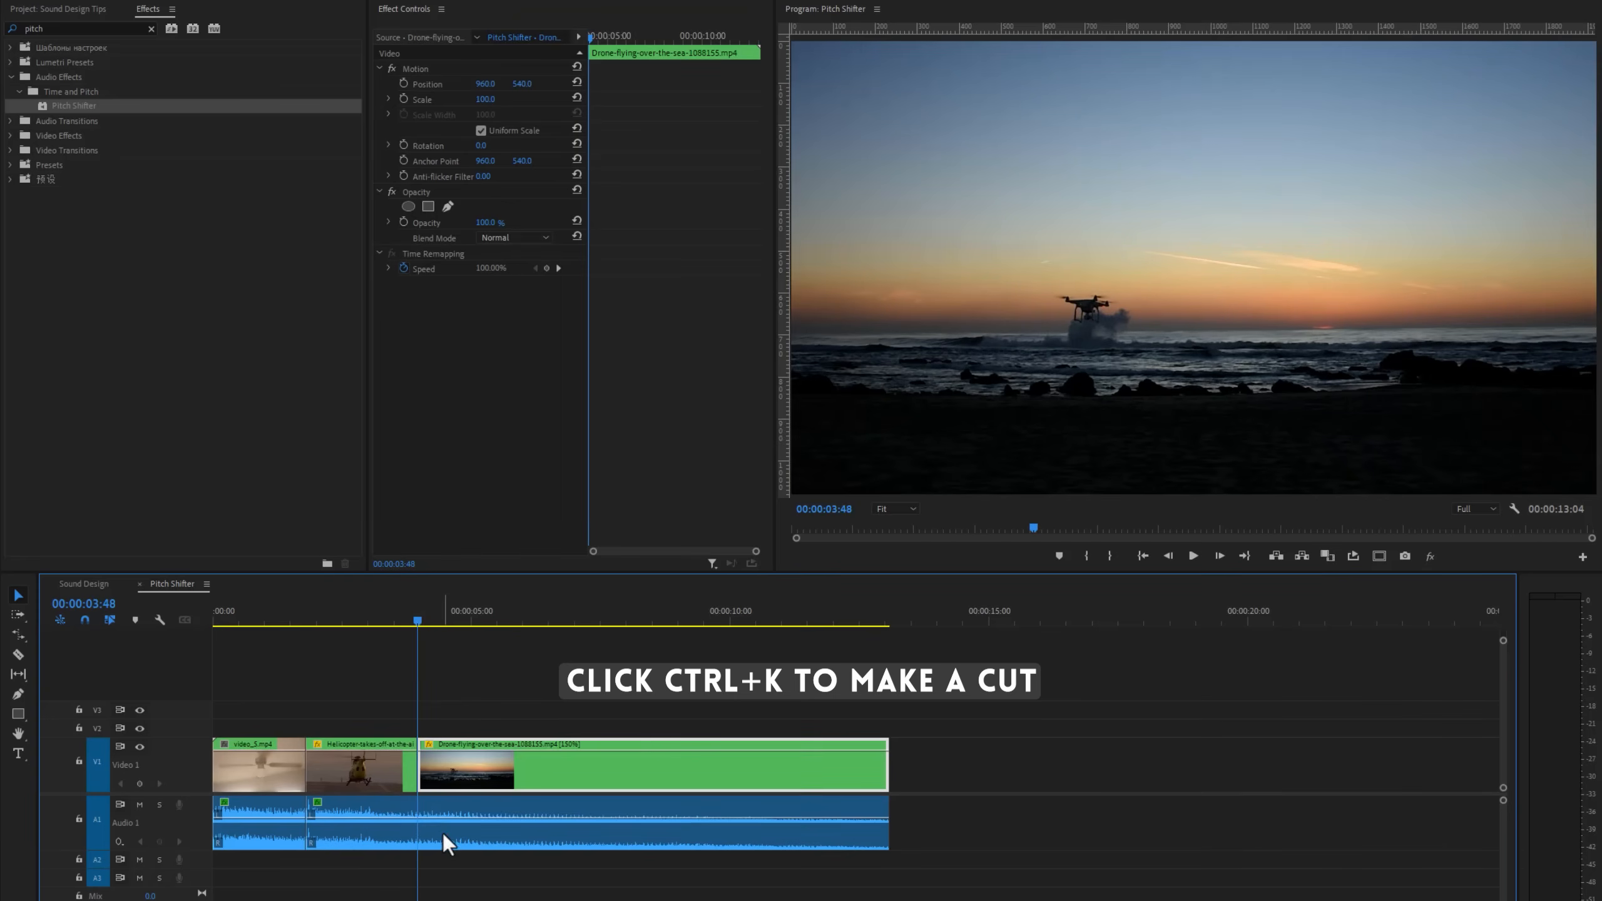
key("ctrl+k")
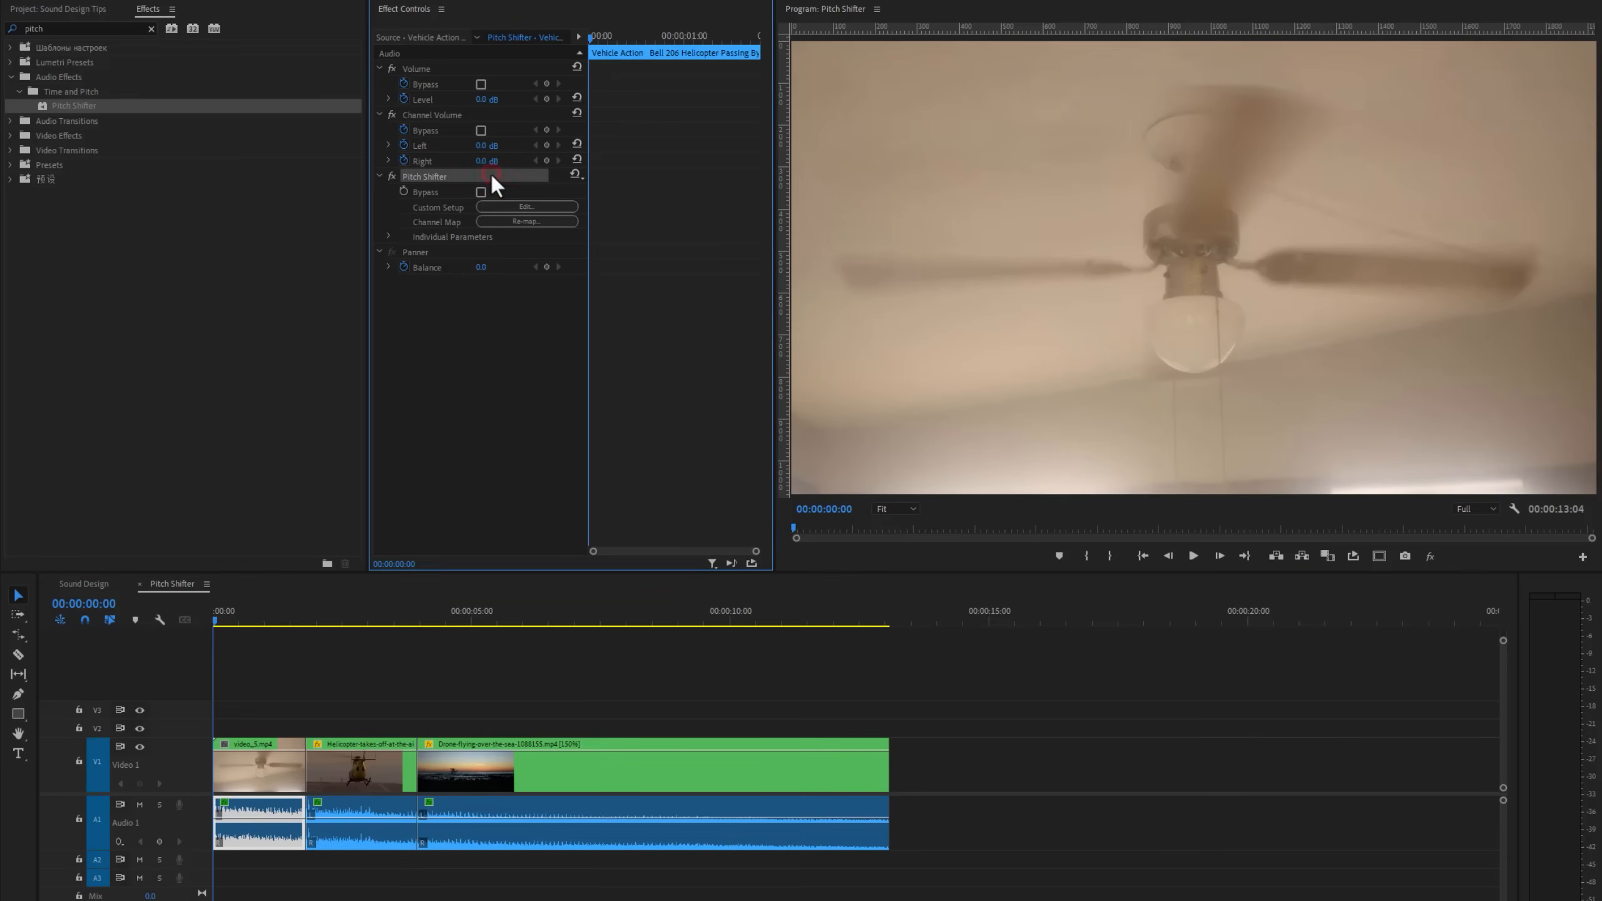
- Set the fan section's Pitch Shifter to -10 semitones and play back the result
left_click(526, 208)
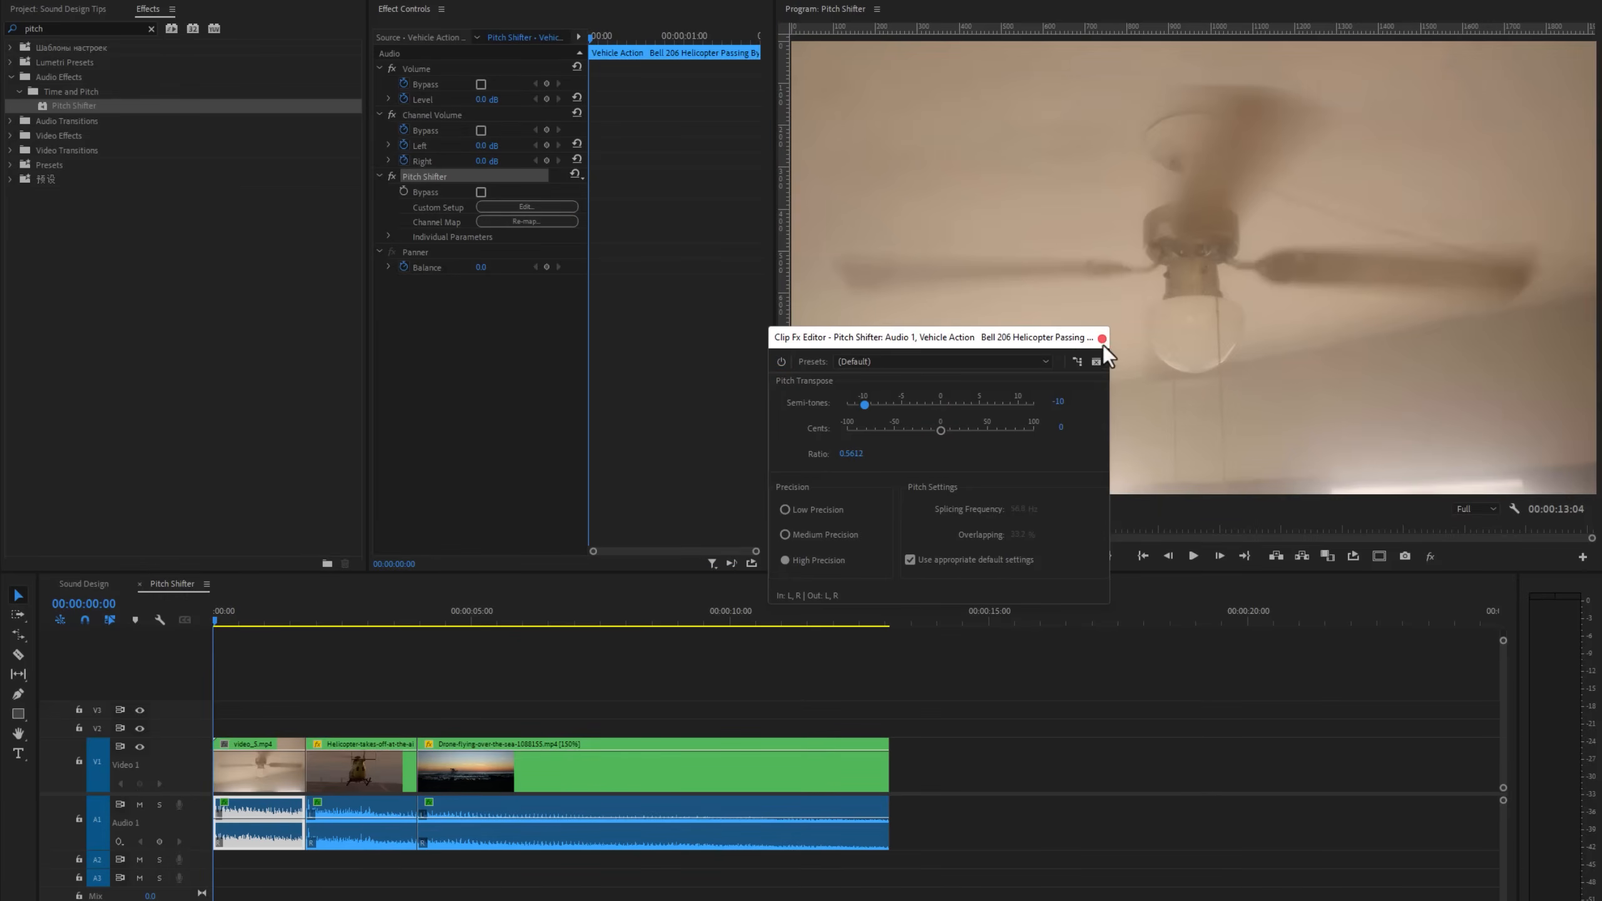
left_click(1102, 337)
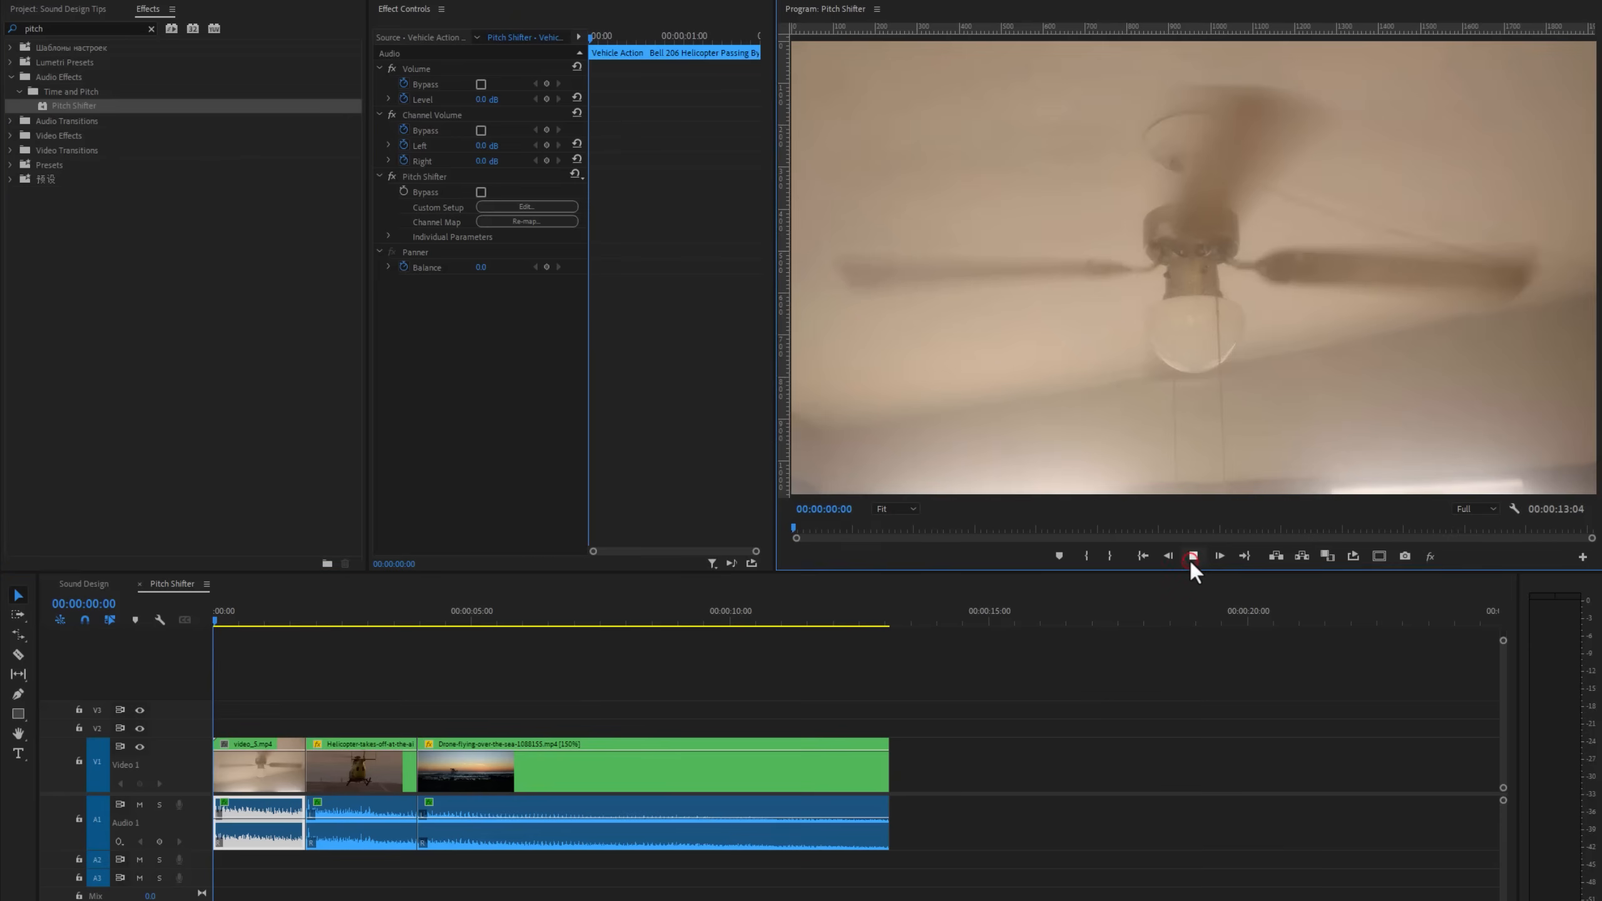
left_click(1218, 556)
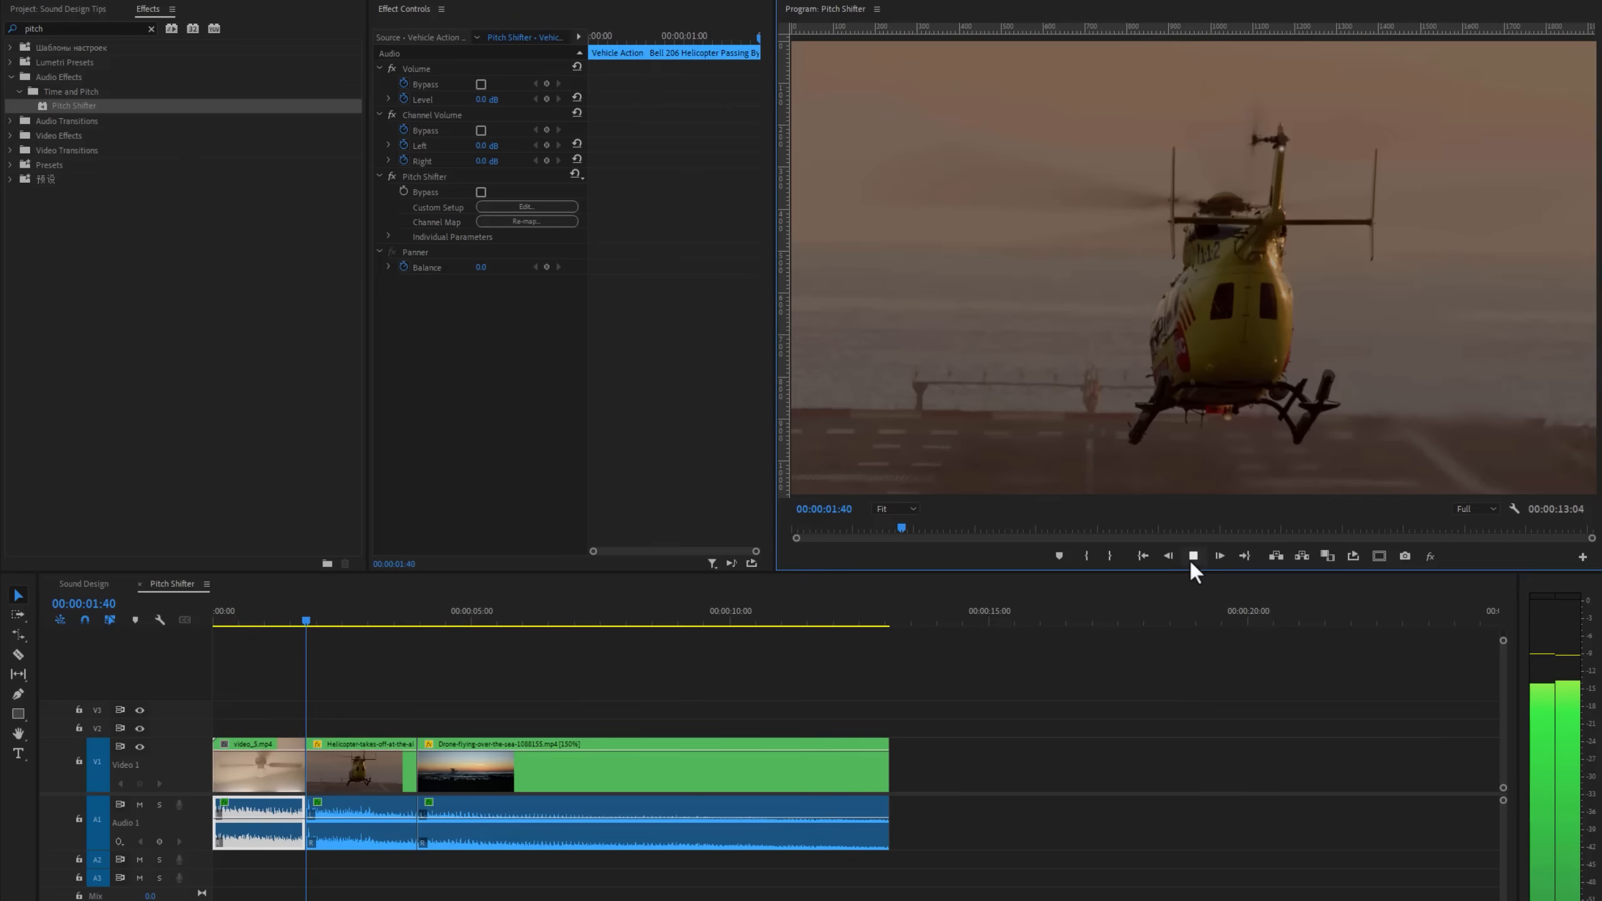
left_click(1219, 556)
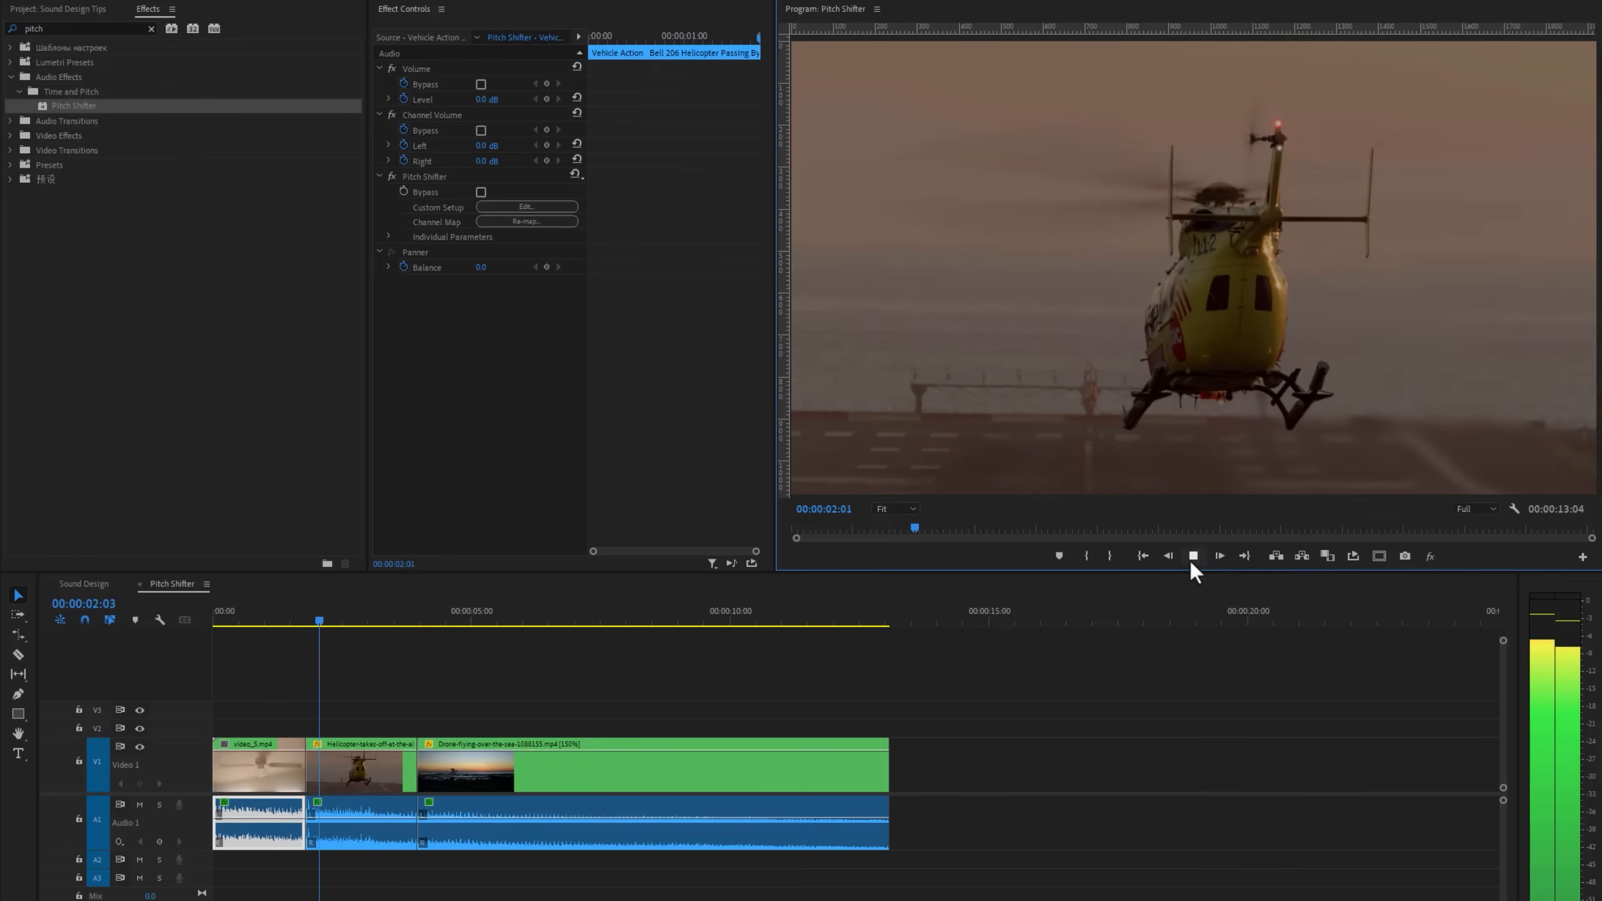
left_click(1218, 556)
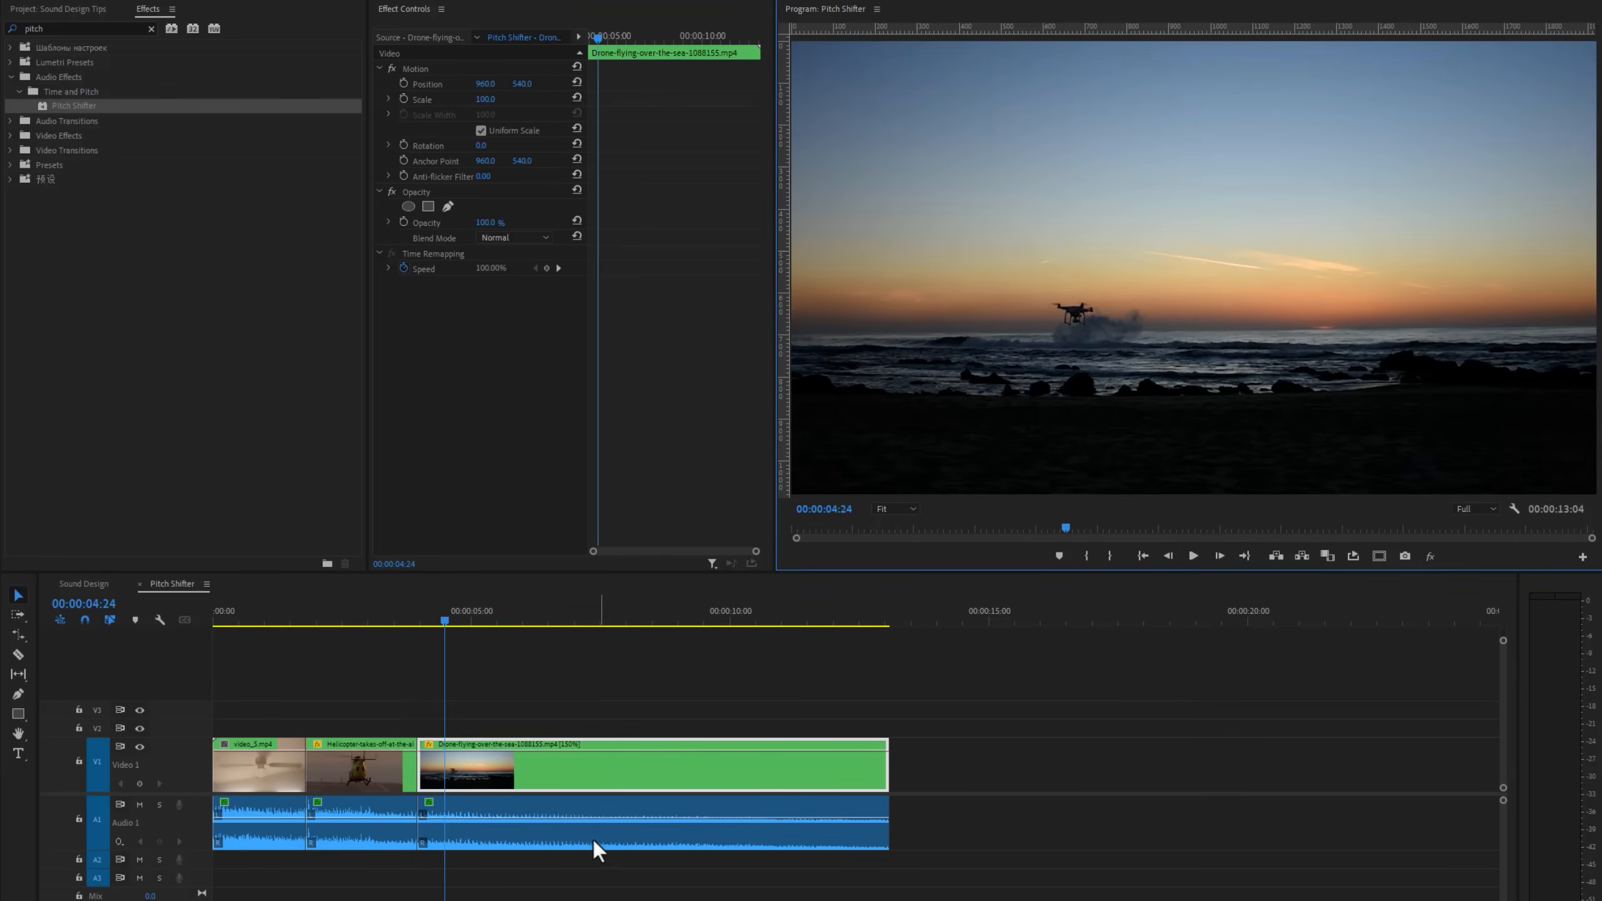
- Set the drone section's Pitch Shifter to +10 semitones and play back the sequence
left_click(654, 827)
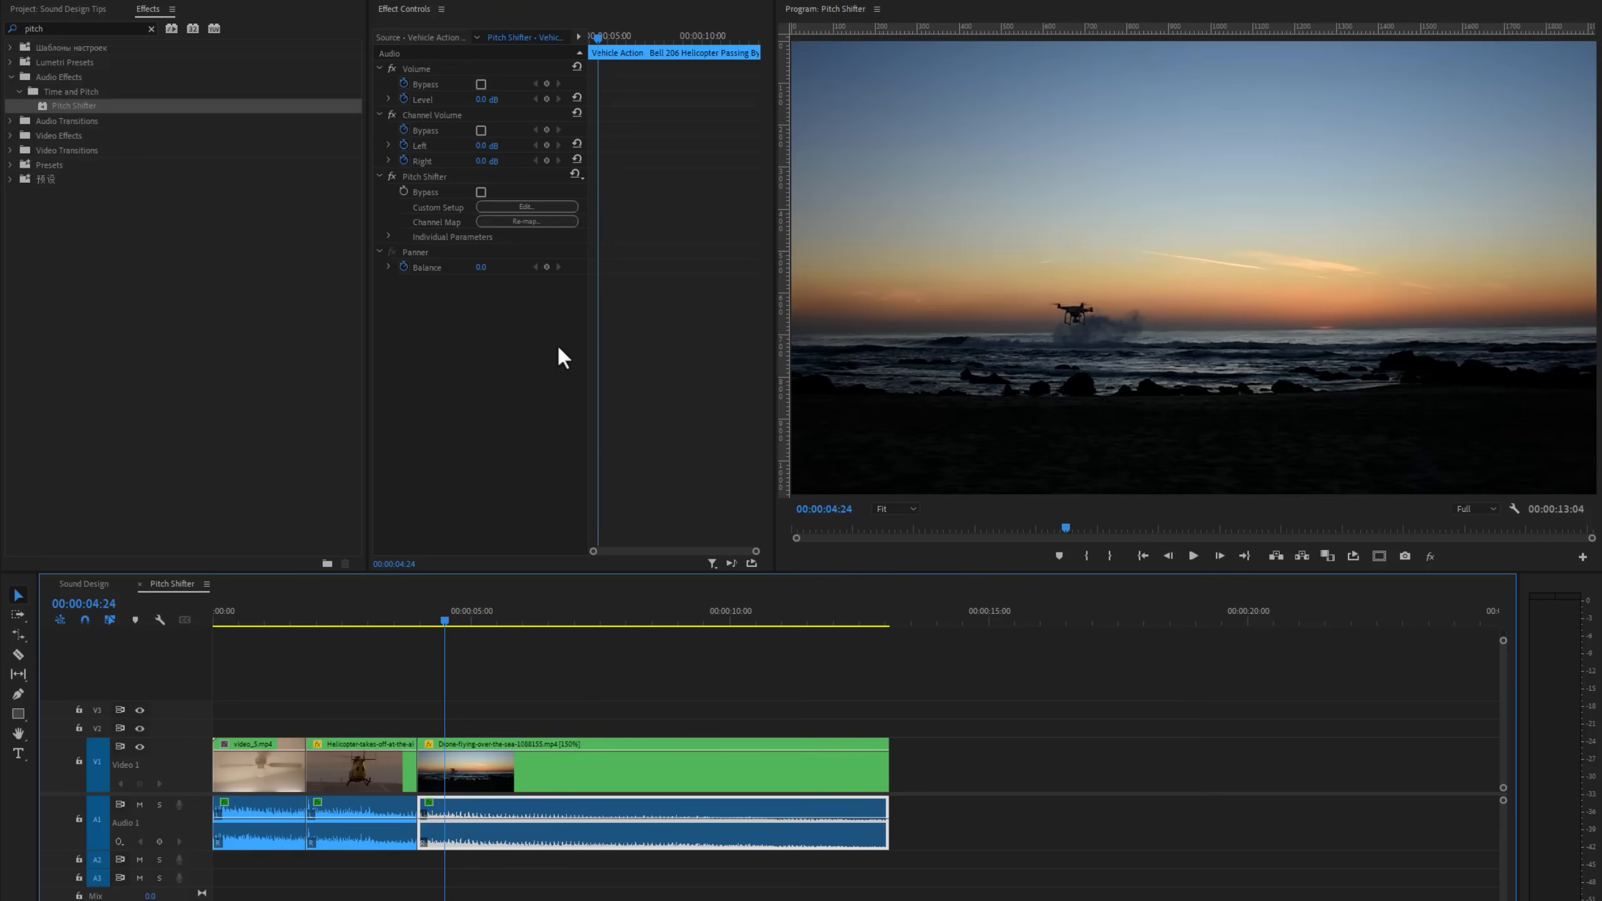
left_click(526, 207)
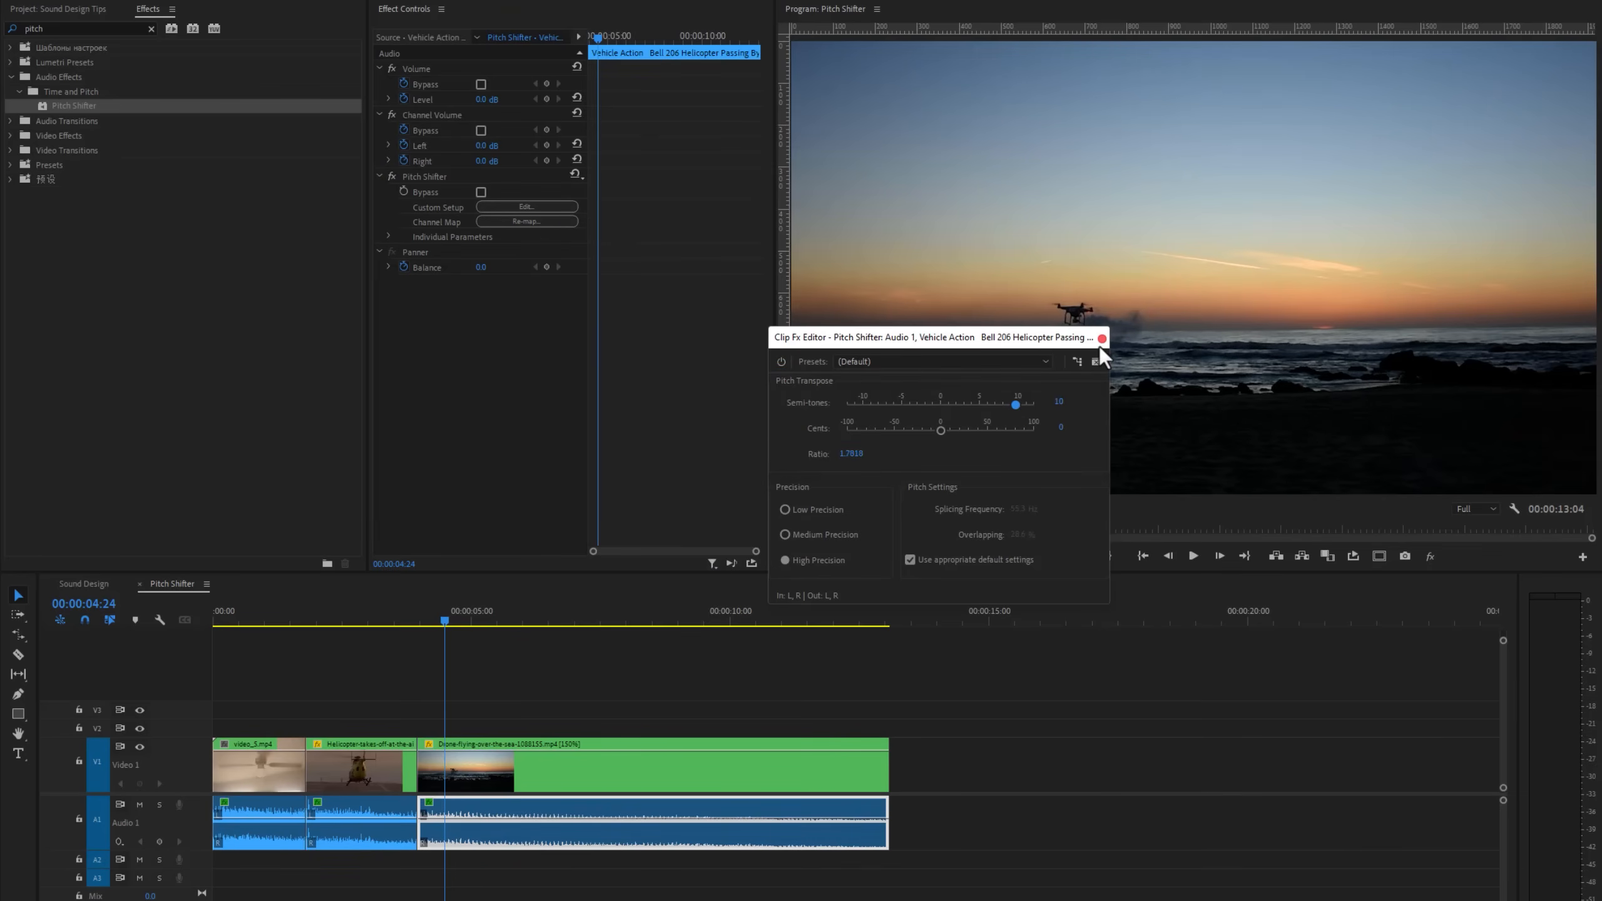
left_click(1101, 338)
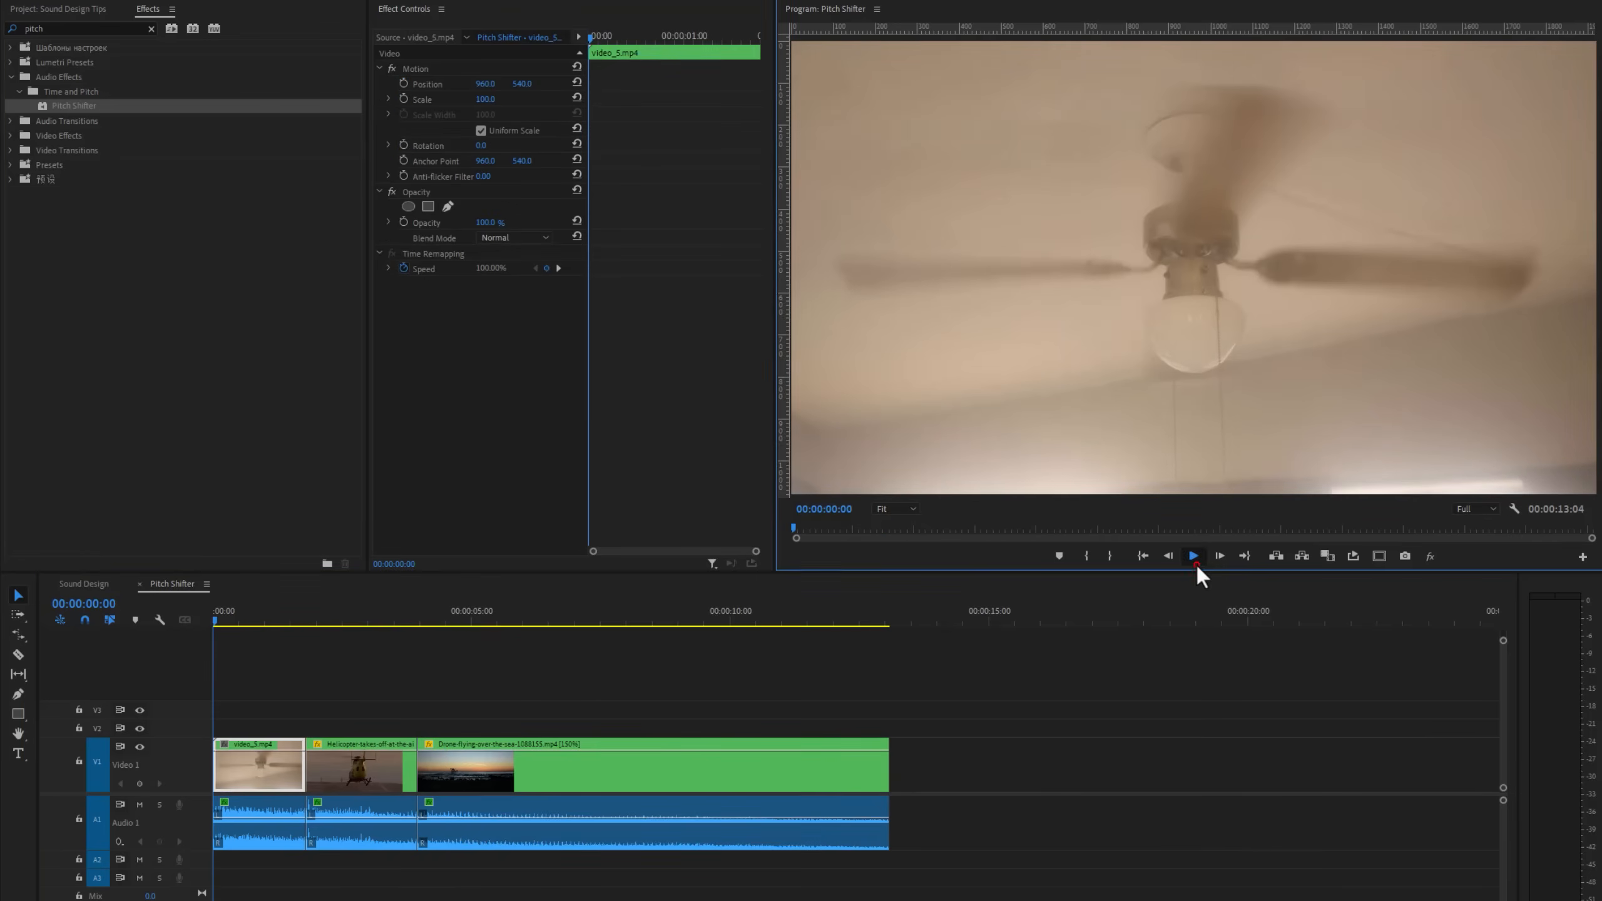
left_click(1193, 556)
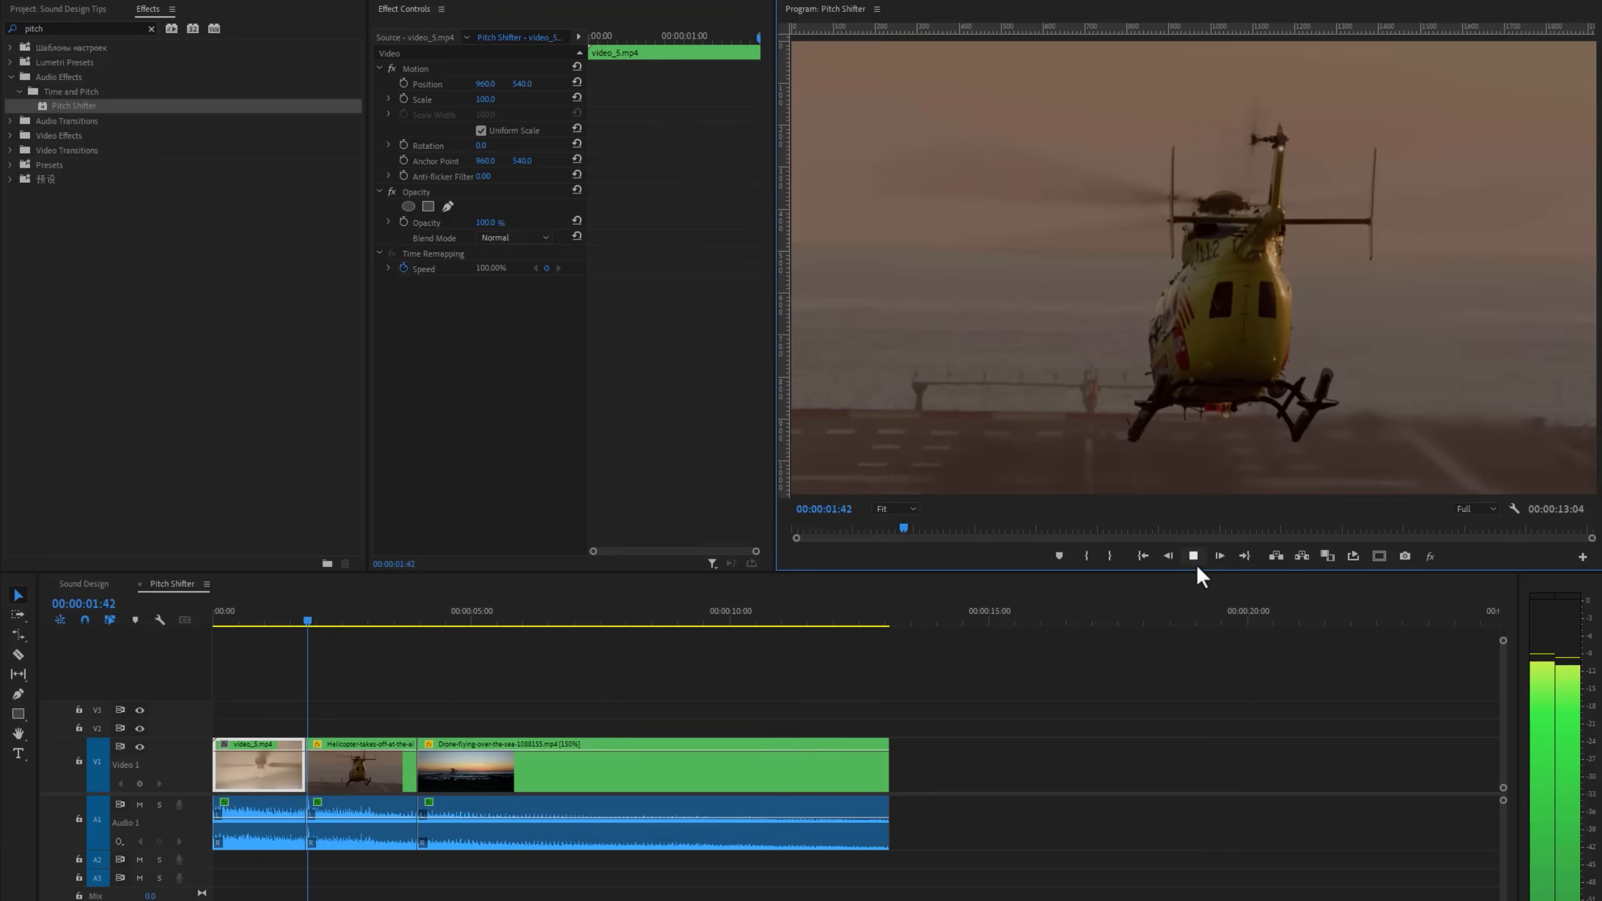
left_click(1218, 554)
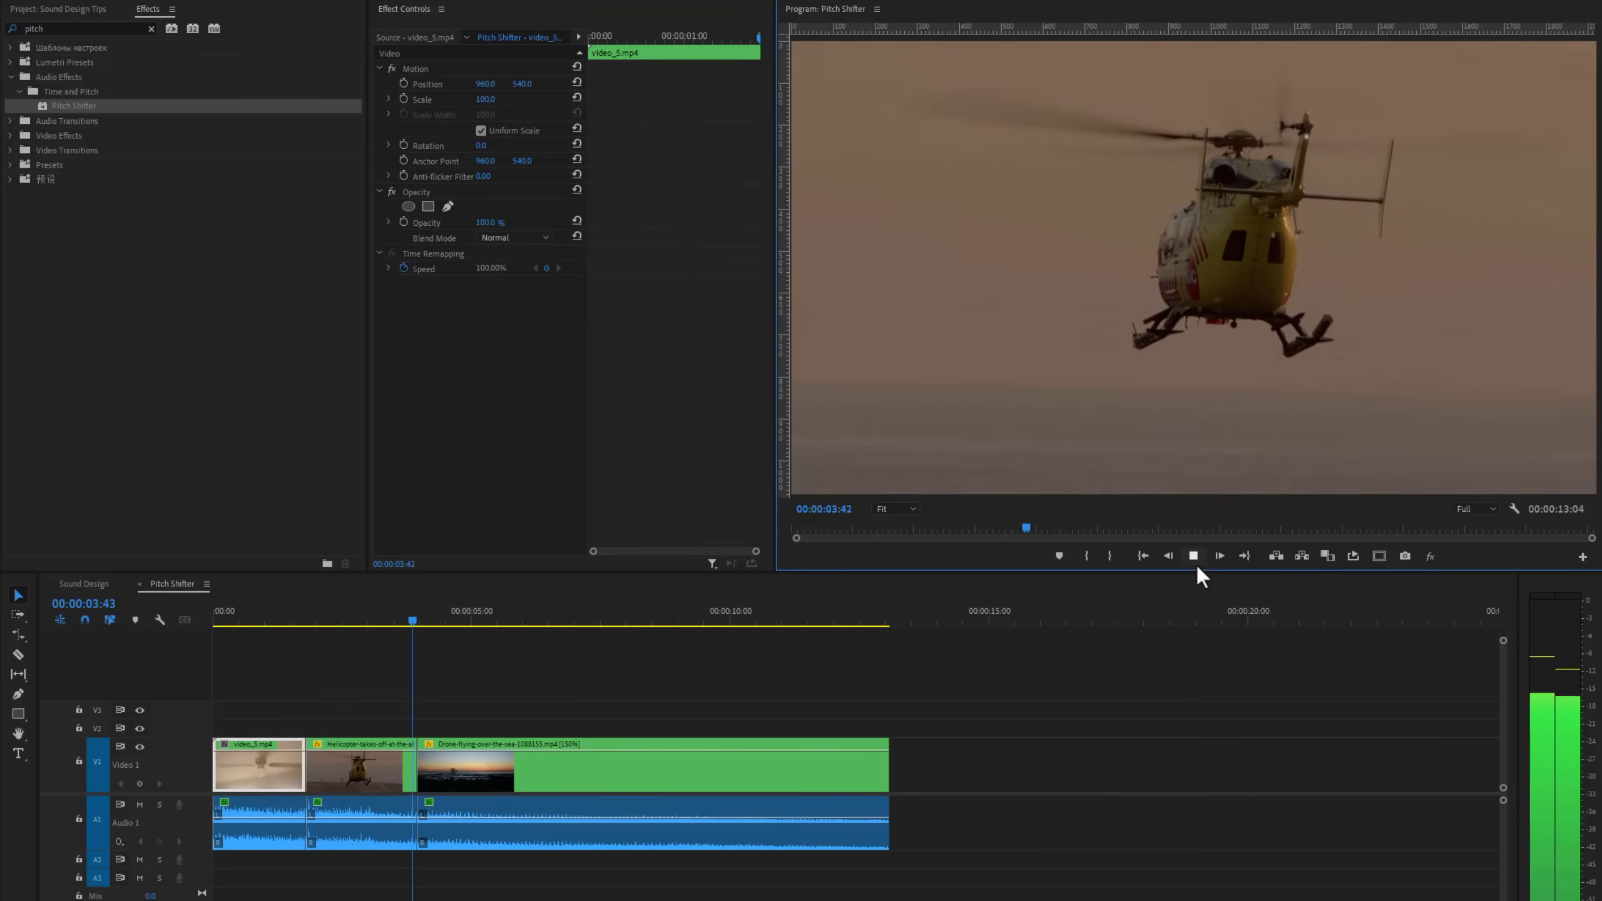
left_click(1217, 556)
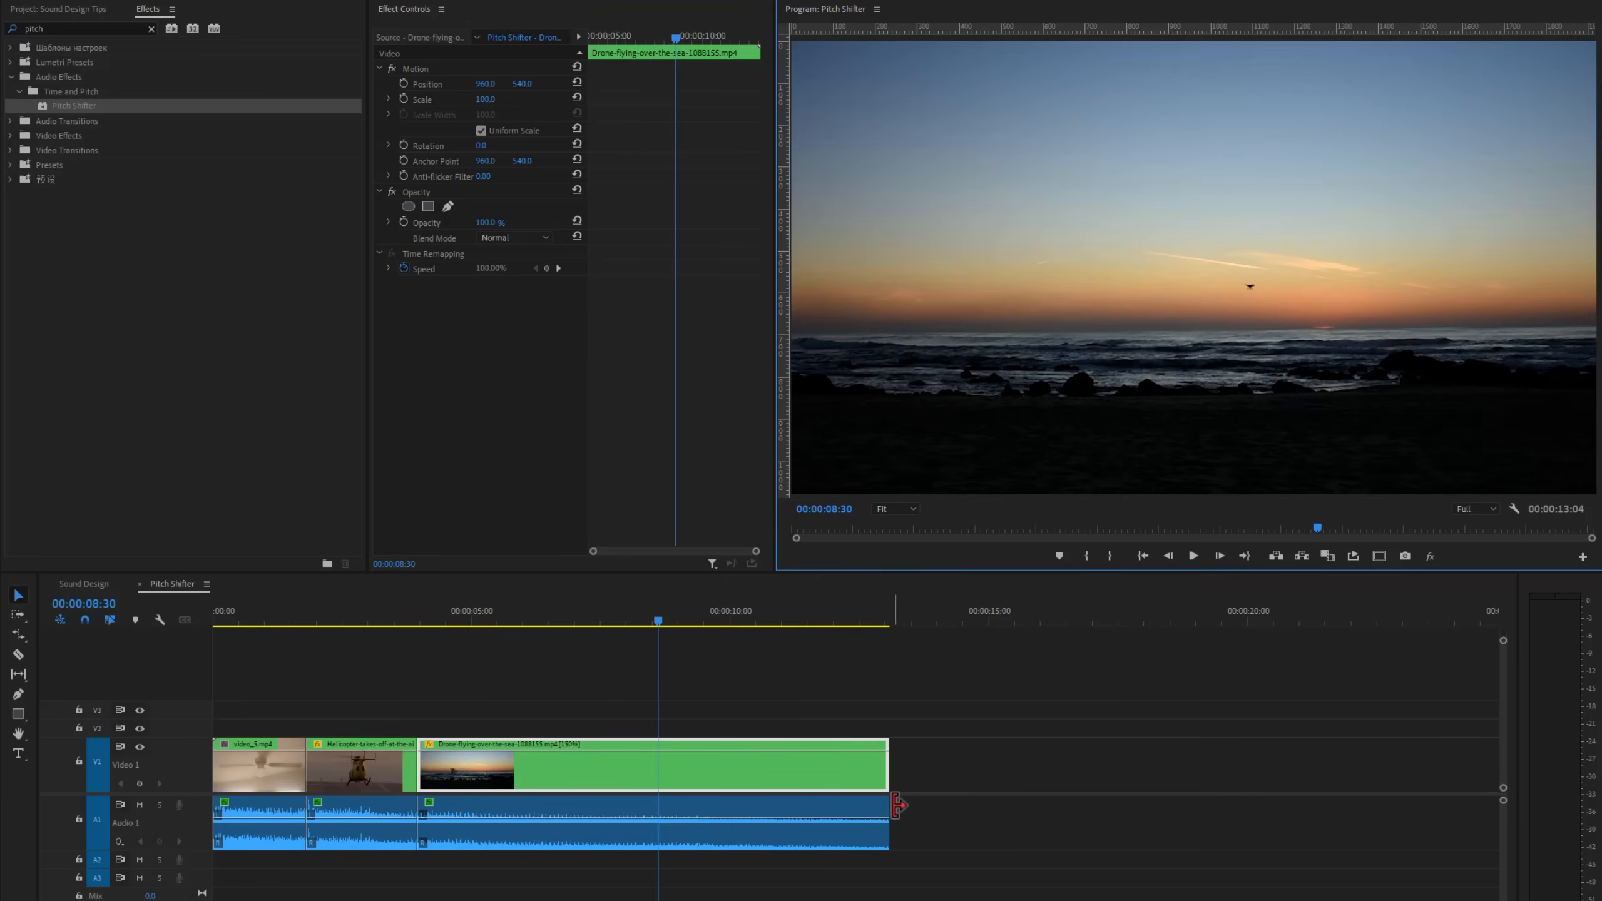
- Check the trim options at the clip's end and move to the Audio Gain sequence
right_click(898, 805)
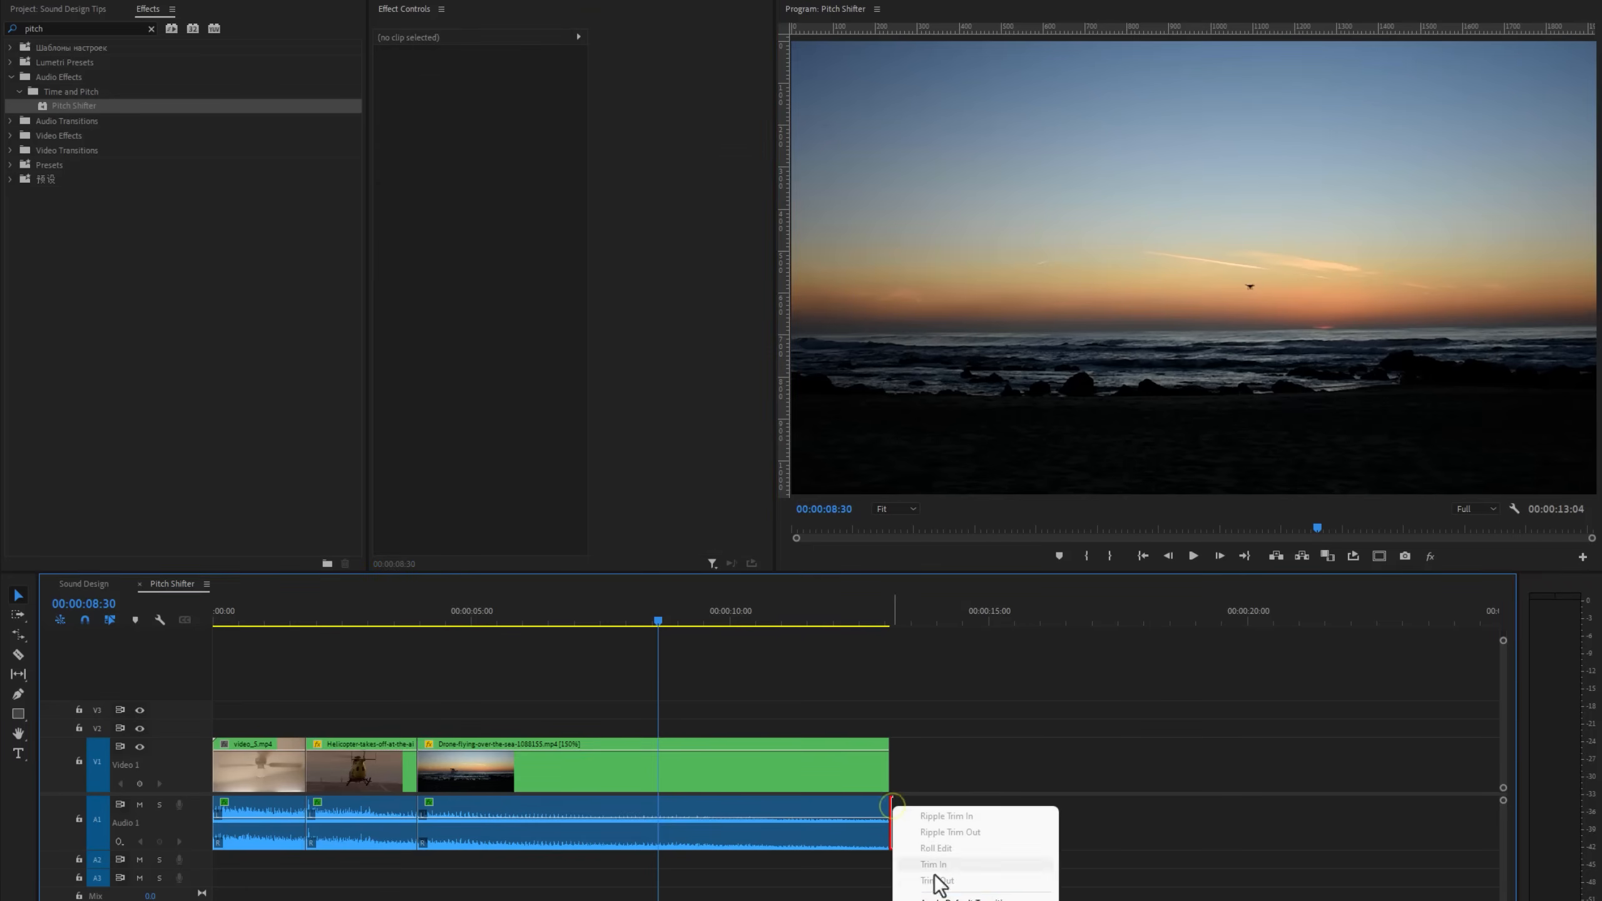
left_click(936, 882)
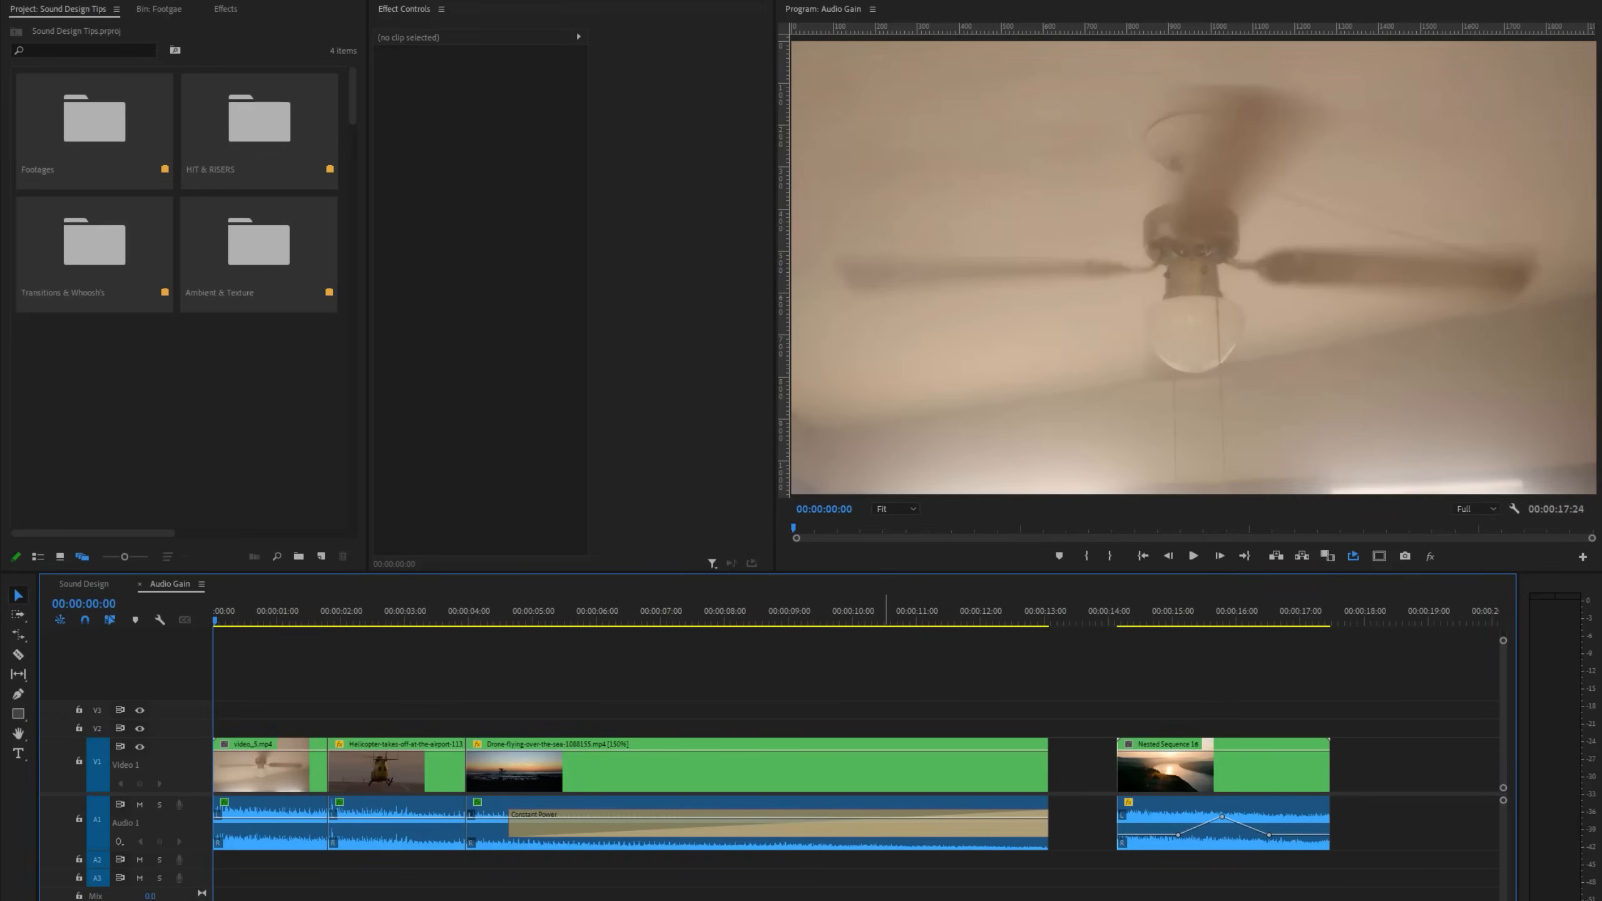
- Apply an Audio Gain adjustment to the fan clip's audio
right_click(256, 818)
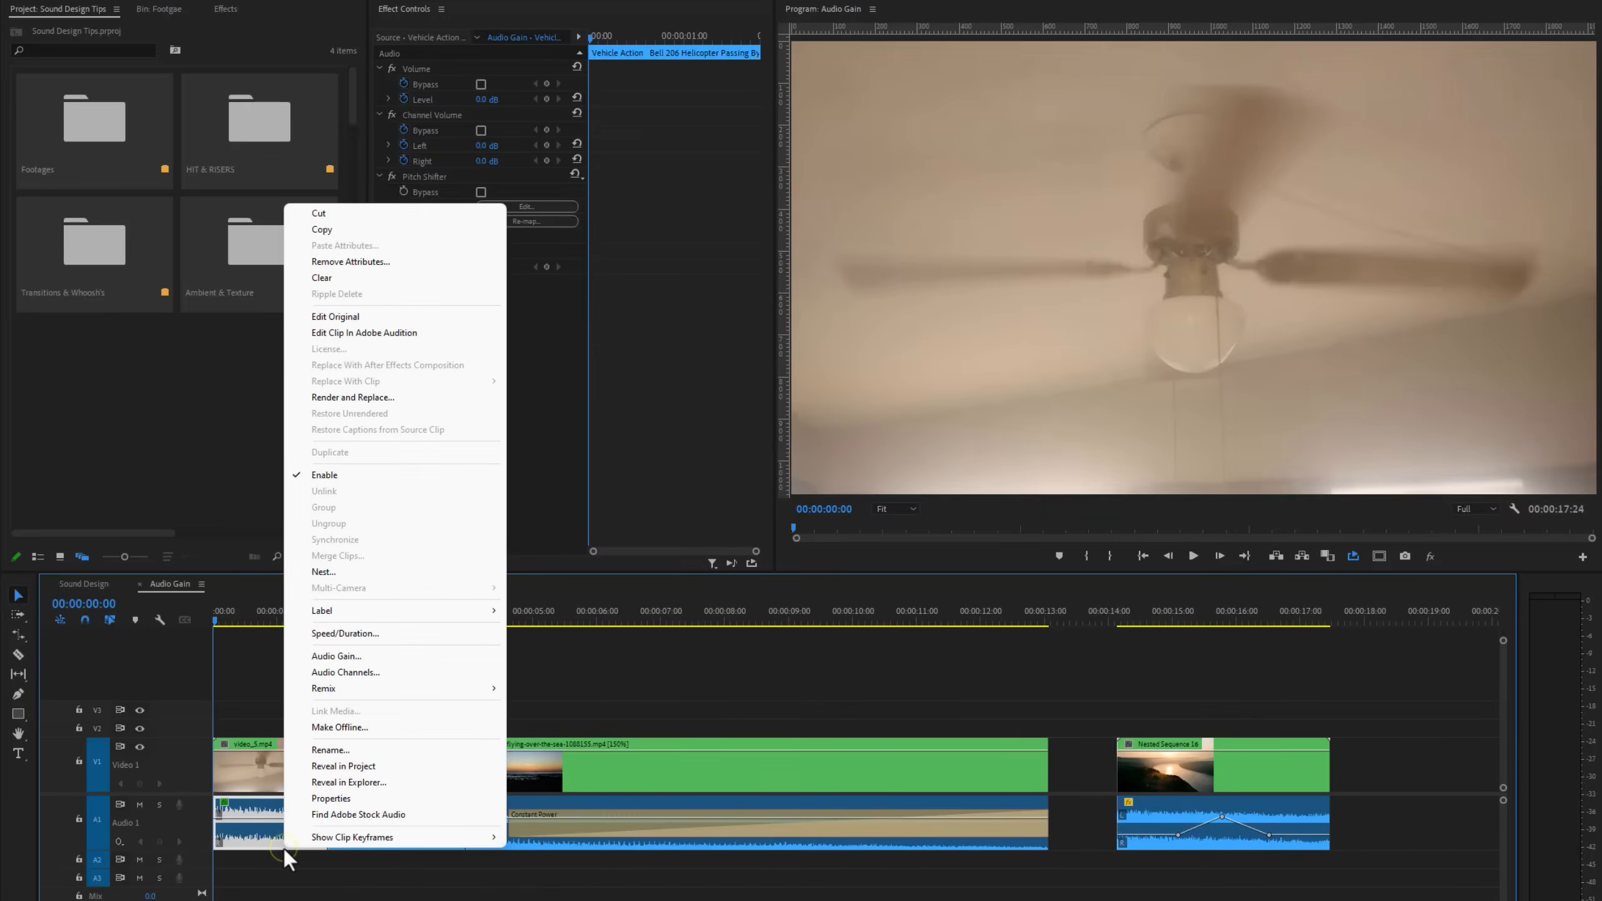
left_click(337, 656)
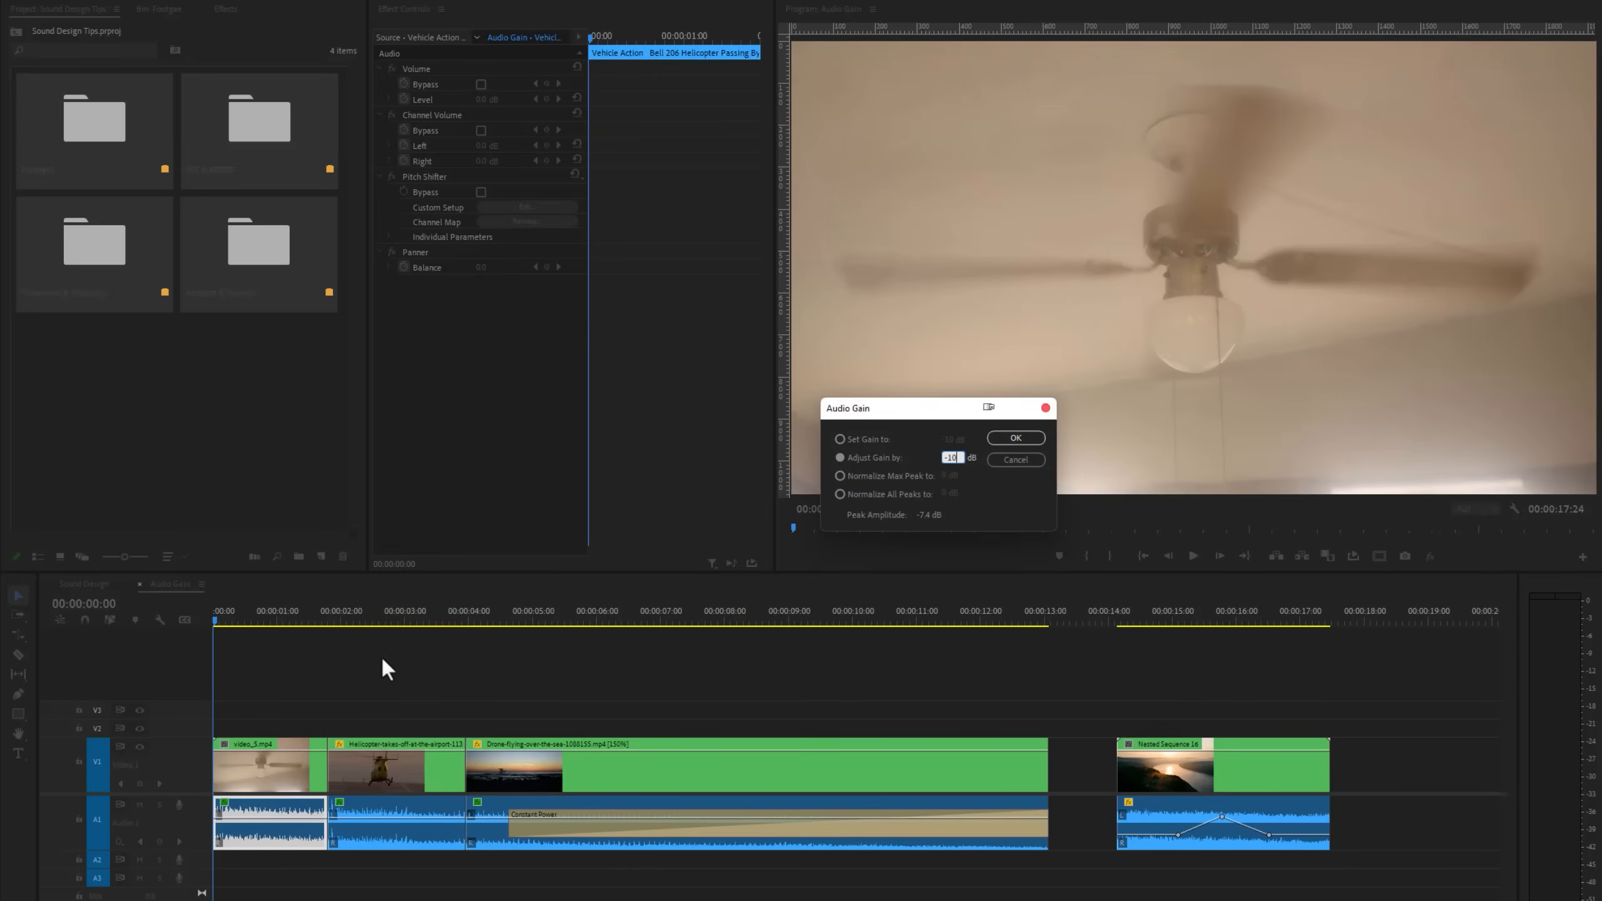
left_click(1015, 437)
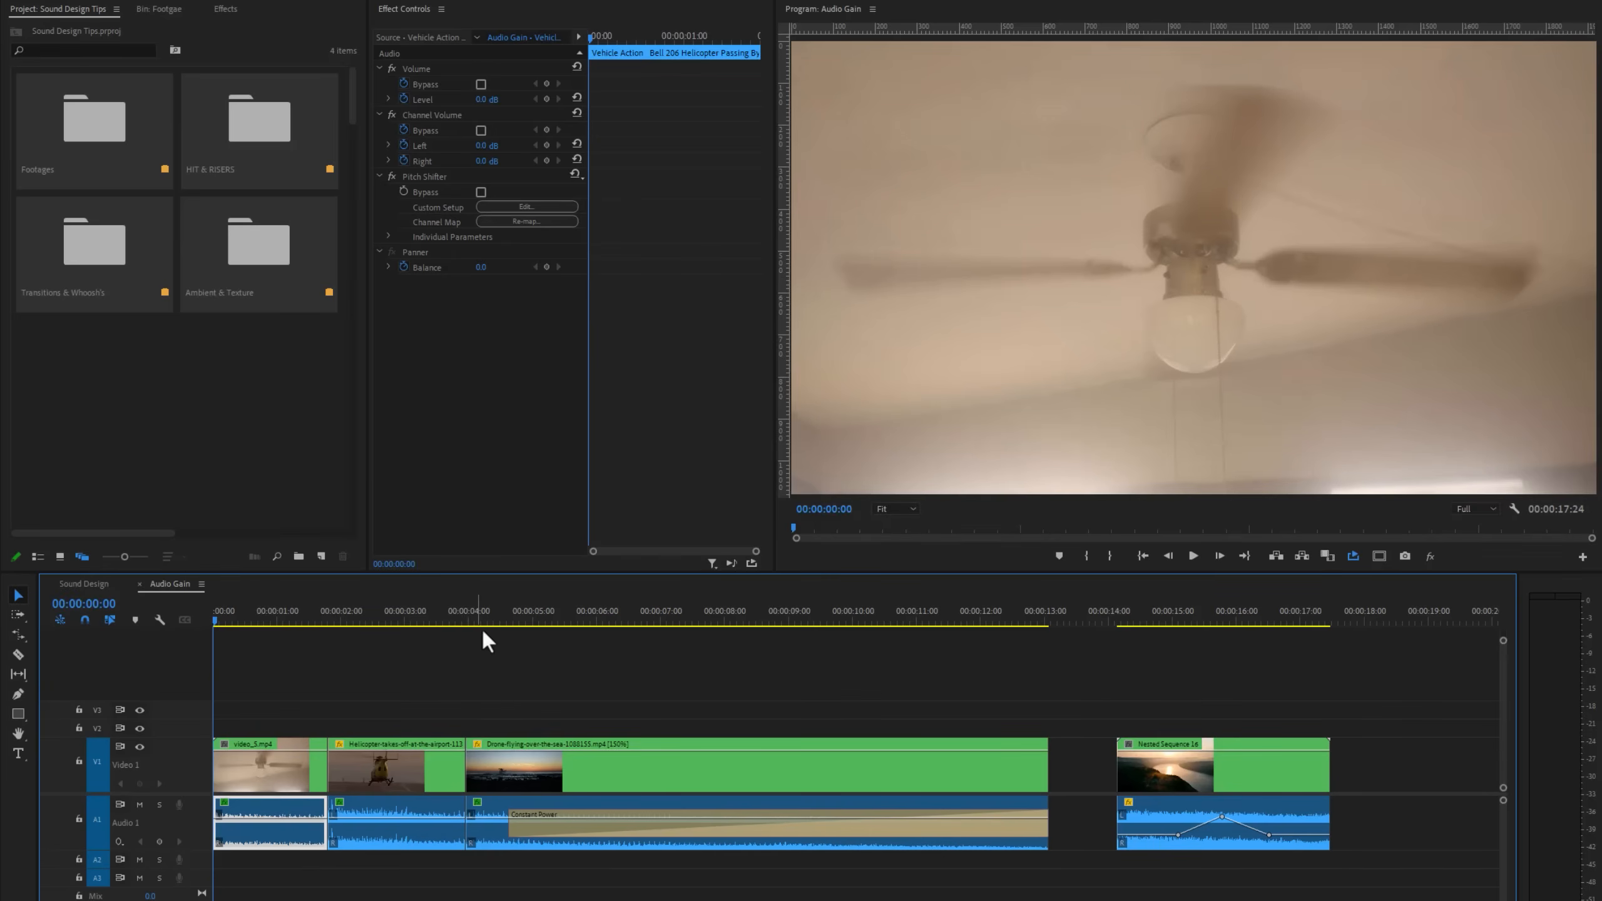
- Apply an Audio Gain adjustment to the drone clip's audio
right_click(514, 765)
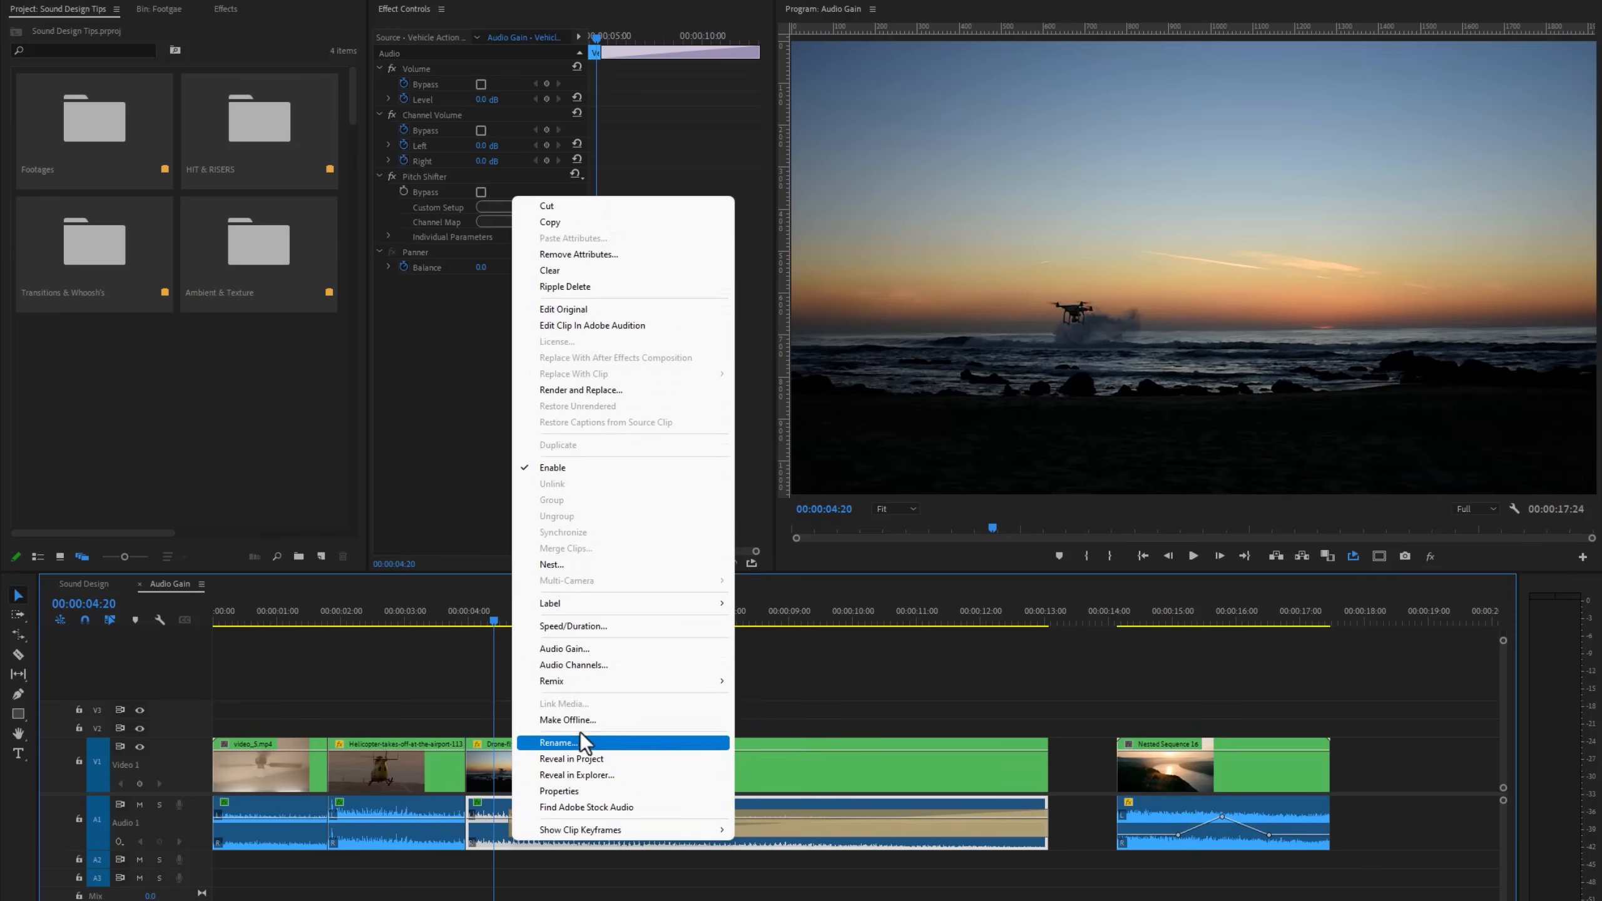
left_click(565, 648)
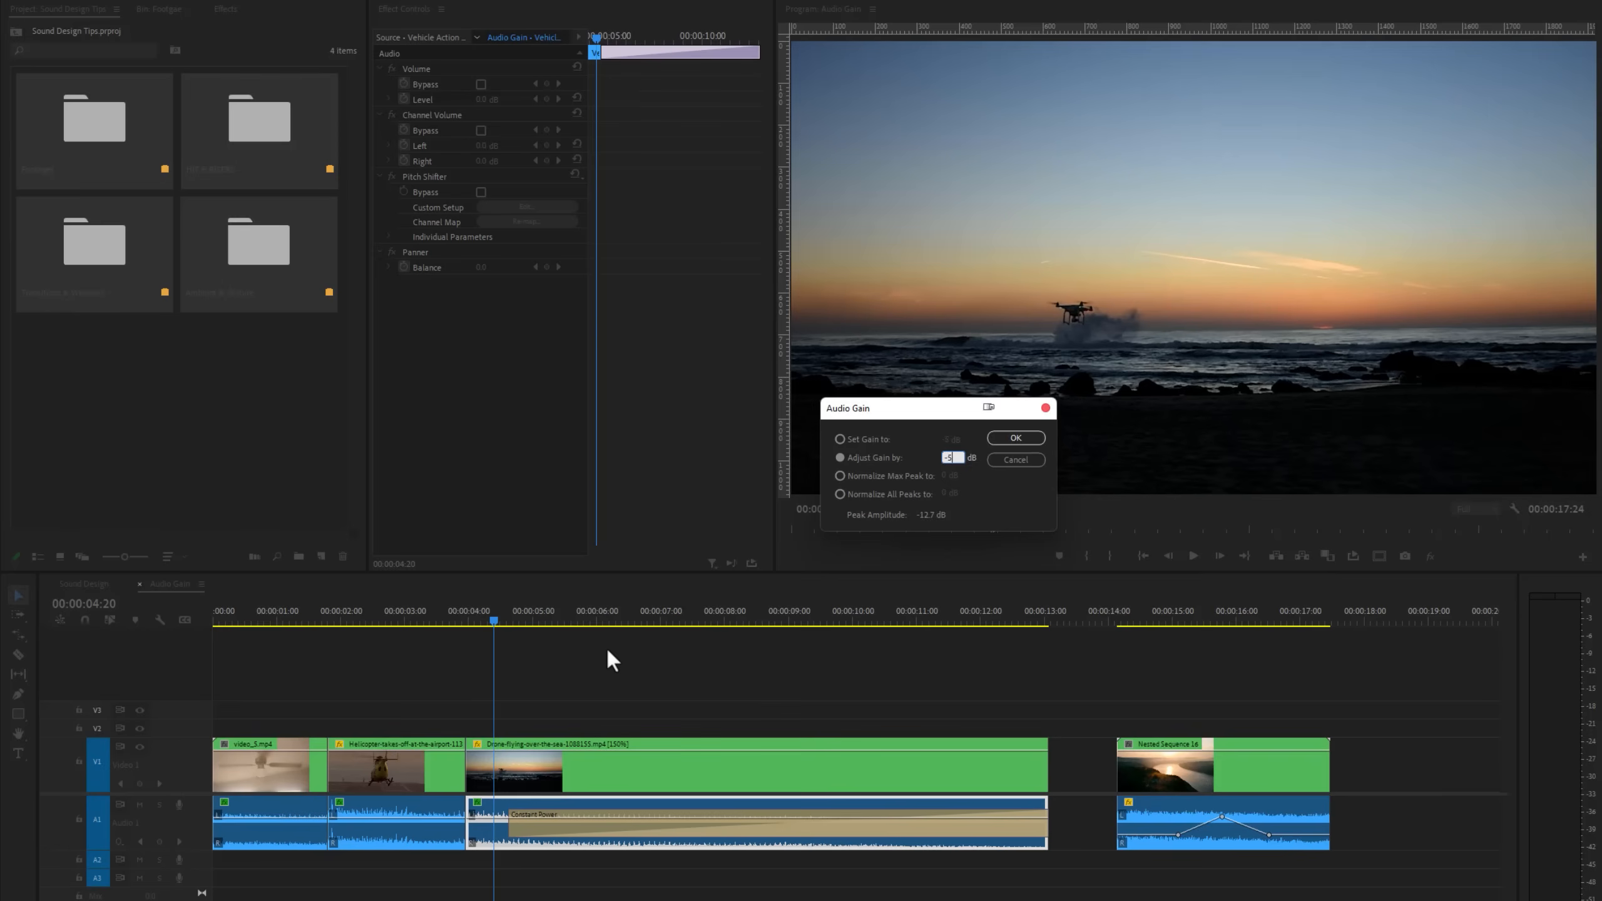
left_click(1014, 437)
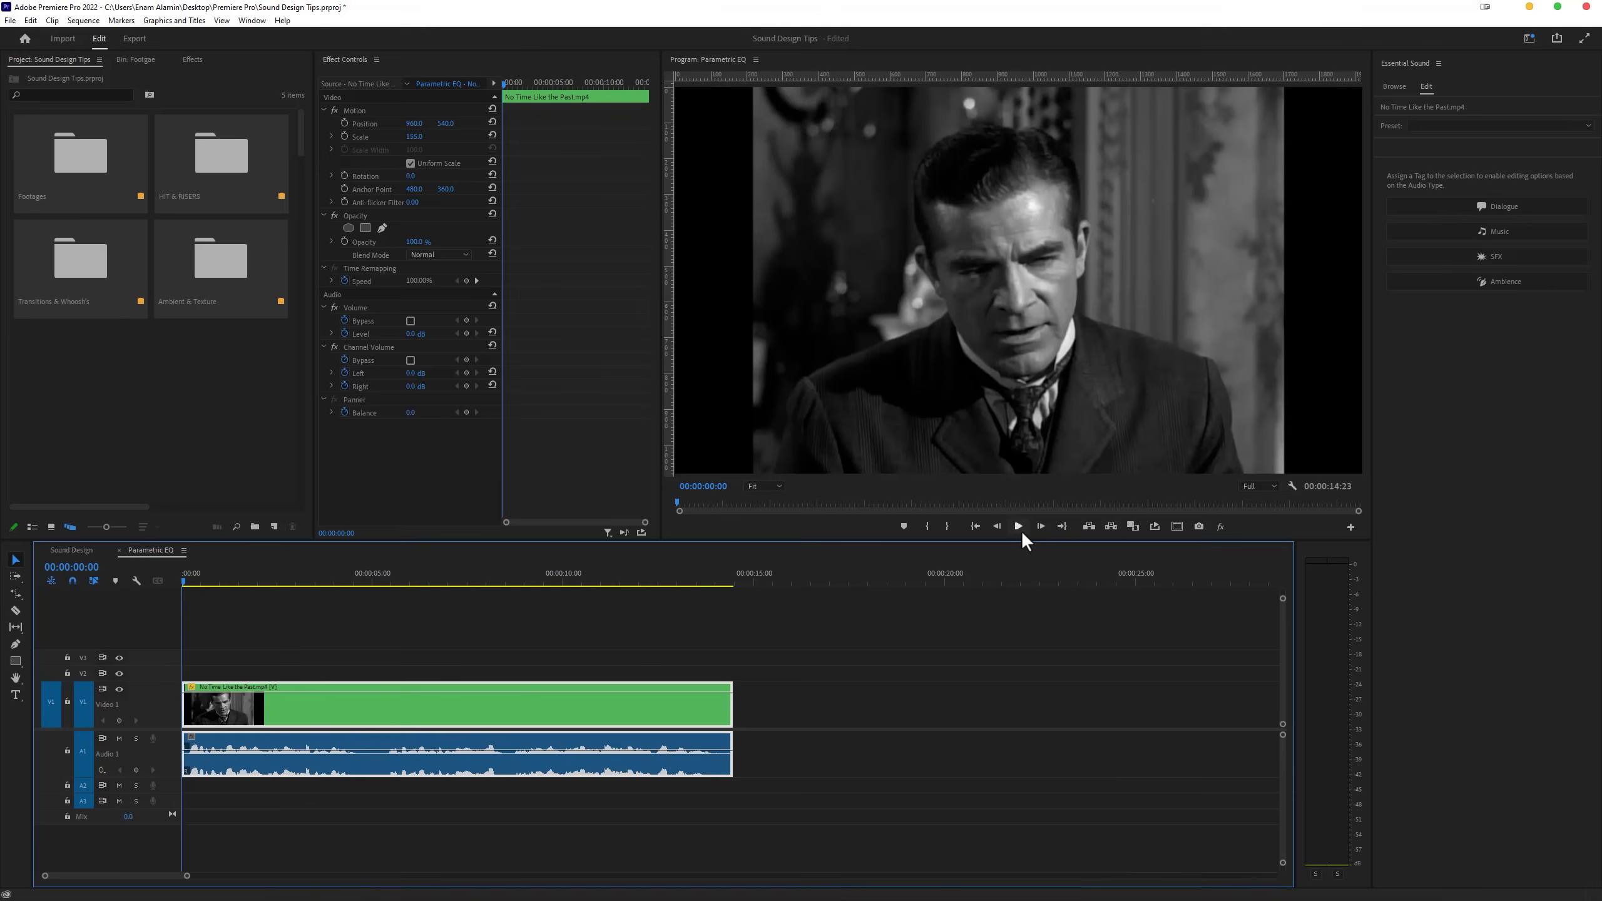
- Play and stop the film-noir clip in the Parametric EQ sequence to hear its sound
left_click(1017, 526)
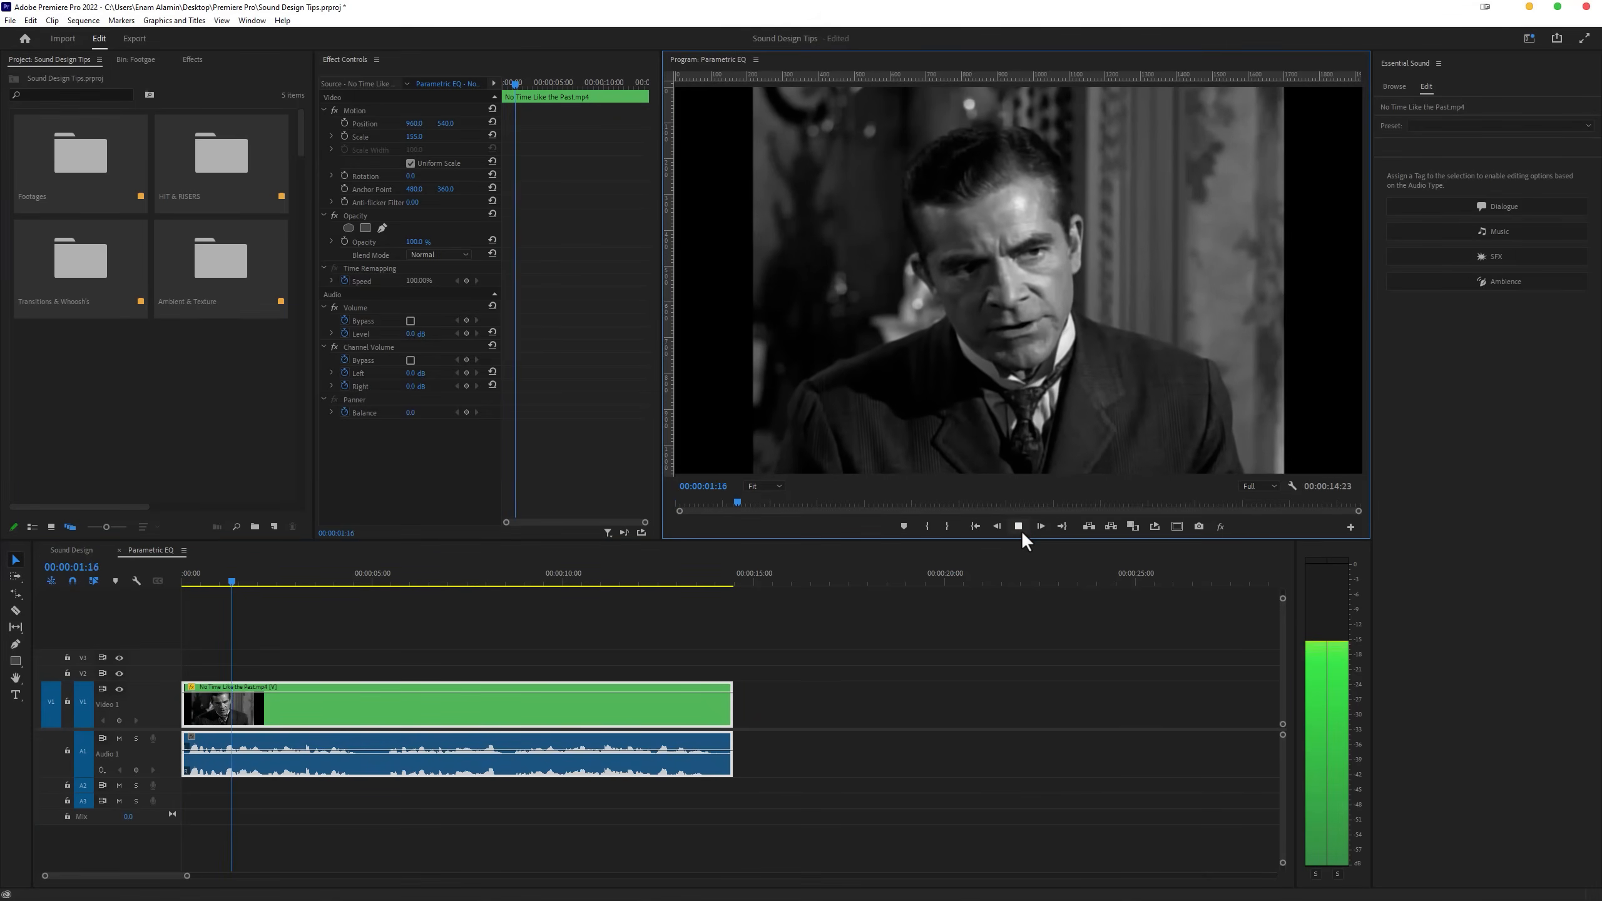
left_click(1041, 526)
type("Para")
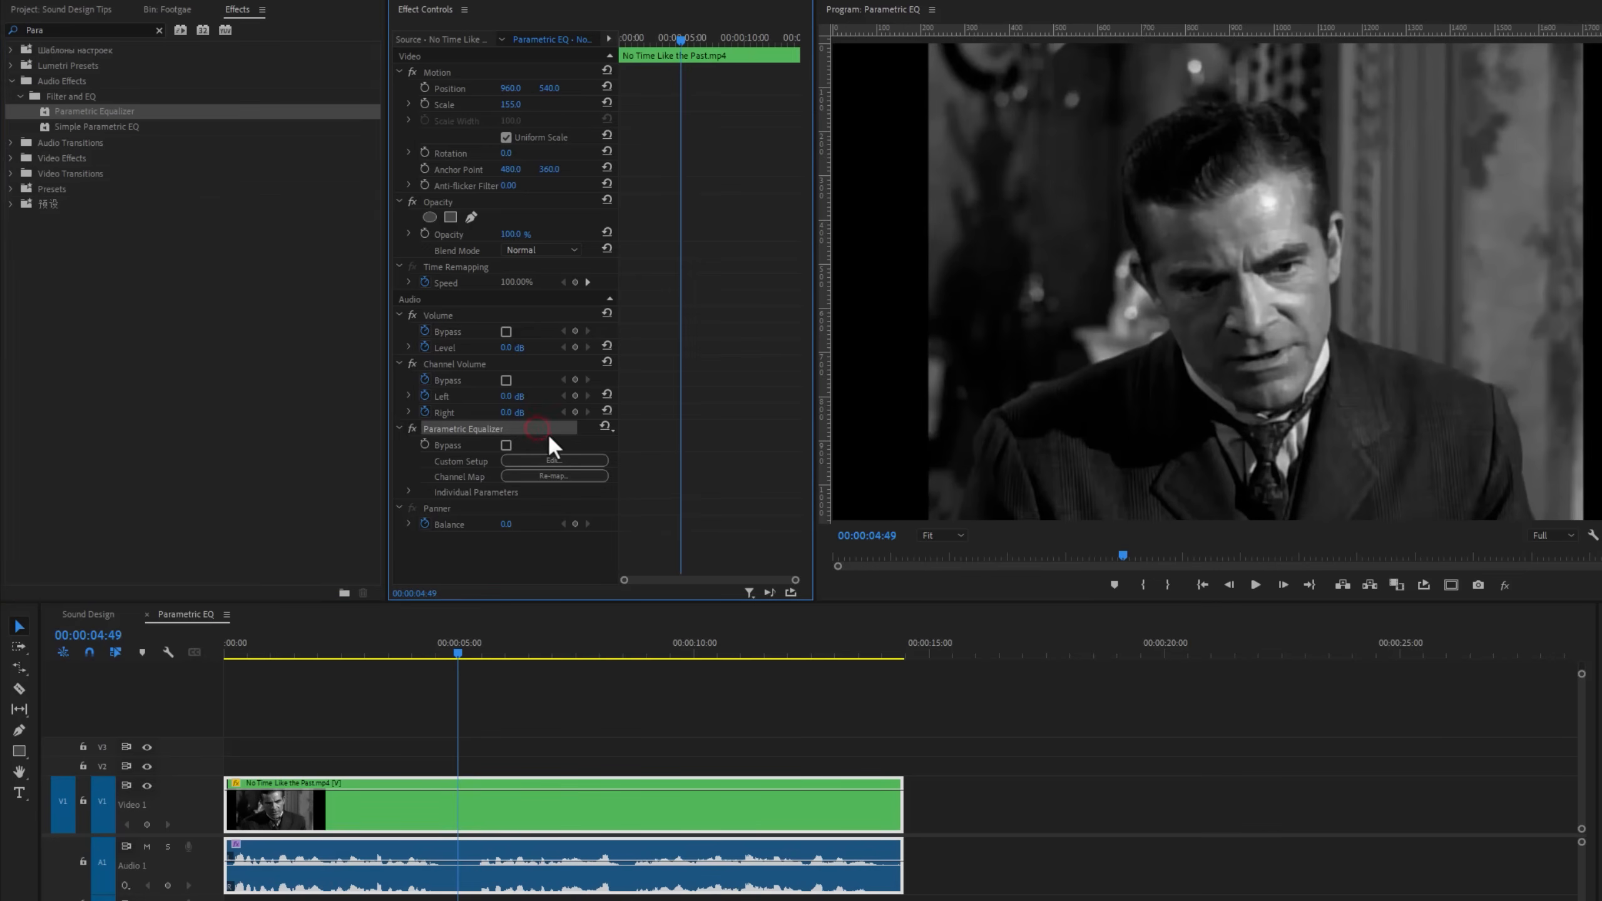
- Set the Parametric Equalizer on the film clip to the Loudness Maximizer preset
left_click(553, 461)
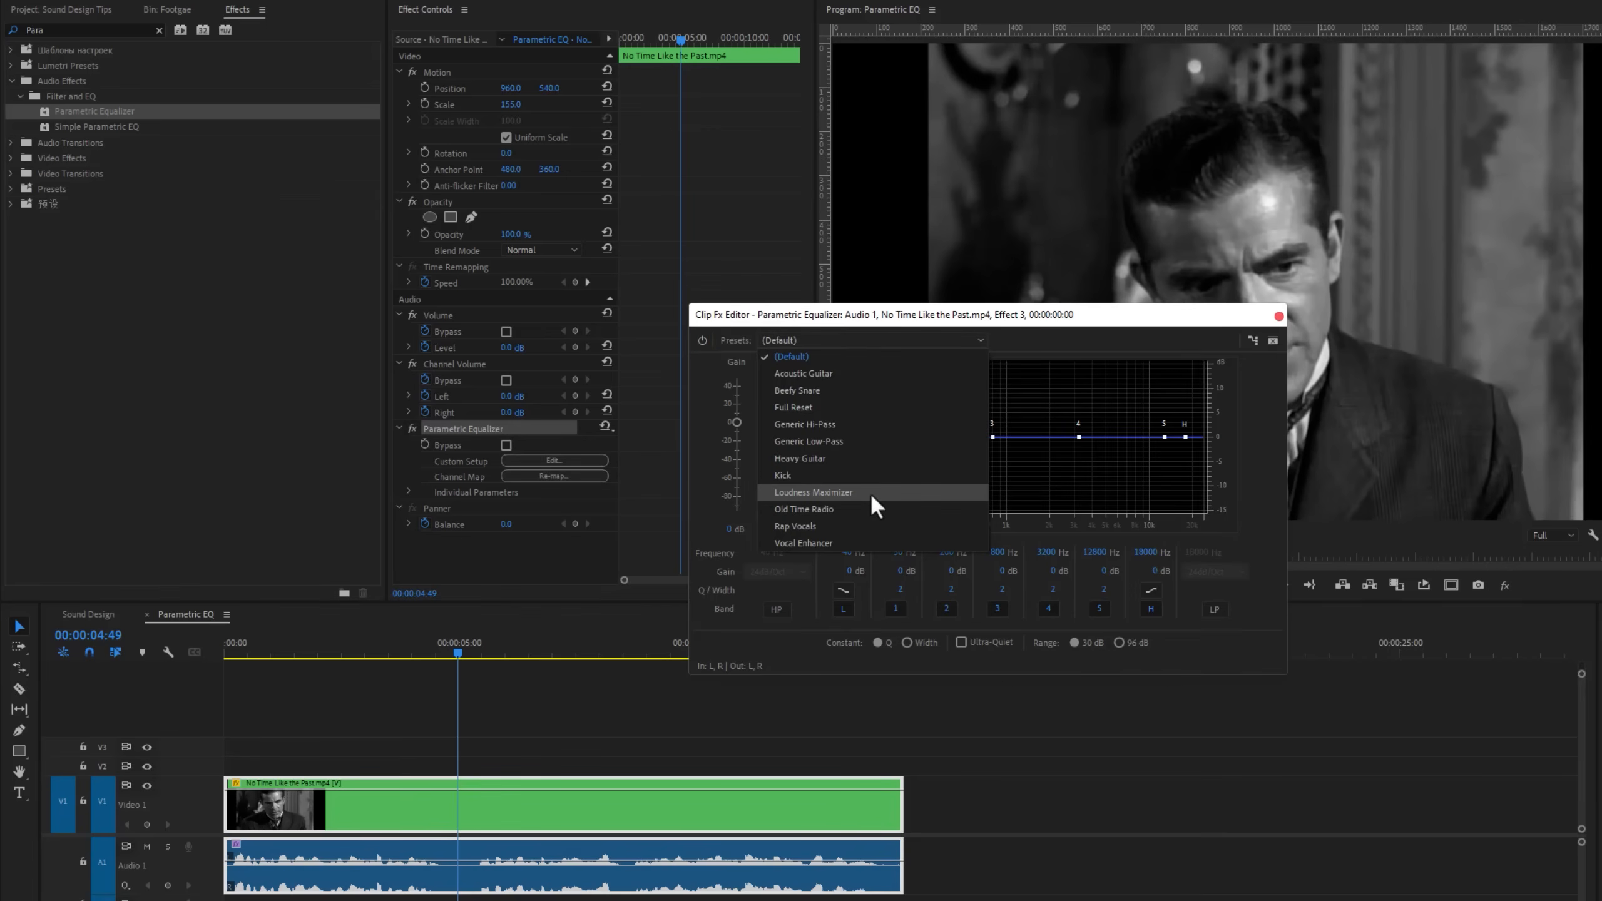
left_click(815, 492)
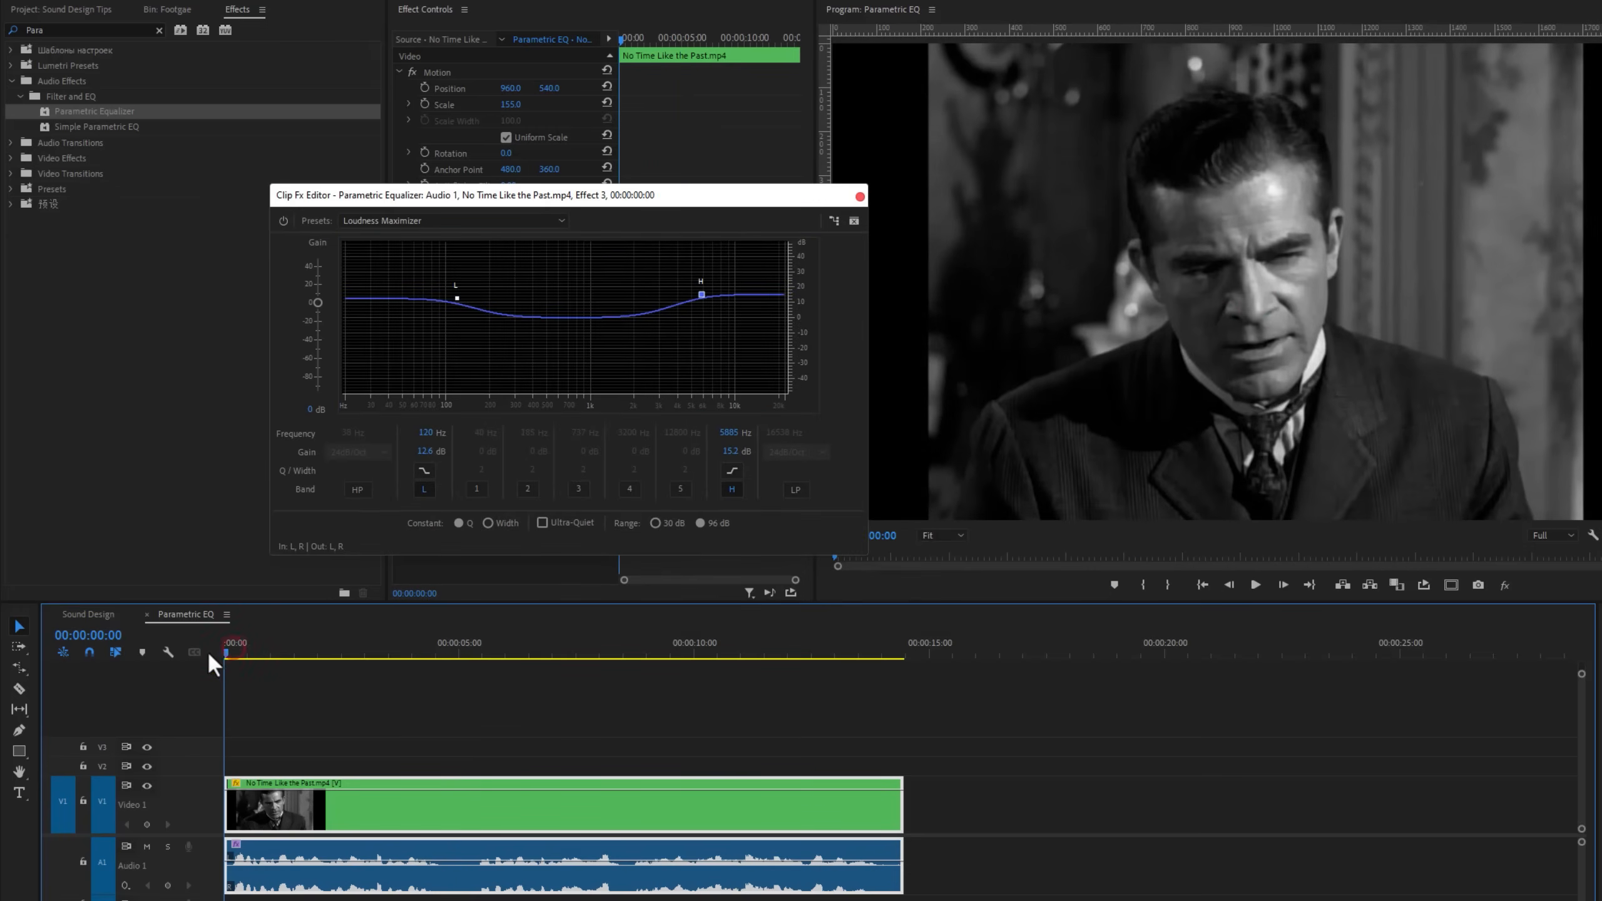
- Play the film clip back to hear the Loudness Maximizer equalization
left_click(1256, 584)
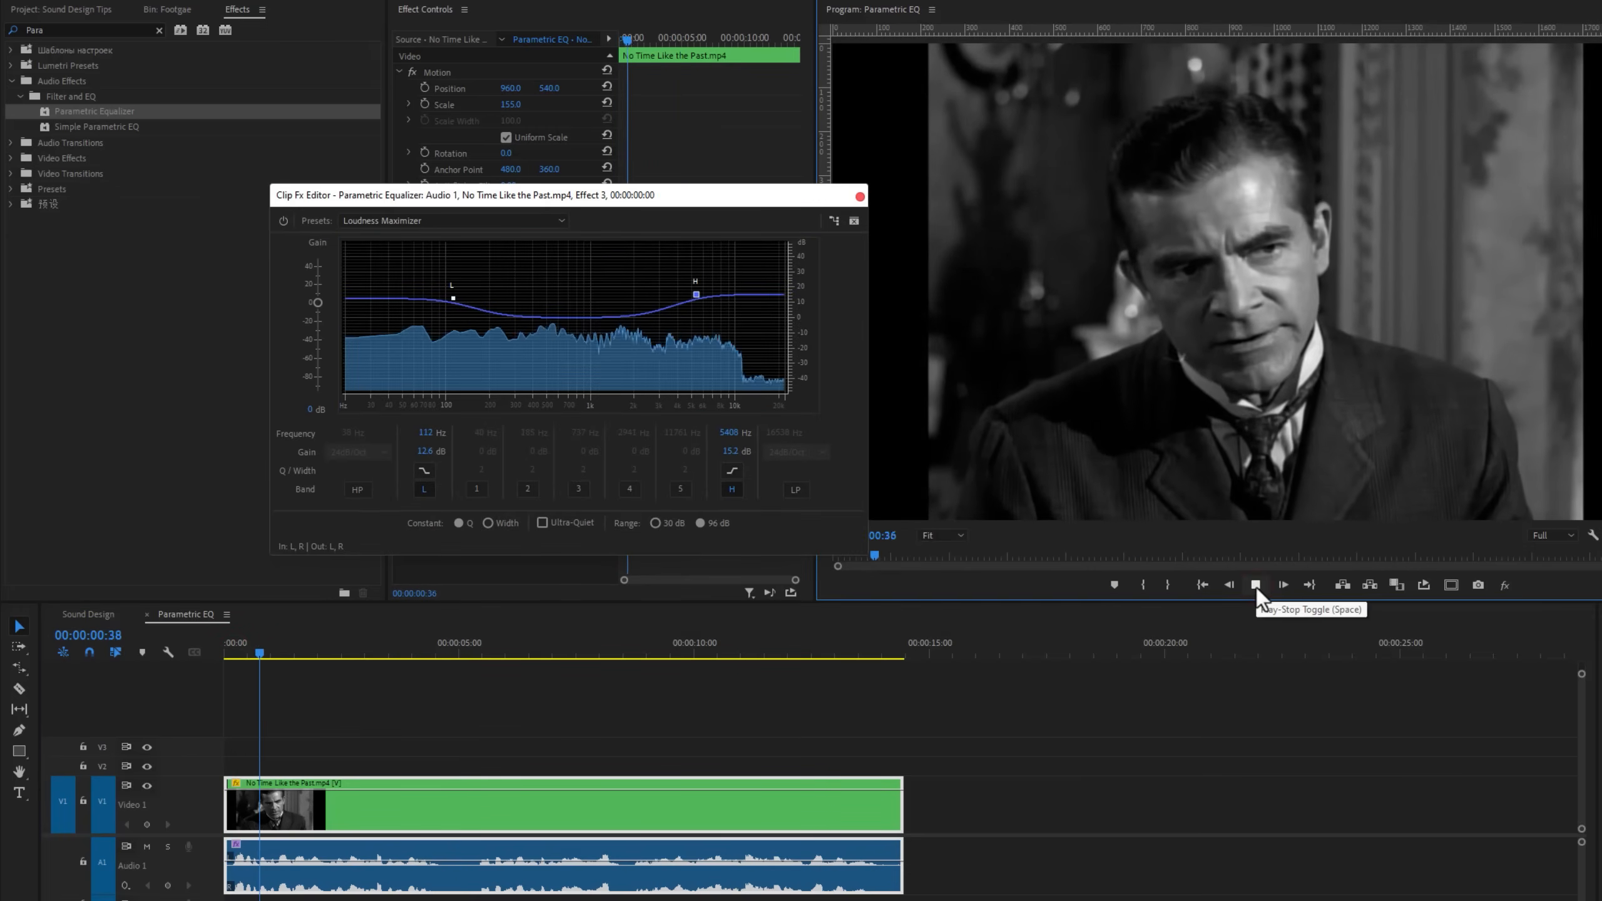
left_click(1255, 585)
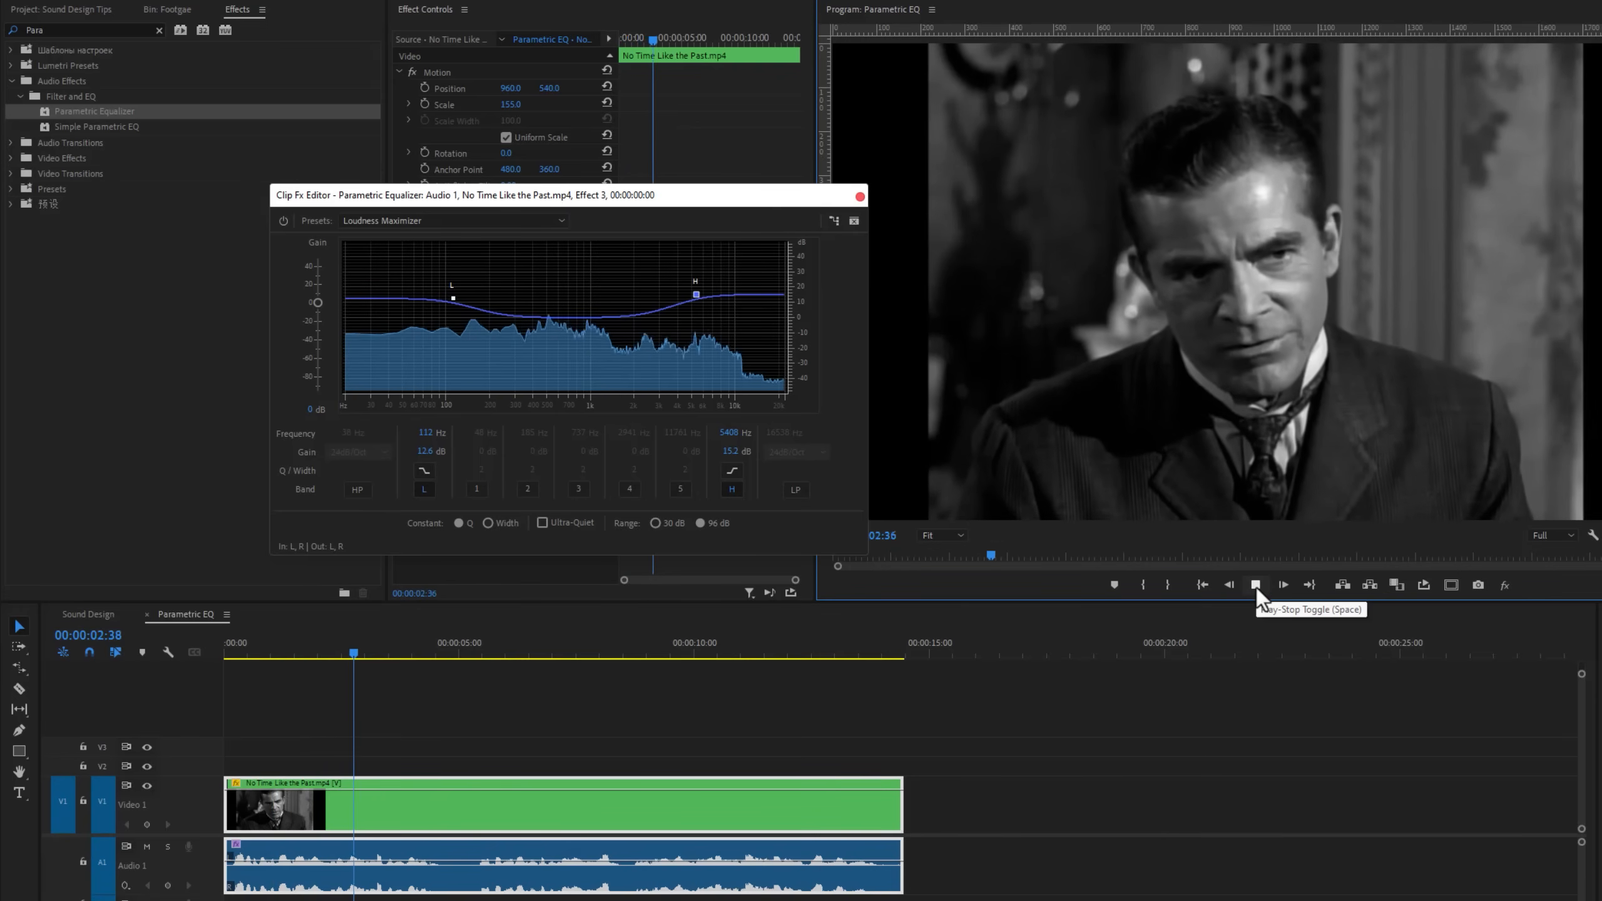
left_click(1255, 584)
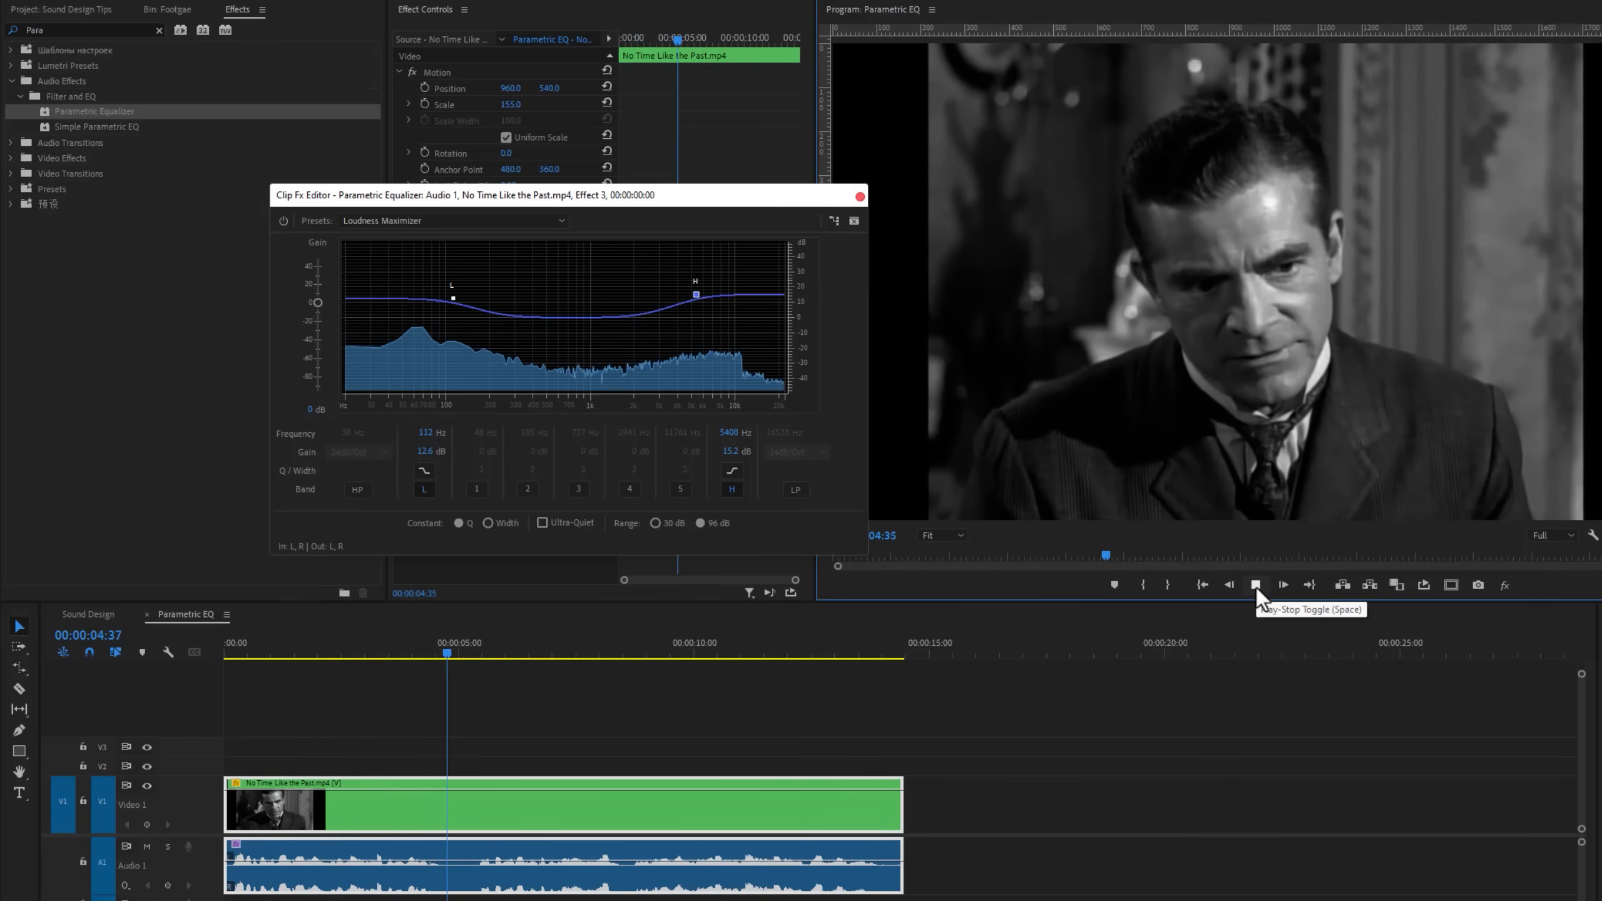
left_click(1256, 584)
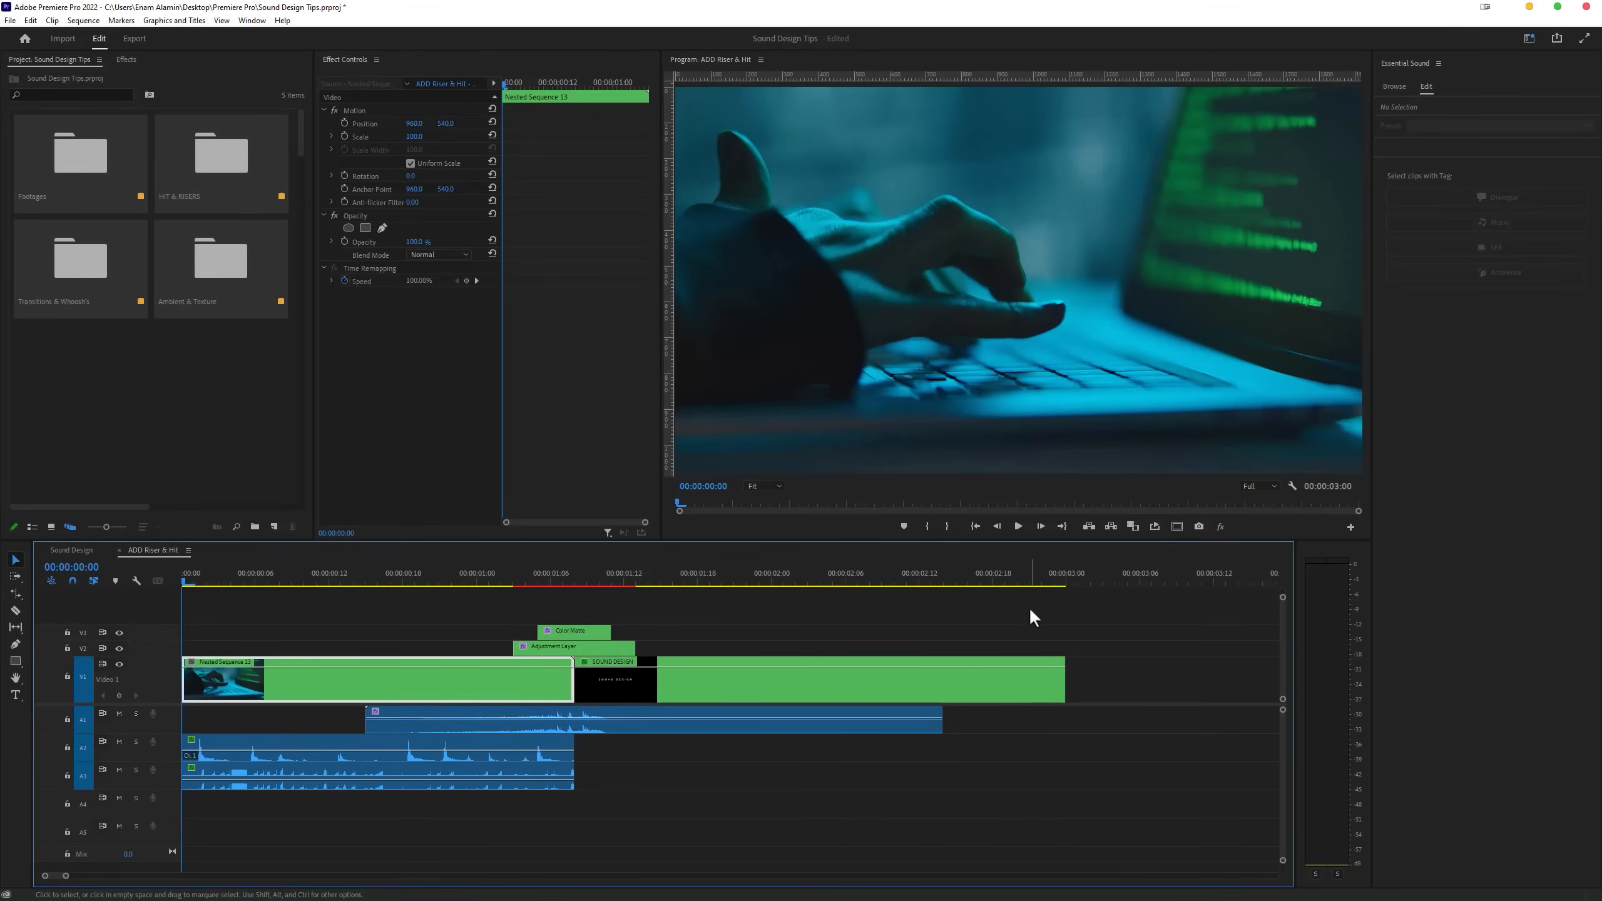
- Place the Trailer Ready riser on A4 and Vibrant Hits bass drop on A5 under the SOUND DESIGN title
left_click(1018, 525)
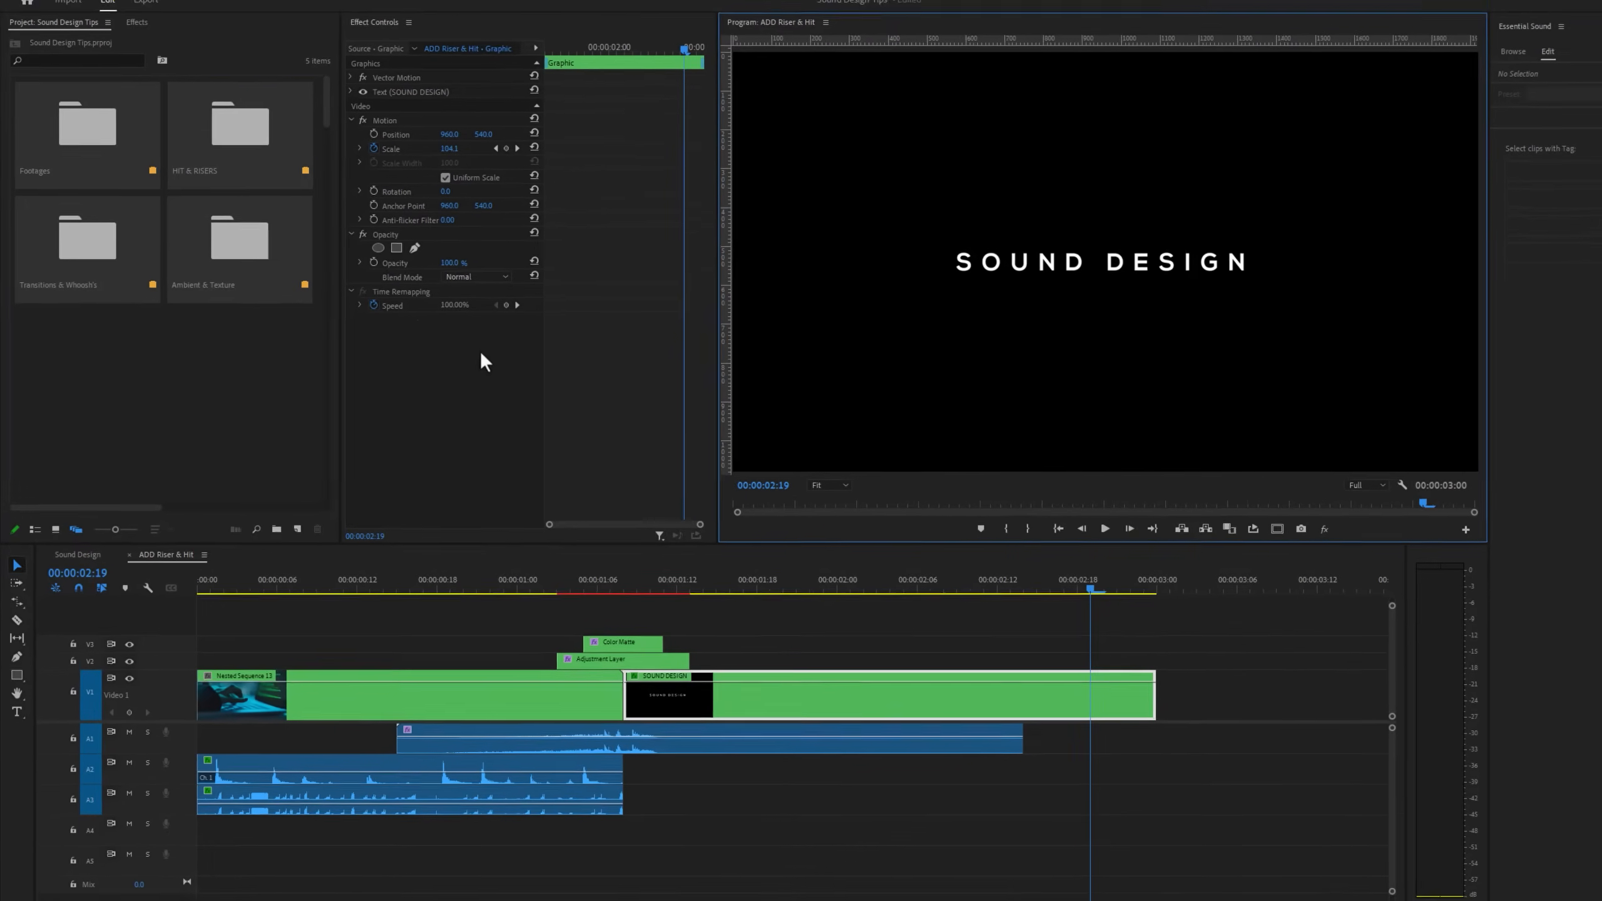
double_click(239, 120)
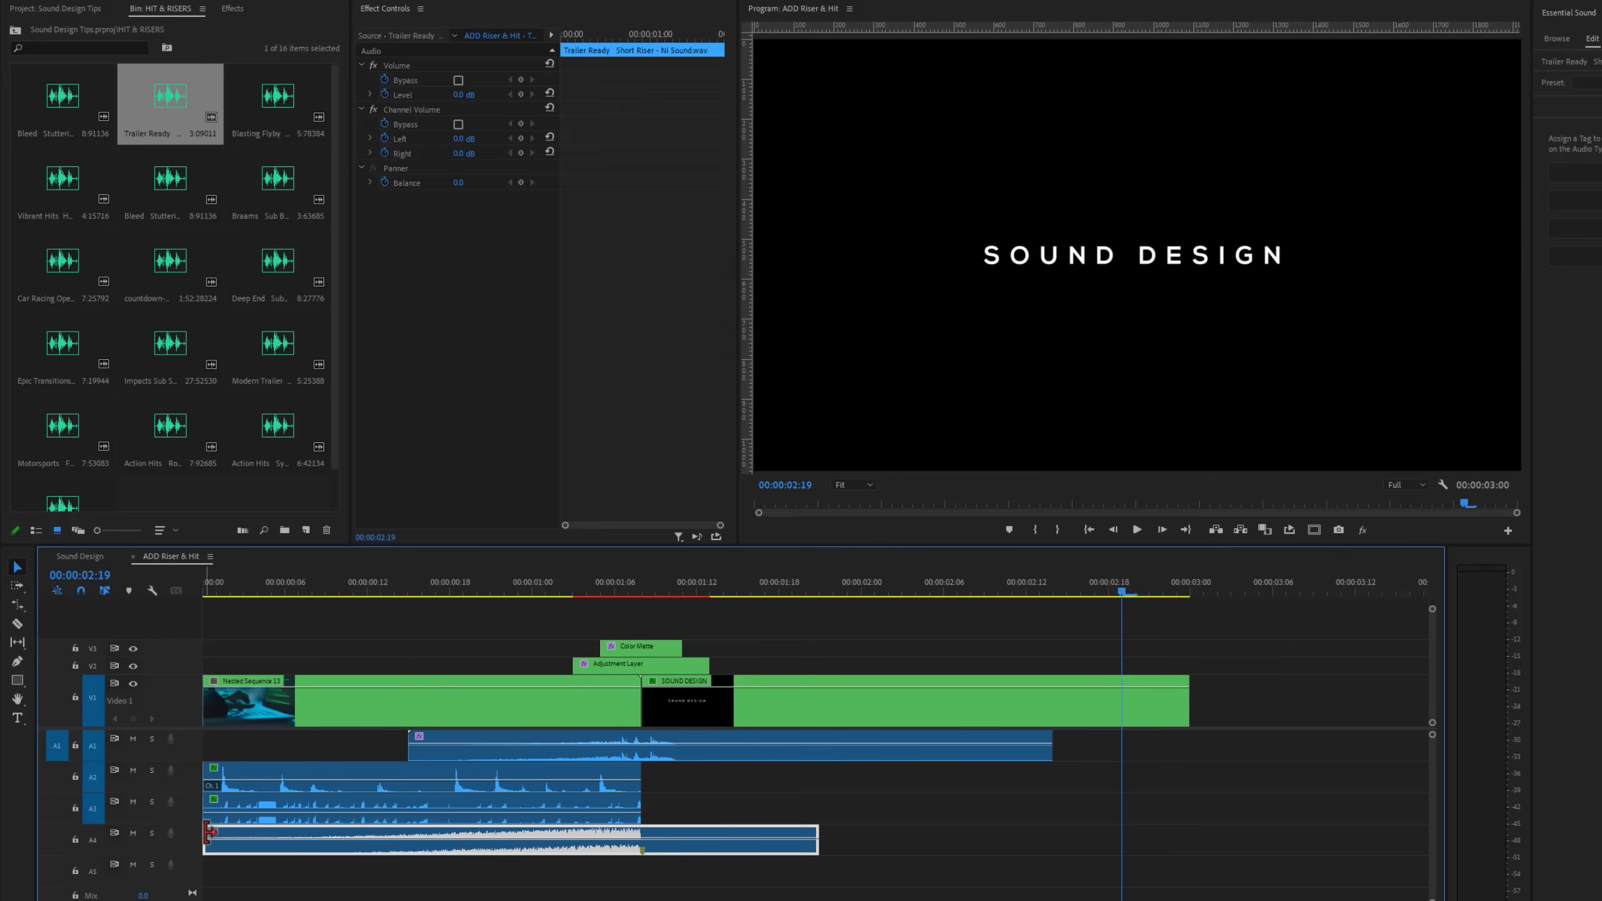
left_click(287, 838)
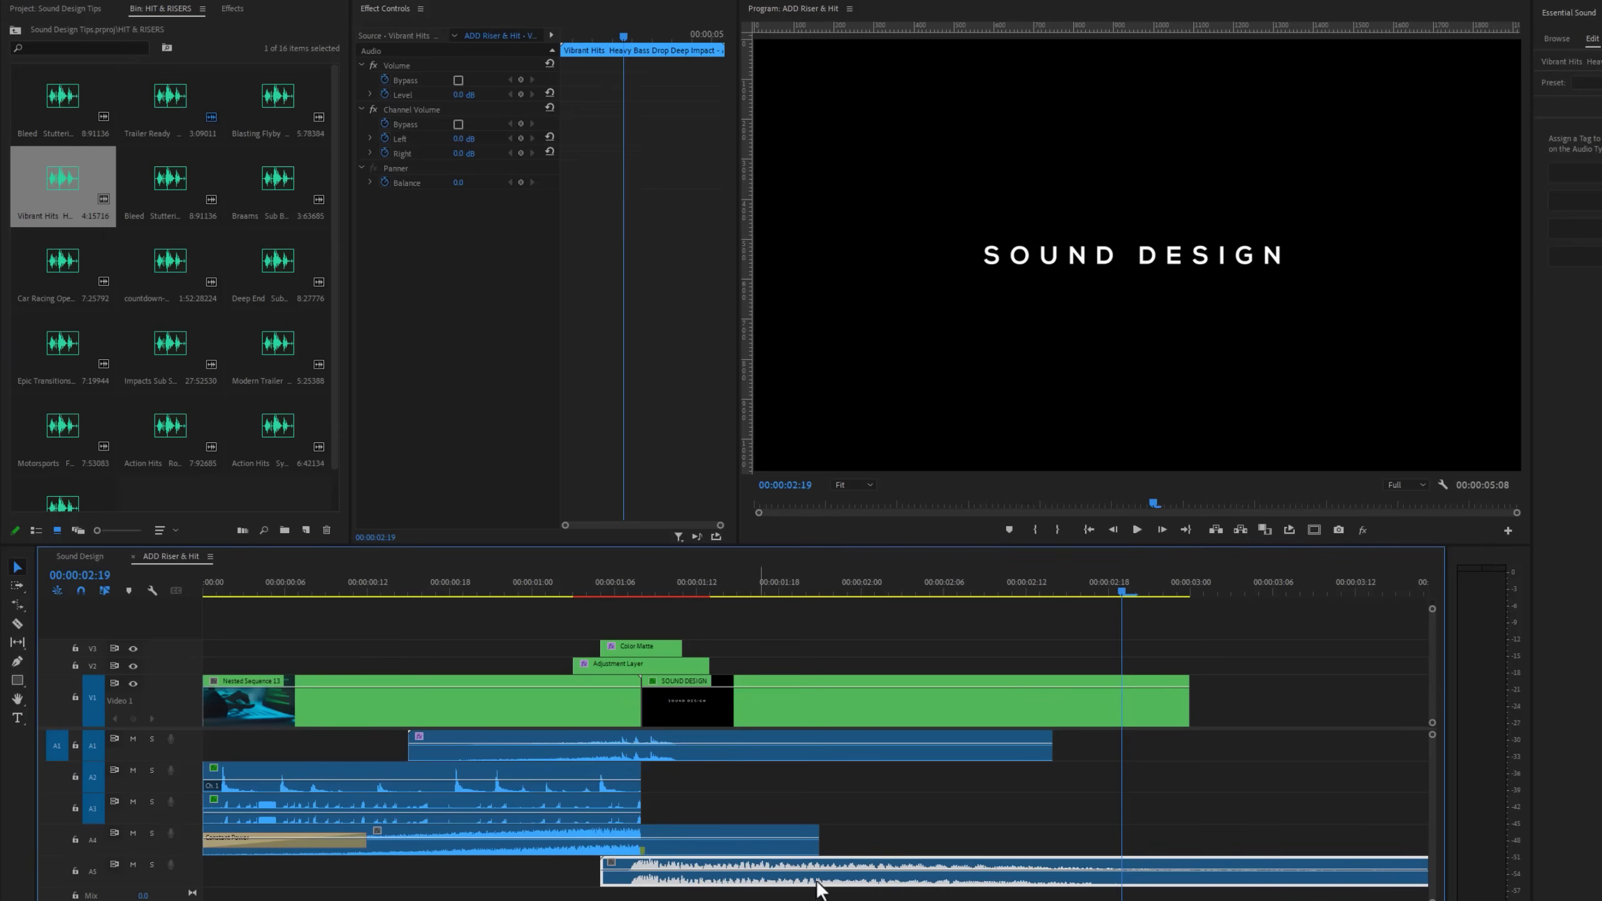
left_click(1186, 591)
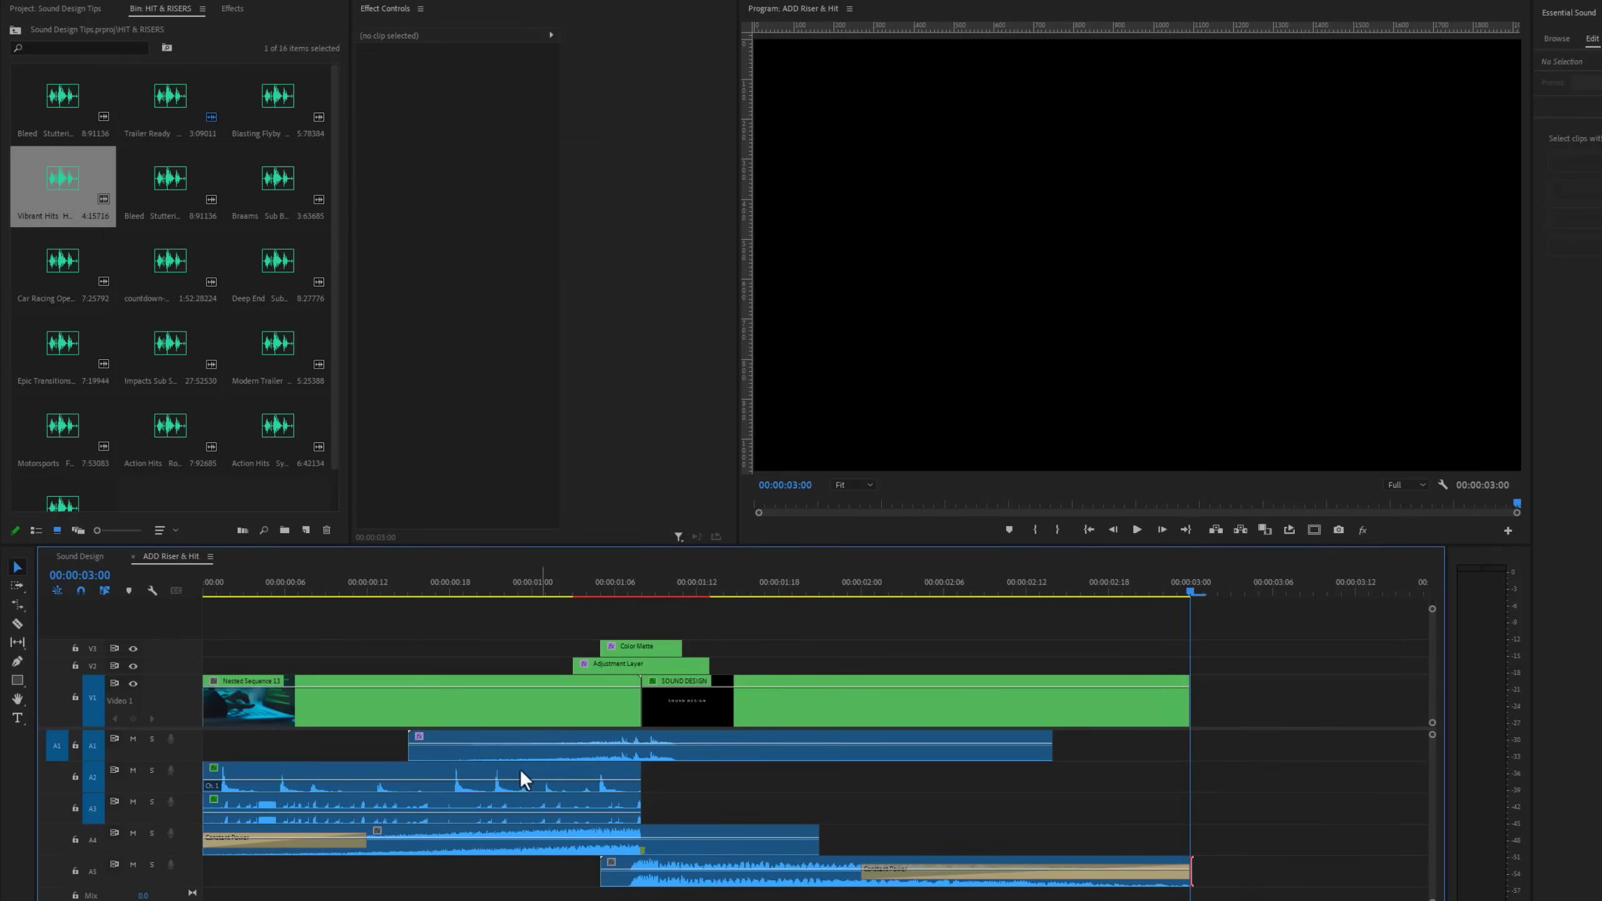
left_click(1138, 529)
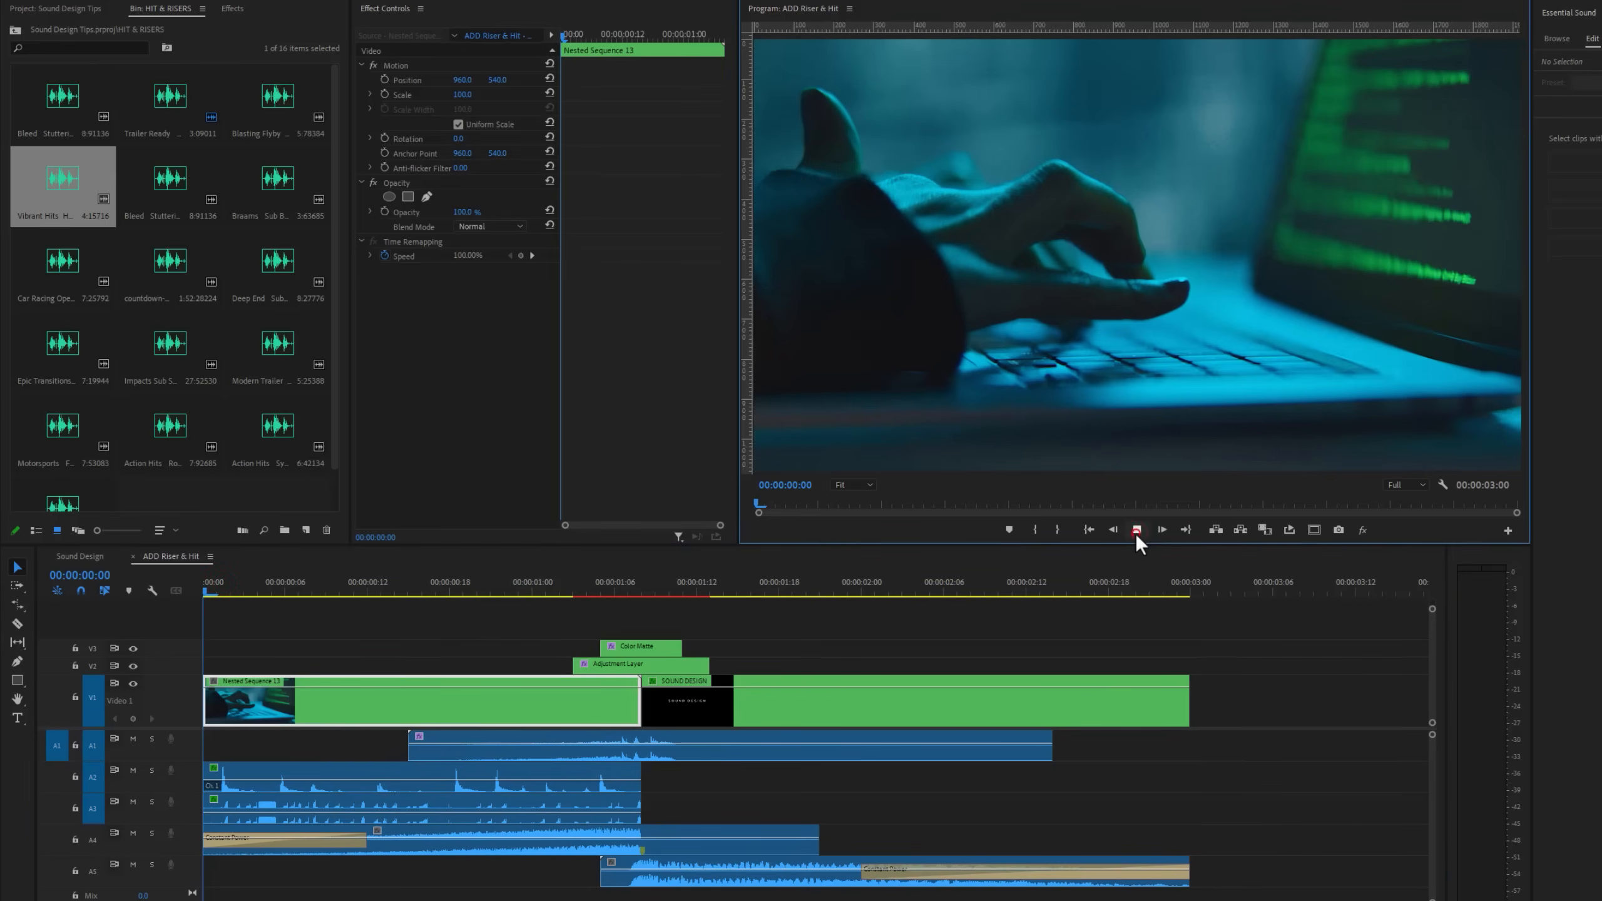
left_click(1136, 530)
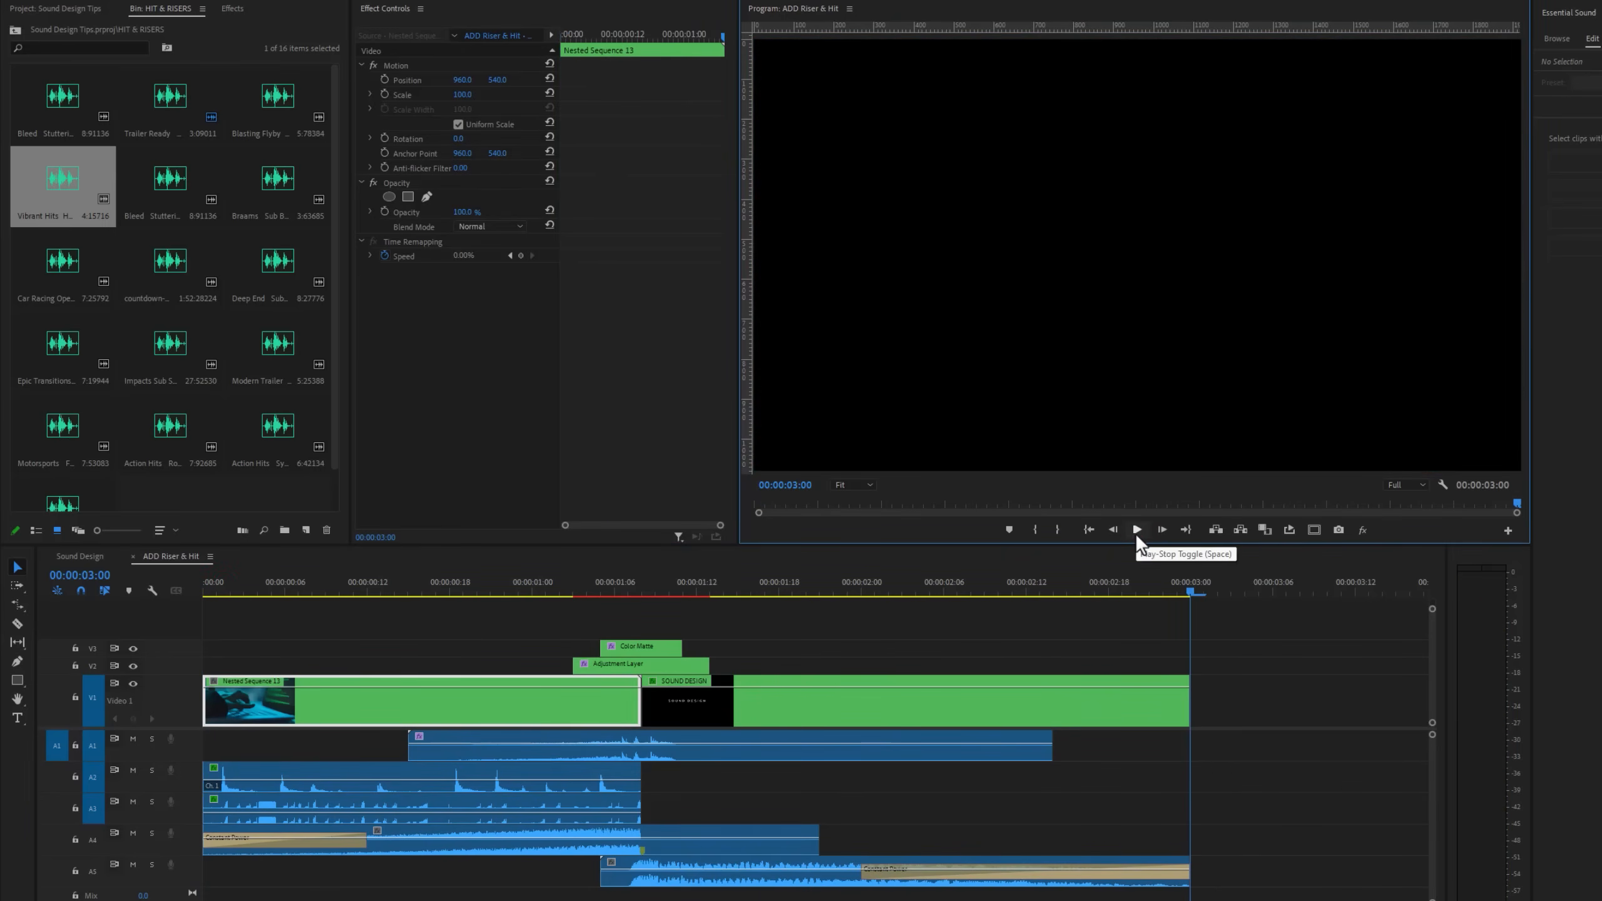
mouse_move(881, 674)
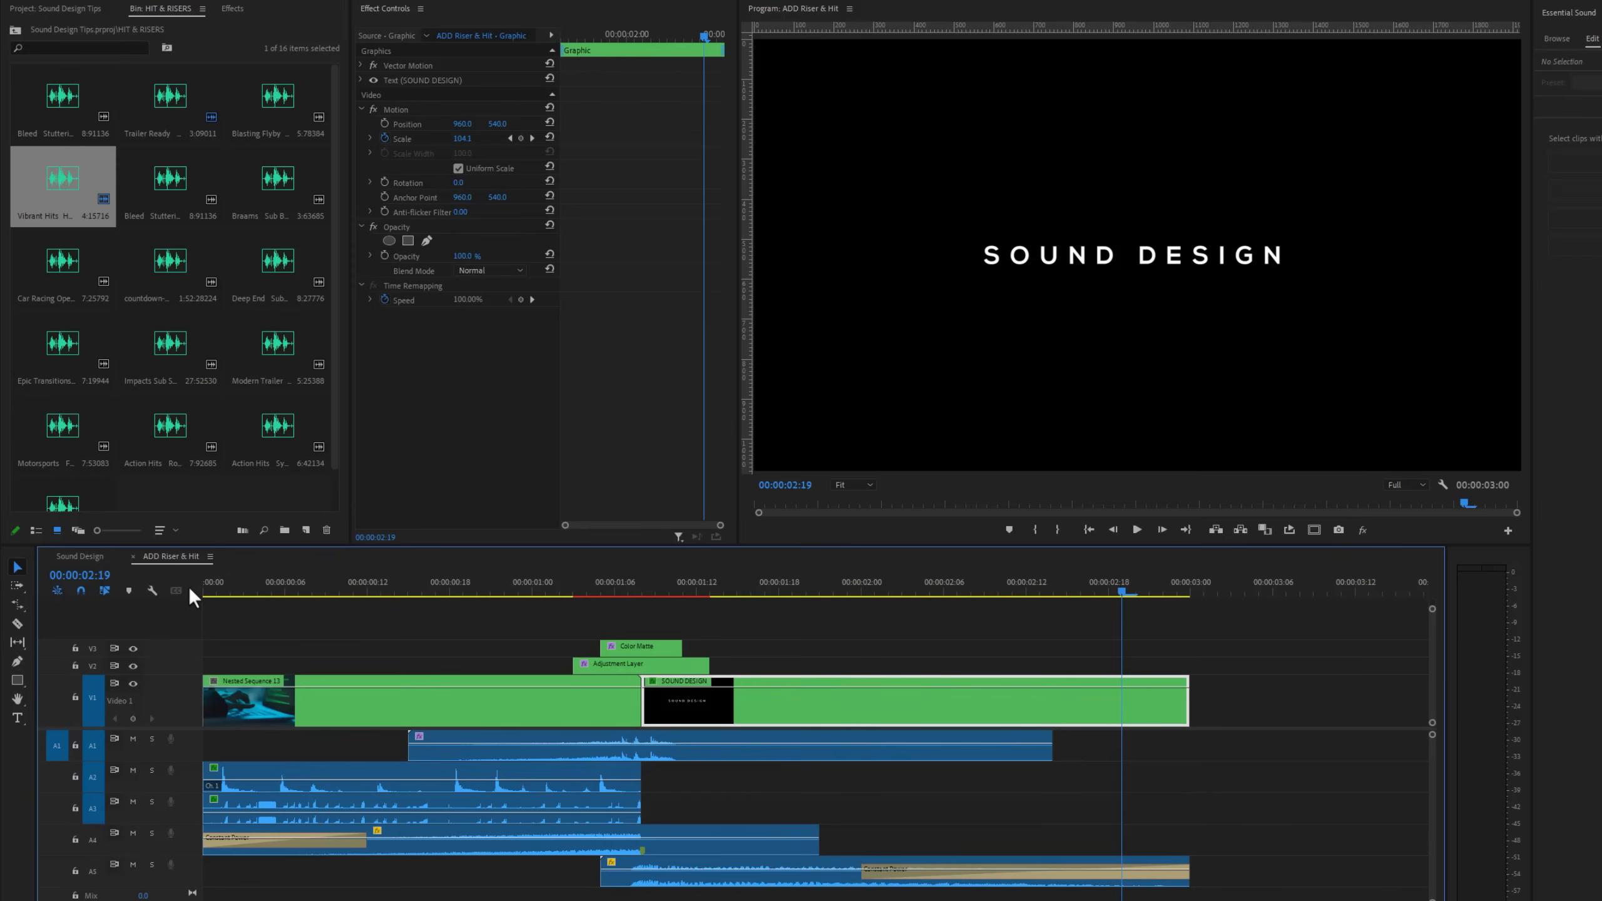
- Find Studio Reverb by searching 'studio' and put it on the Vibrant Hits bass hit
left_click(232, 9)
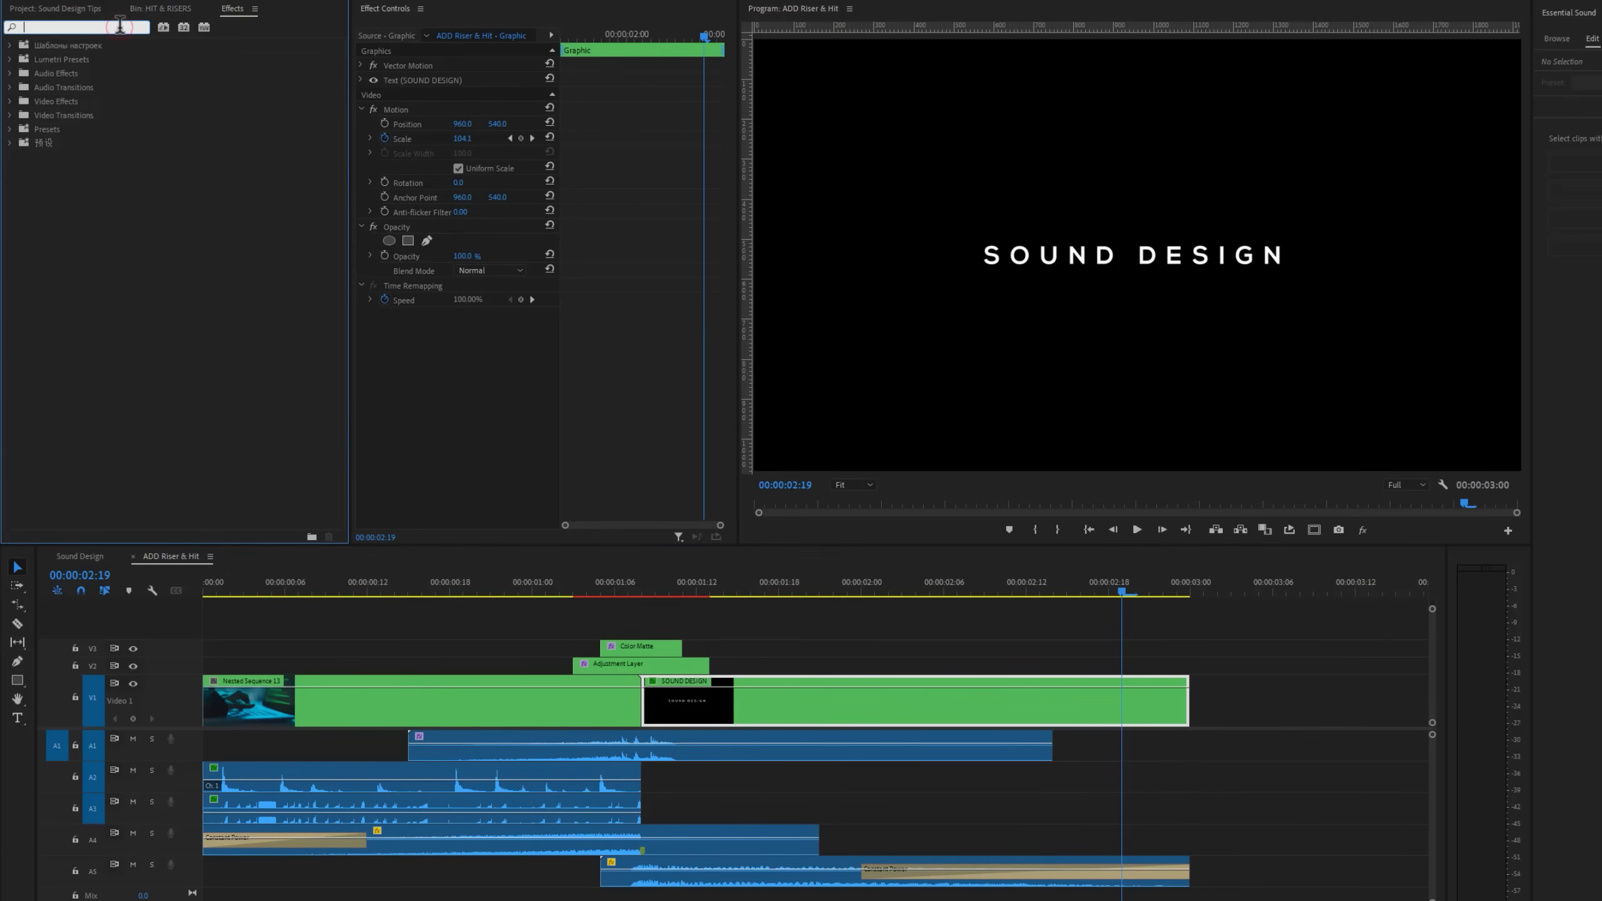
type("studio")
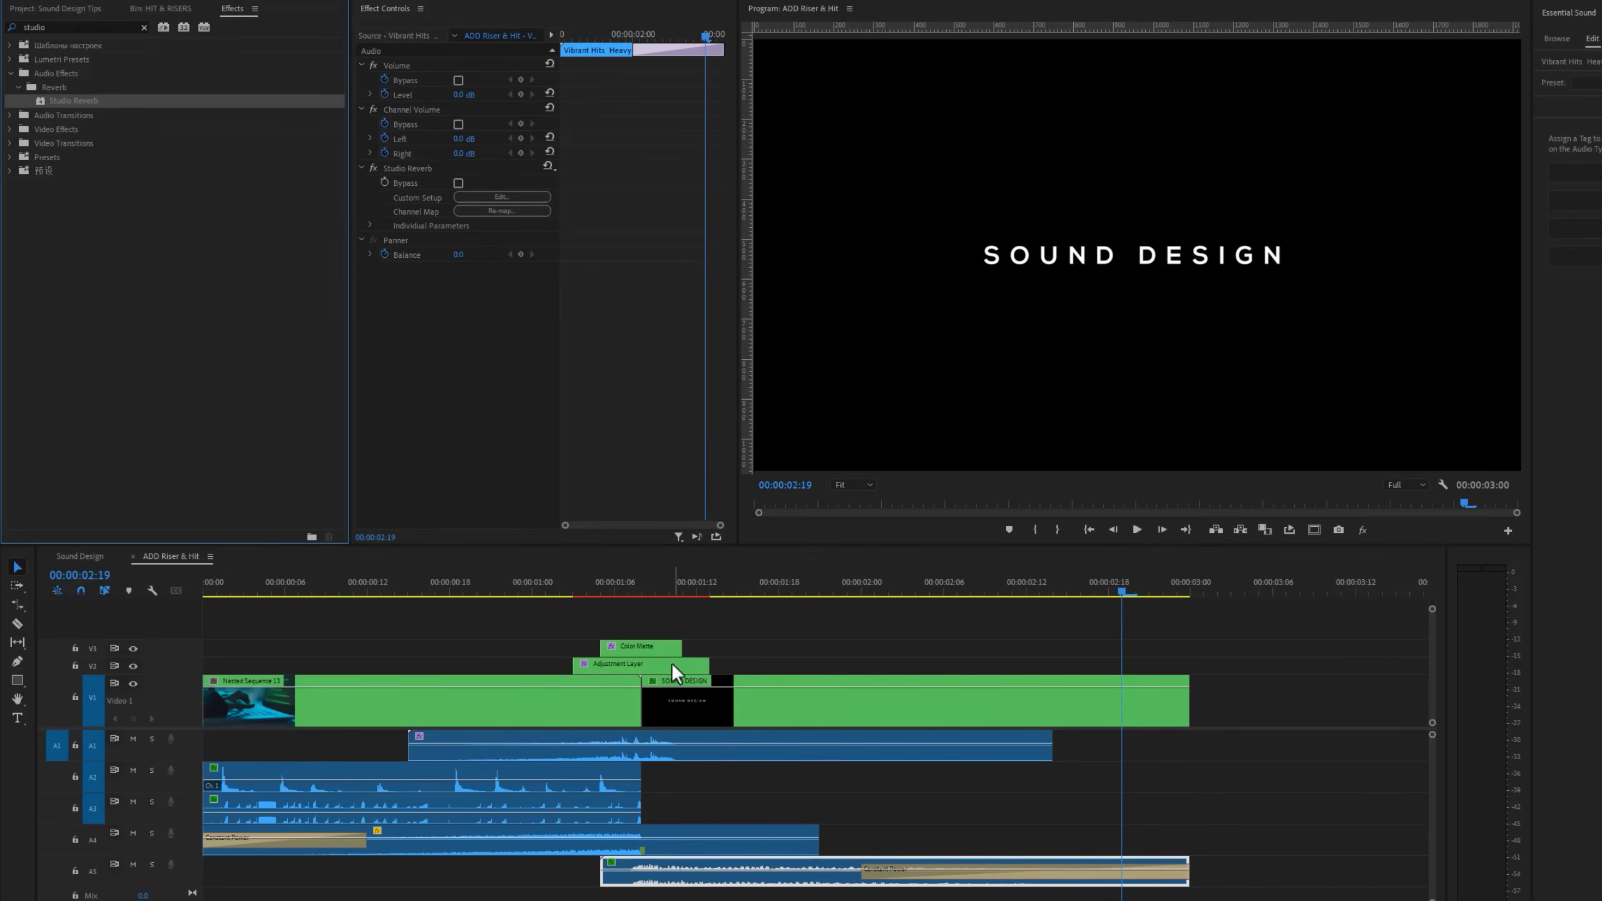
mouse_move(626, 253)
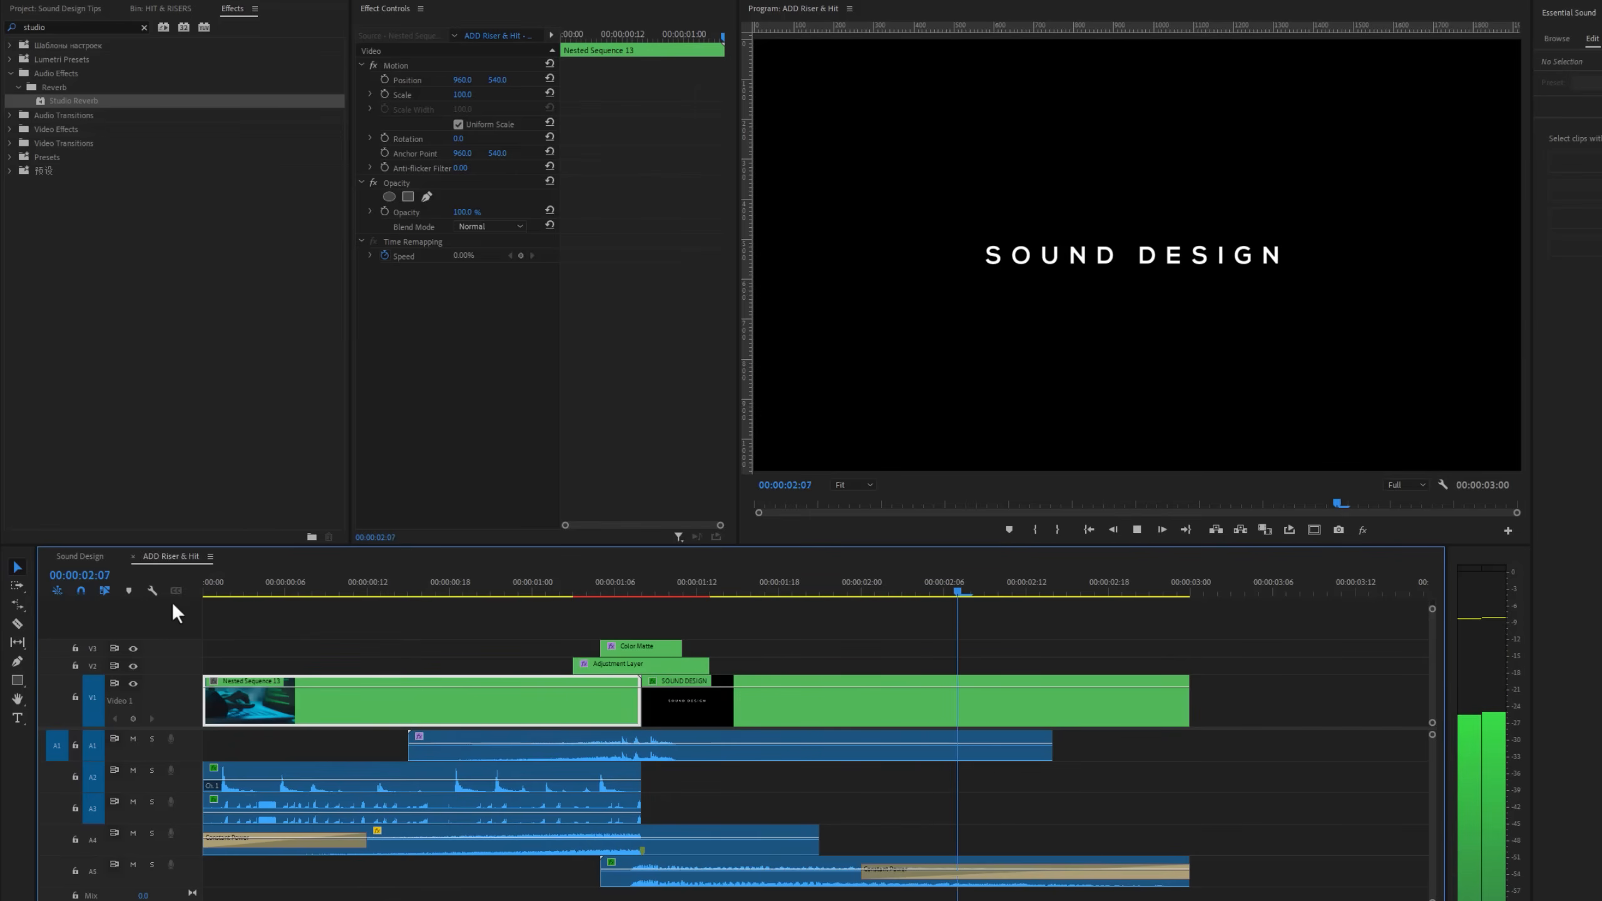
left_click(688, 681)
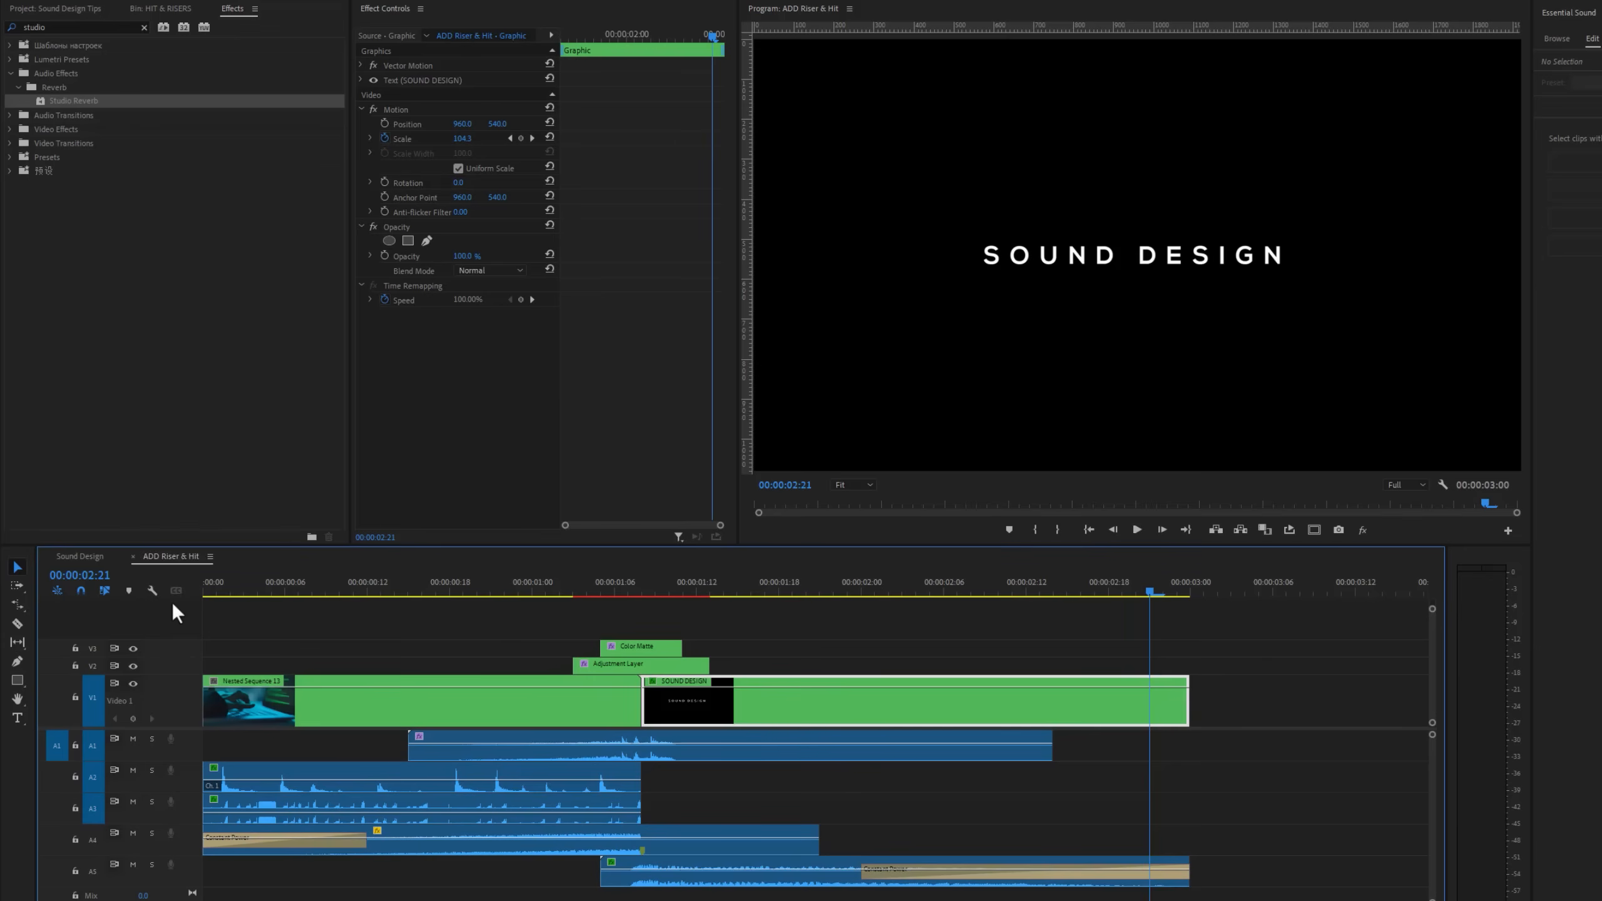